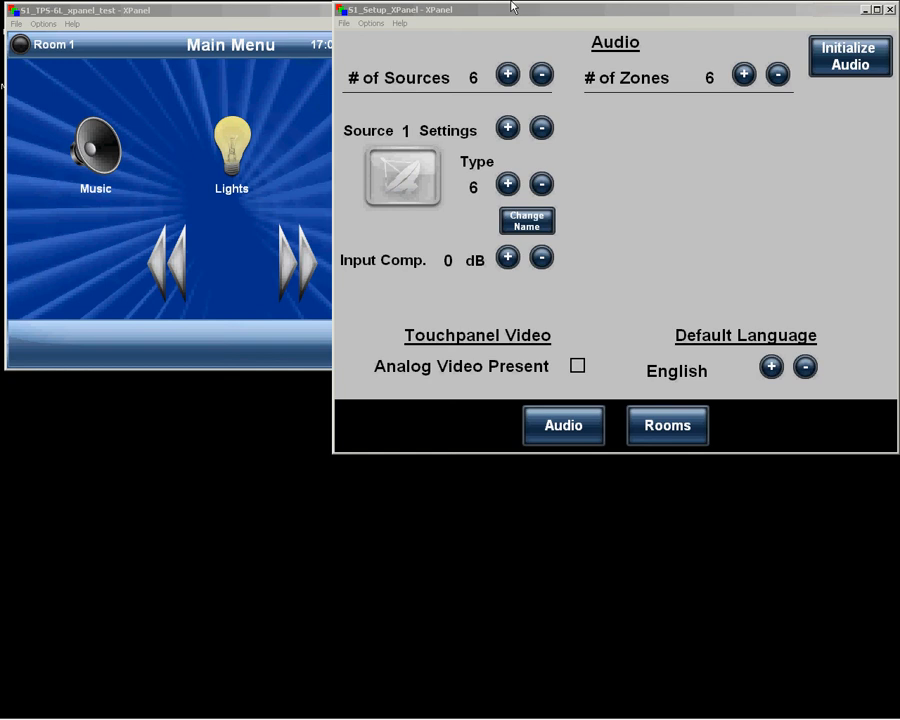
pyautogui.moveTo(508, 16)
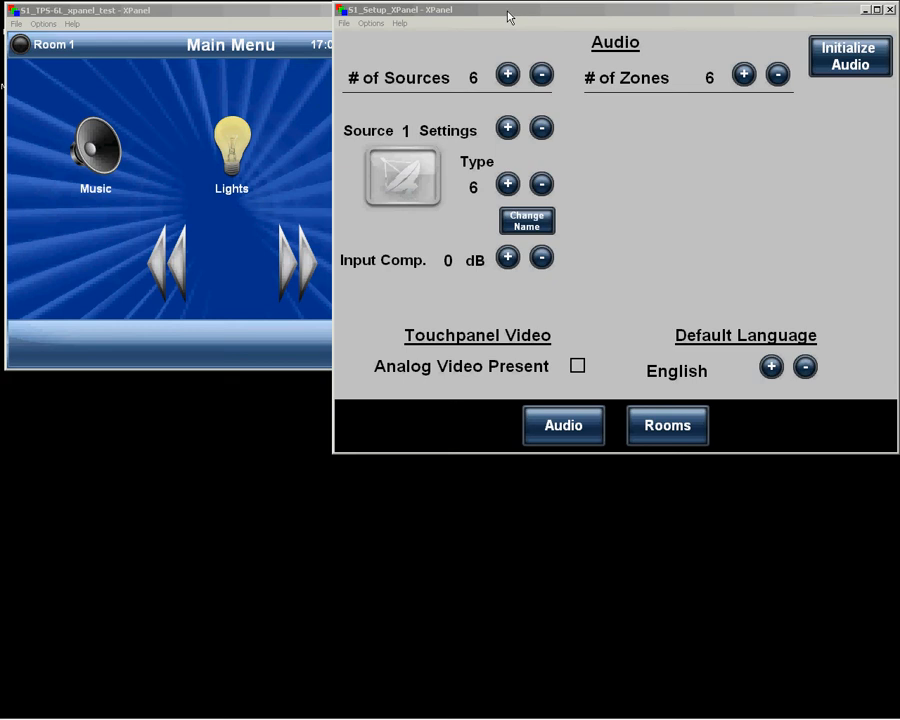
pyautogui.moveTo(388, 14)
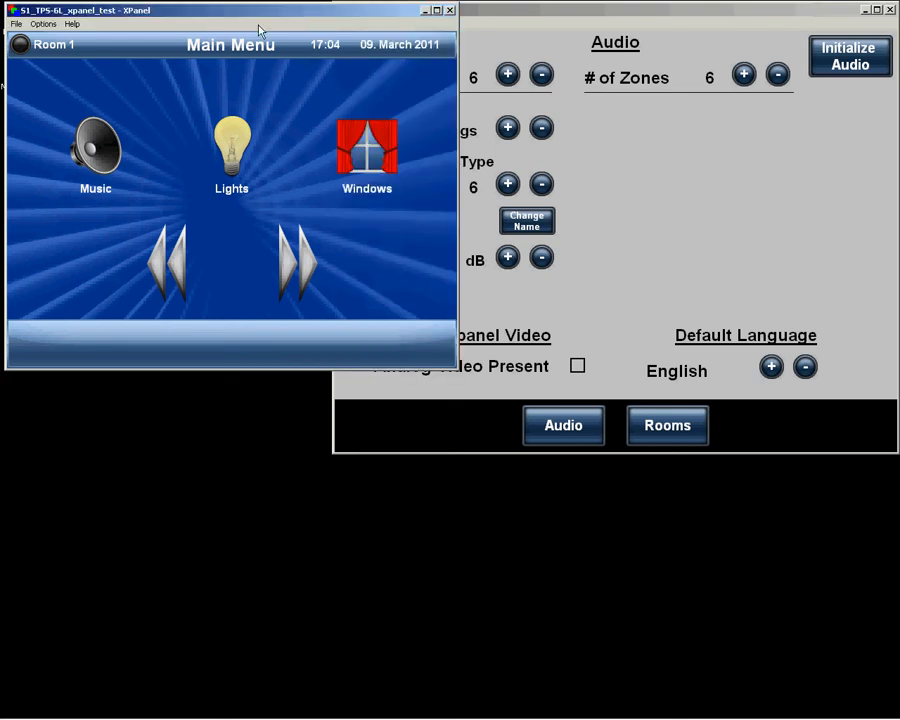
# Step the number of audio sources to 7 using the +/- buttons
pyautogui.click(450, 10)
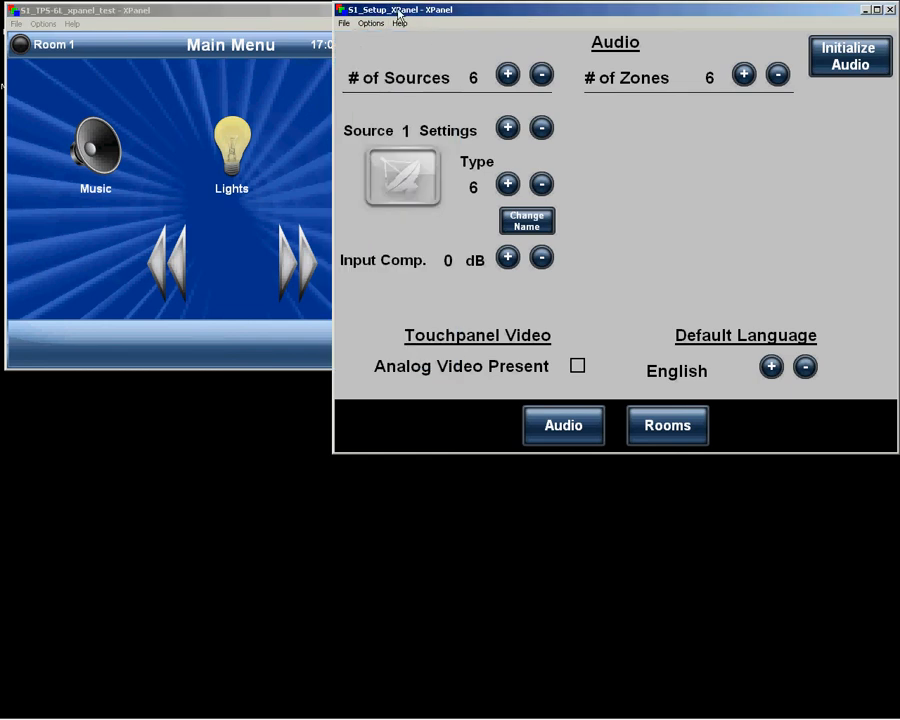
pyautogui.moveTo(413, 48)
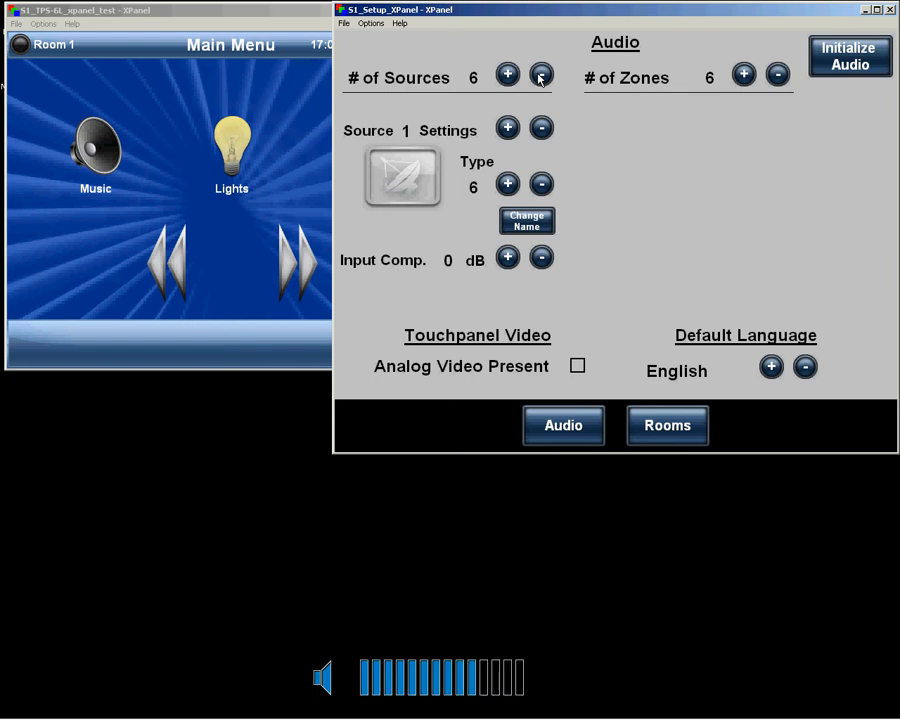
pyautogui.click(507, 75)
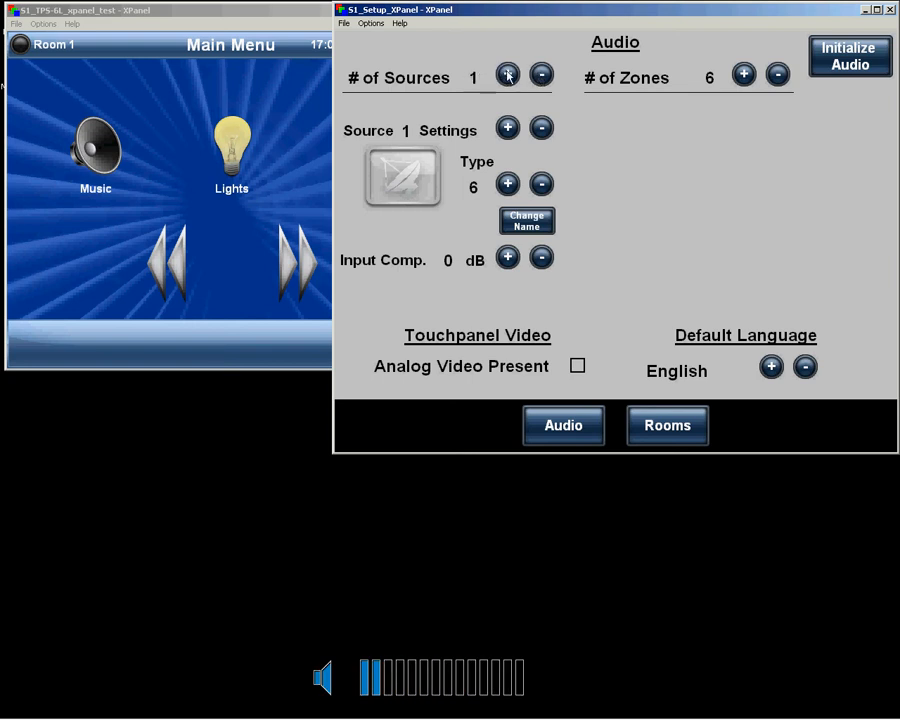
pyautogui.click(507, 75)
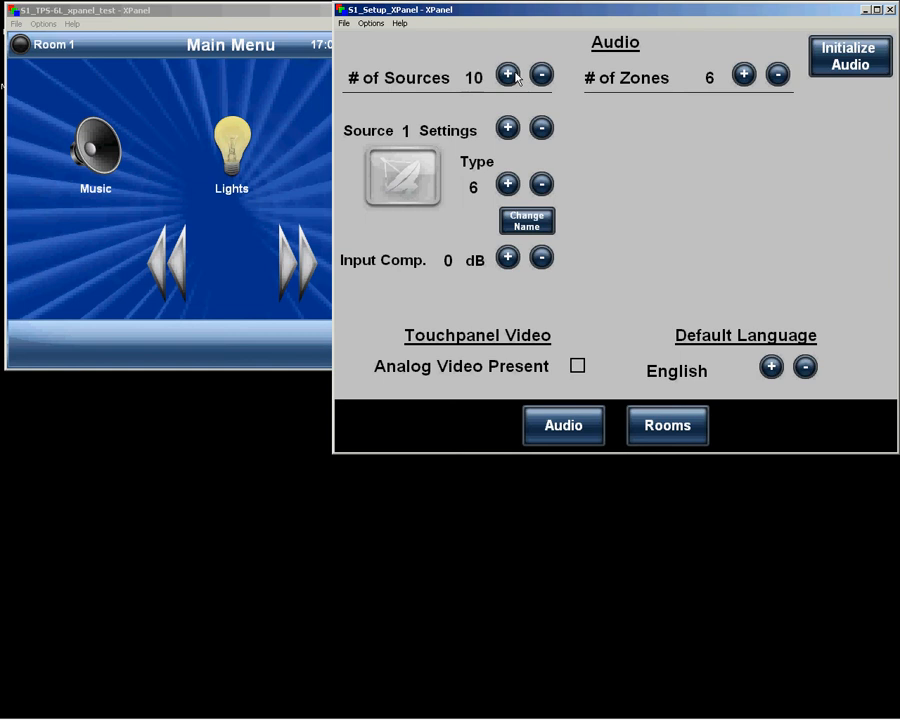
pyautogui.click(542, 75)
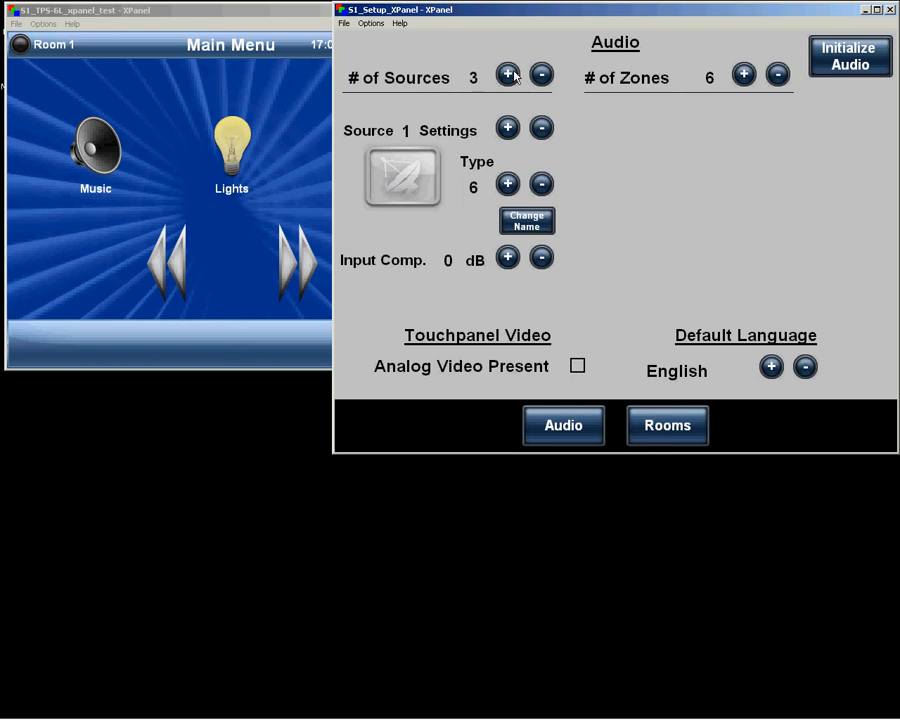
pyautogui.click(507, 74)
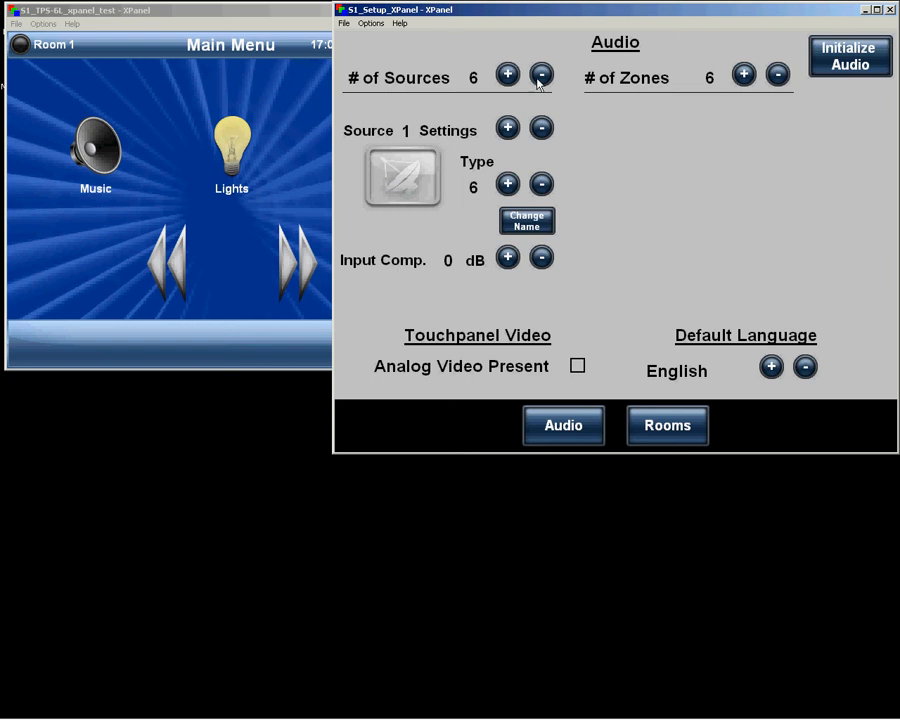
pyautogui.click(542, 75)
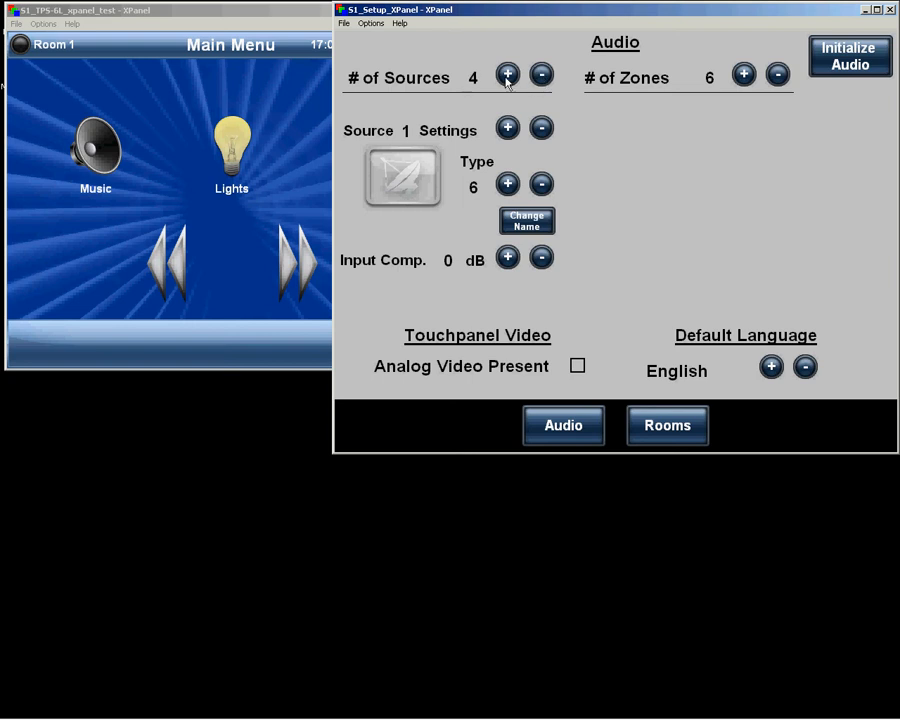
pyautogui.click(507, 75)
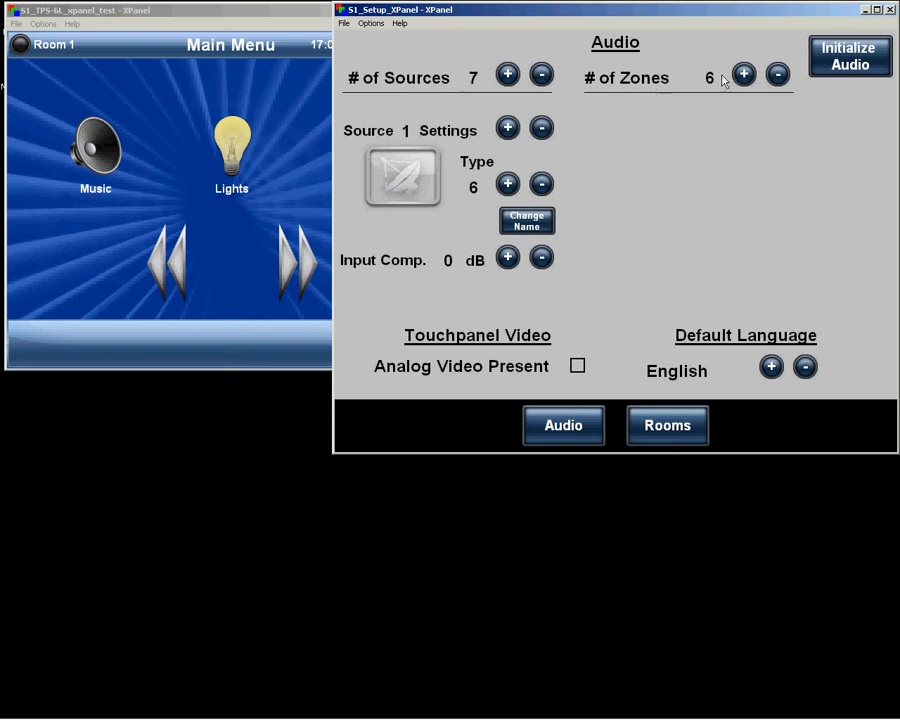
# Cycle the number of audio zones and settle back on 6
pyautogui.click(778, 75)
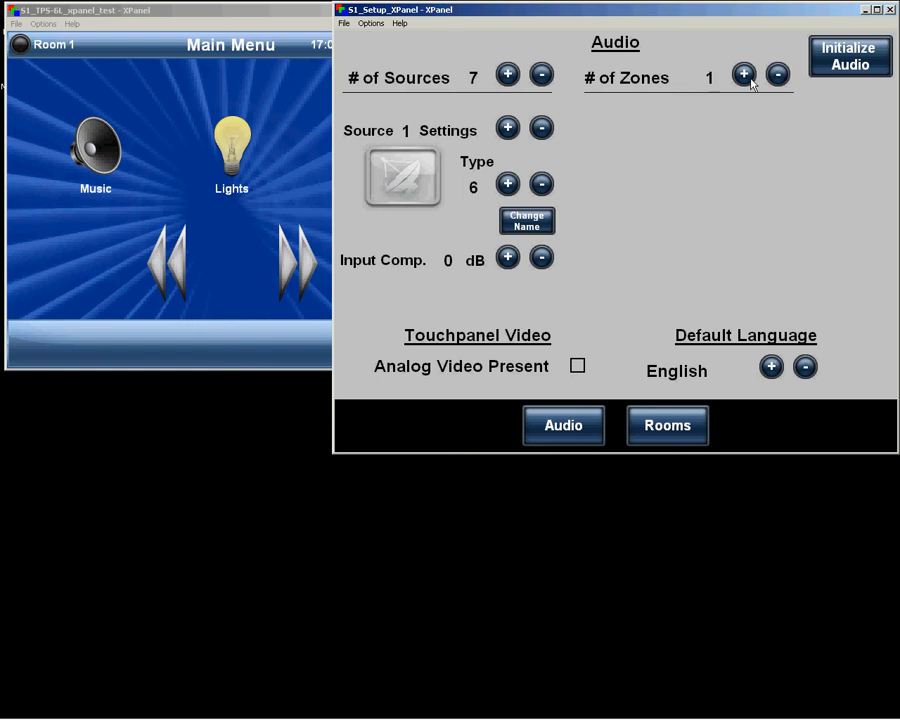
pyautogui.click(743, 74)
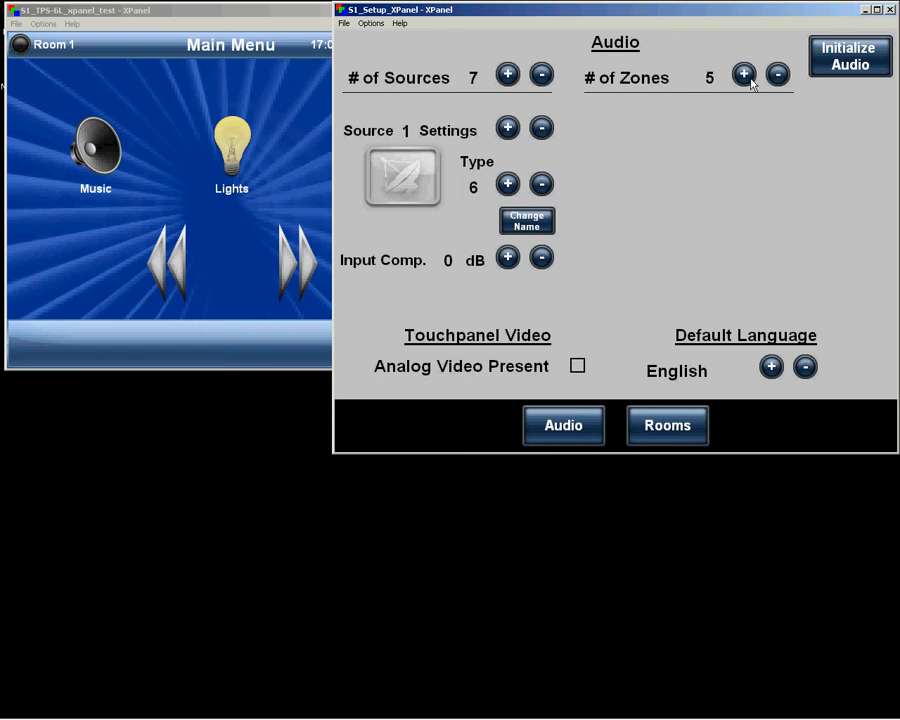
pyautogui.click(744, 74)
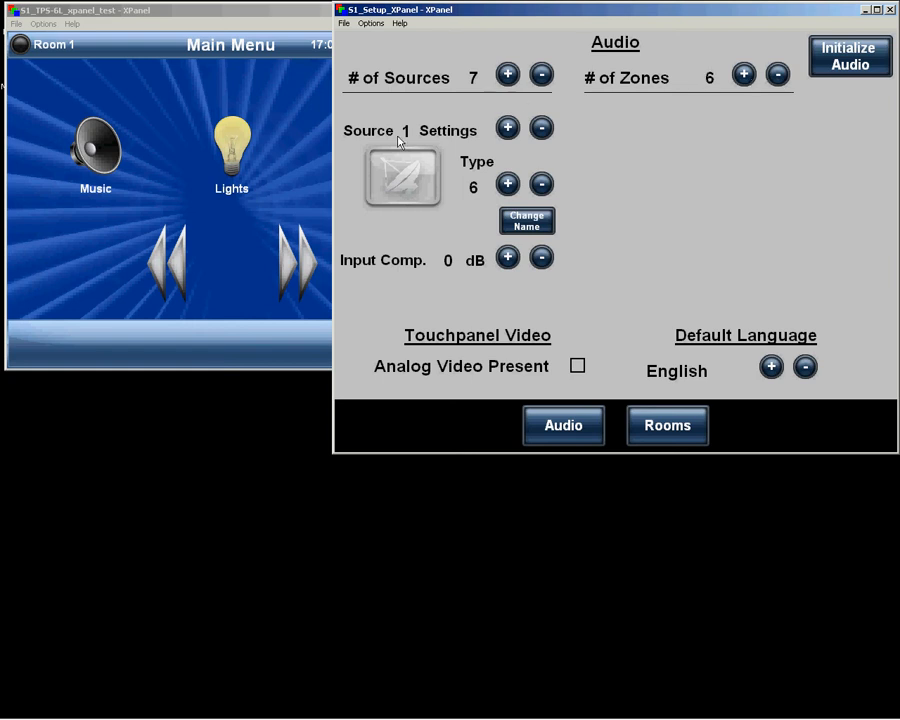
pyautogui.moveTo(360, 140)
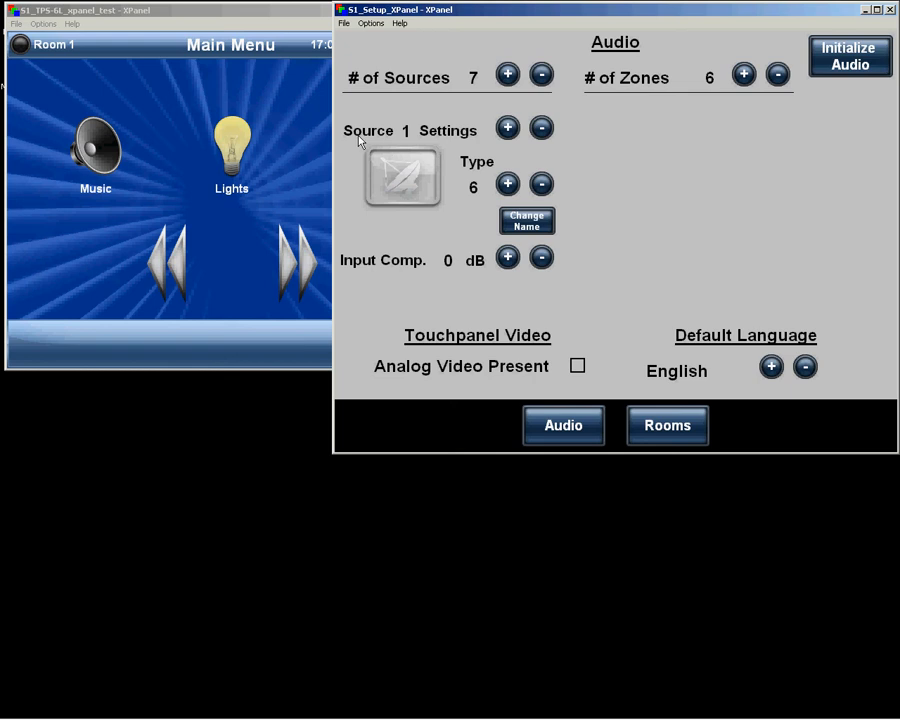
pyautogui.moveTo(410, 142)
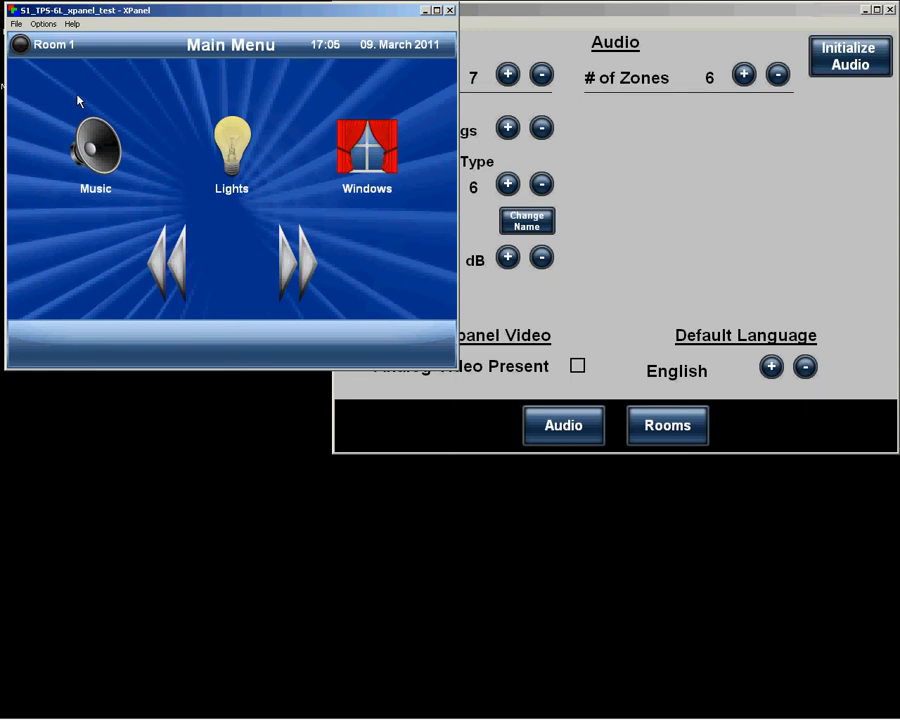
# Show the touchpanel Music page and cycle source 1's type back to 1
pyautogui.click(96, 145)
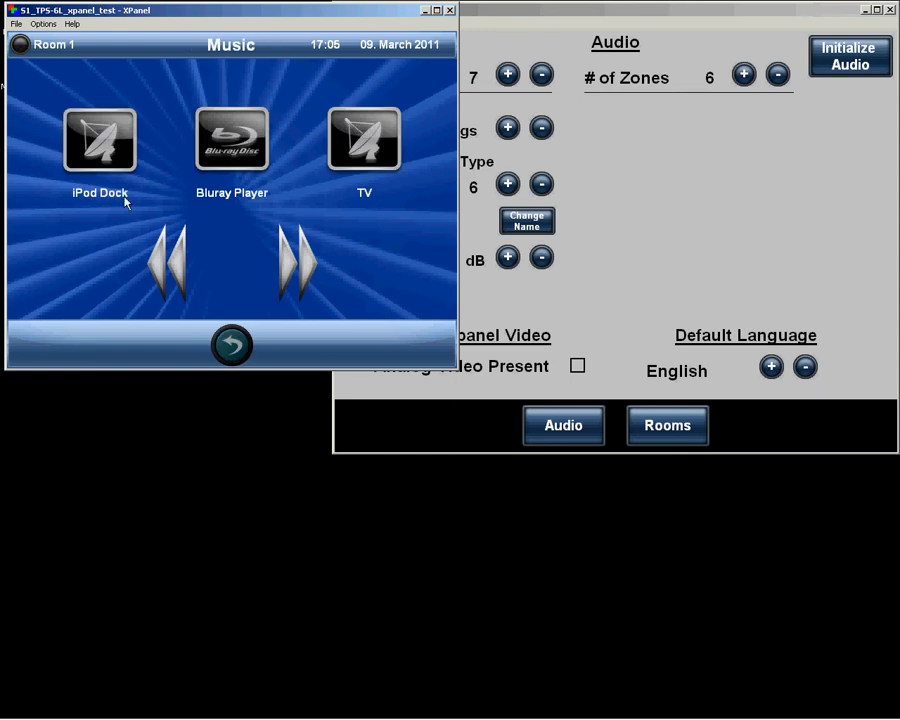
pyautogui.moveTo(145, 142)
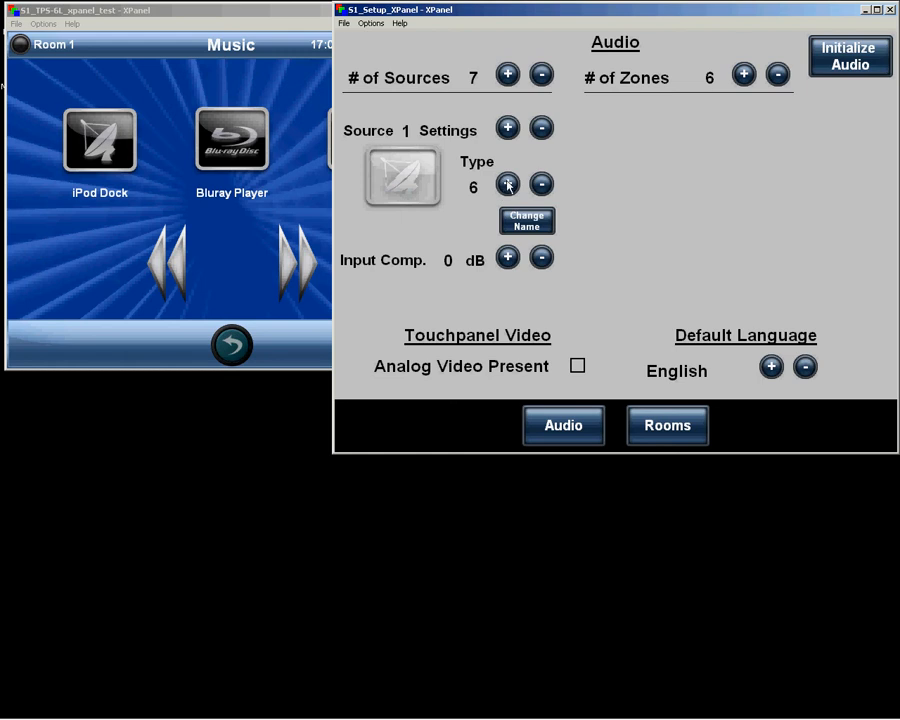
pyautogui.click(507, 184)
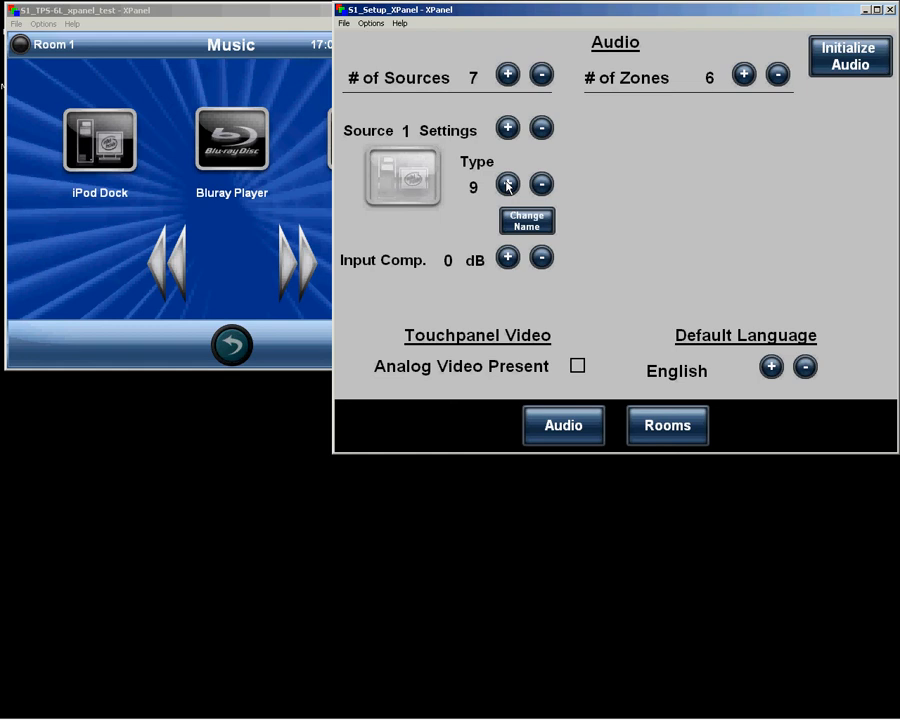
pyautogui.click(507, 184)
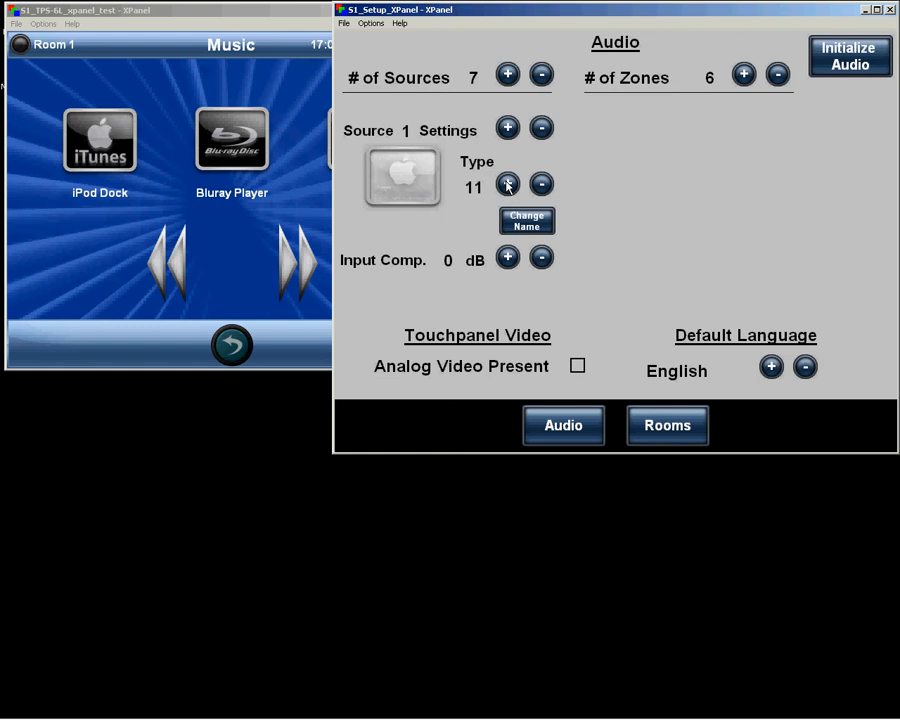
pyautogui.click(507, 184)
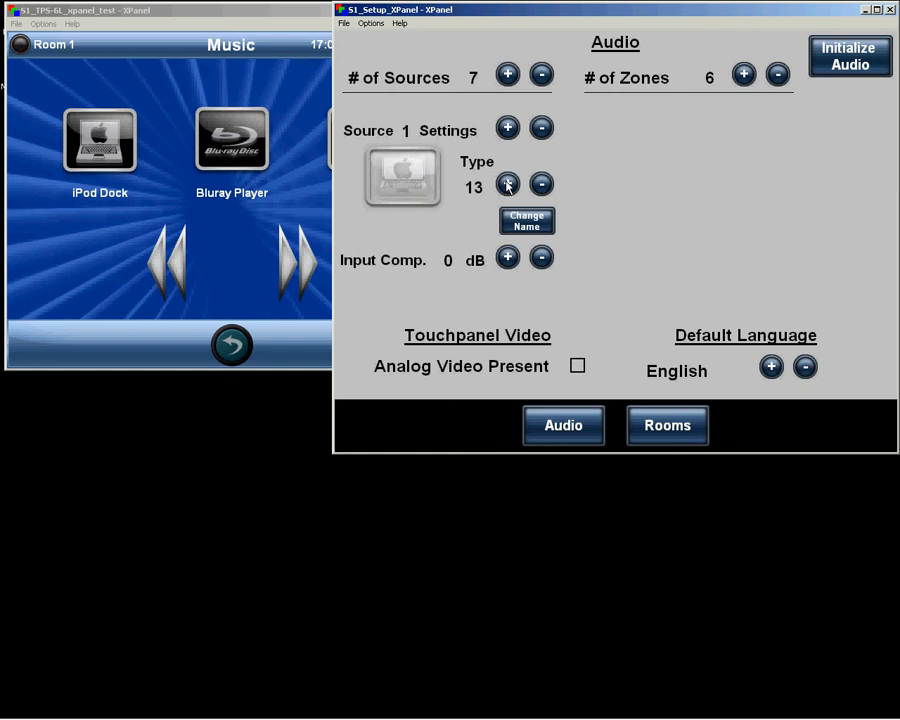
pyautogui.click(507, 184)
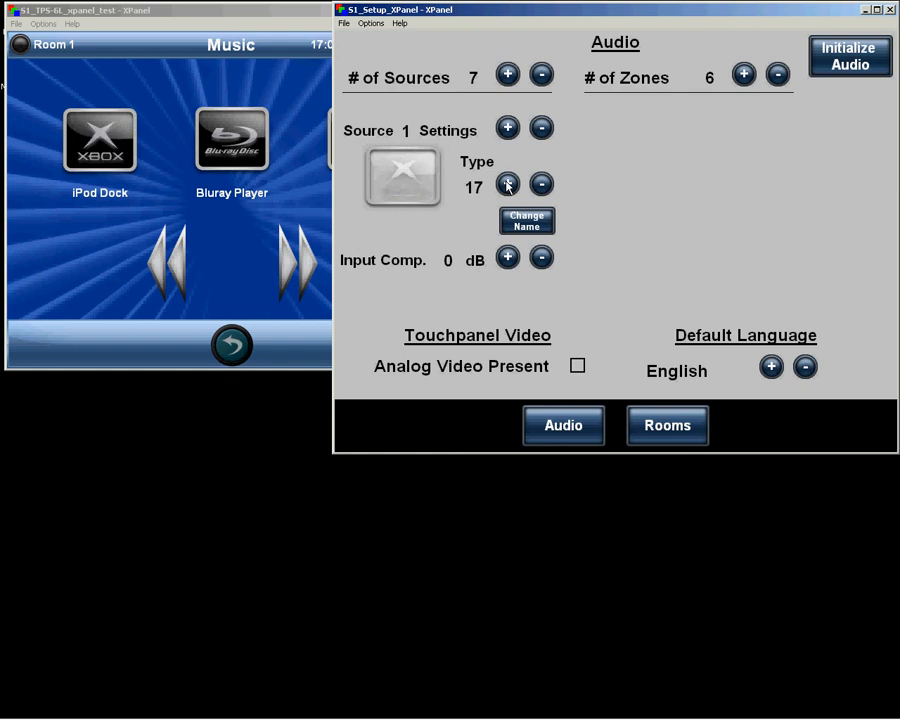
pyautogui.click(507, 184)
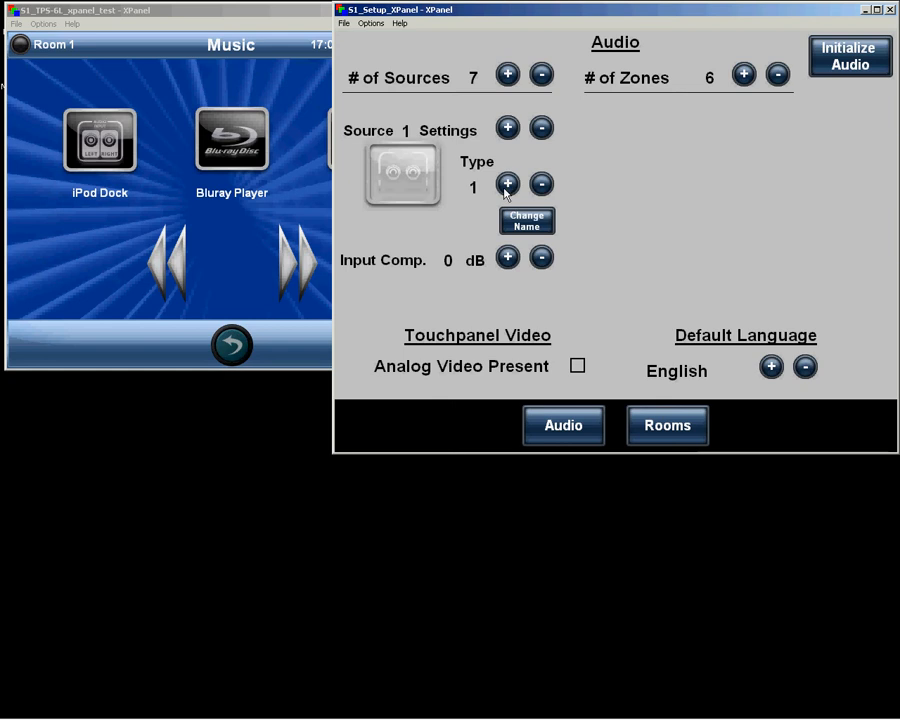
pyautogui.moveTo(521, 196)
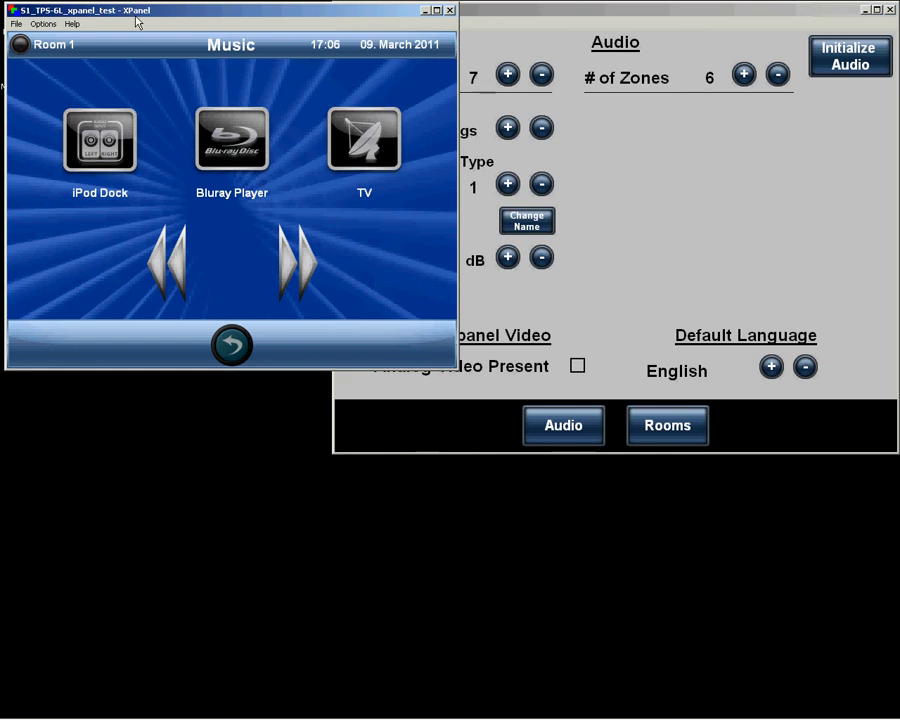
# Advance source 1's type to 4 (DVD) and preview the iPod Dock DVD page
pyautogui.click(98, 138)
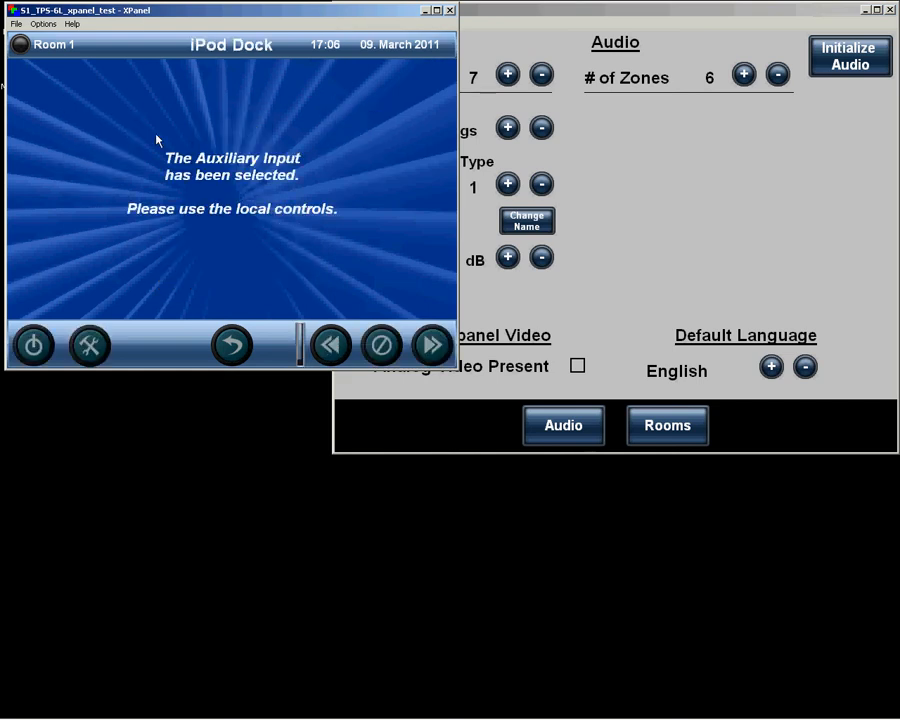
pyautogui.moveTo(240, 152)
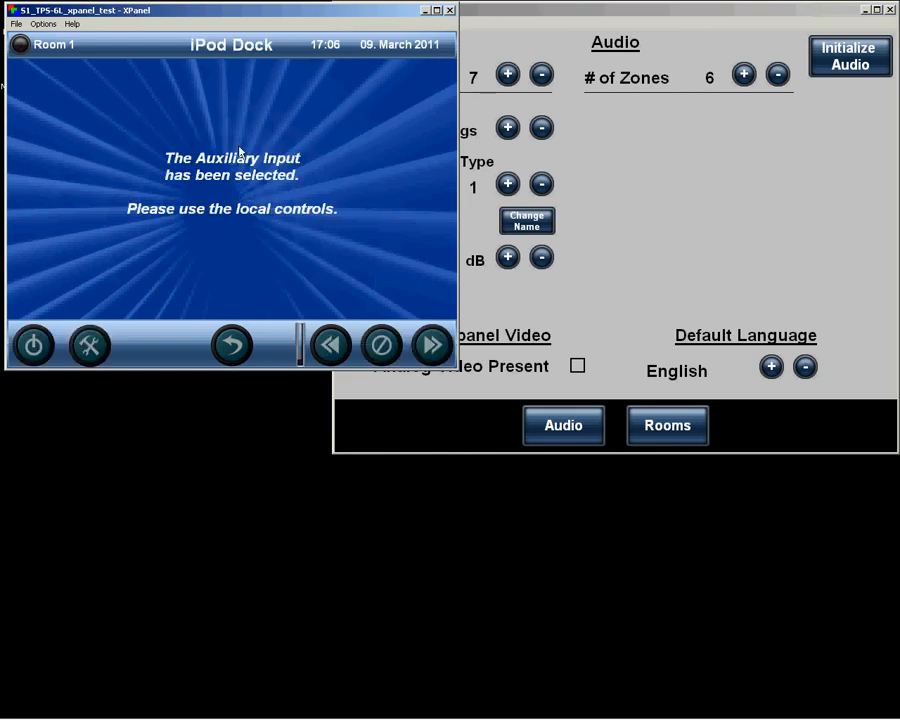
pyautogui.moveTo(231, 345)
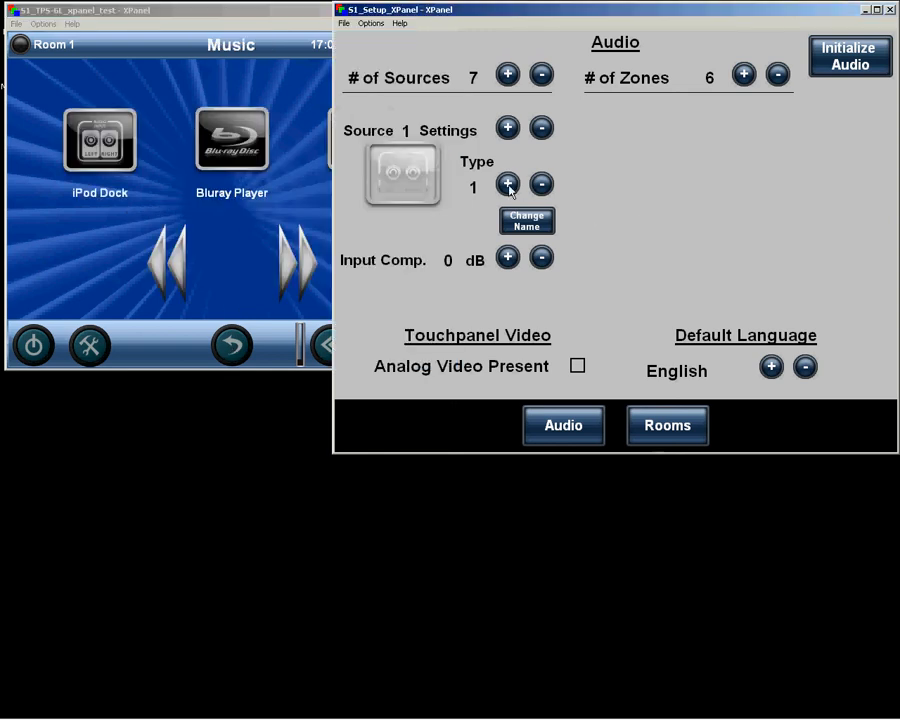
pyautogui.click(507, 184)
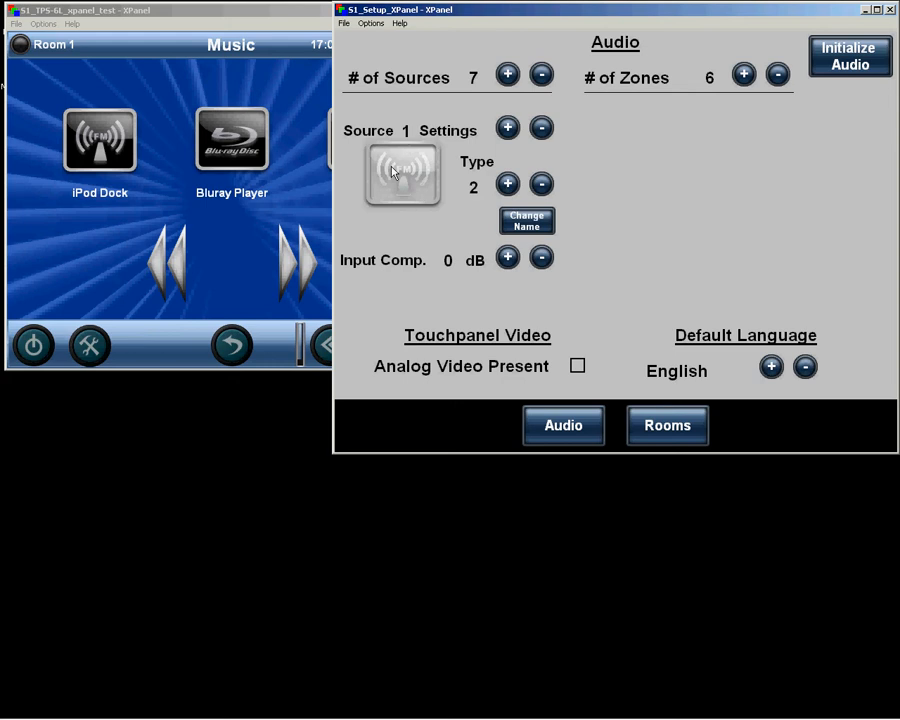
pyautogui.click(98, 140)
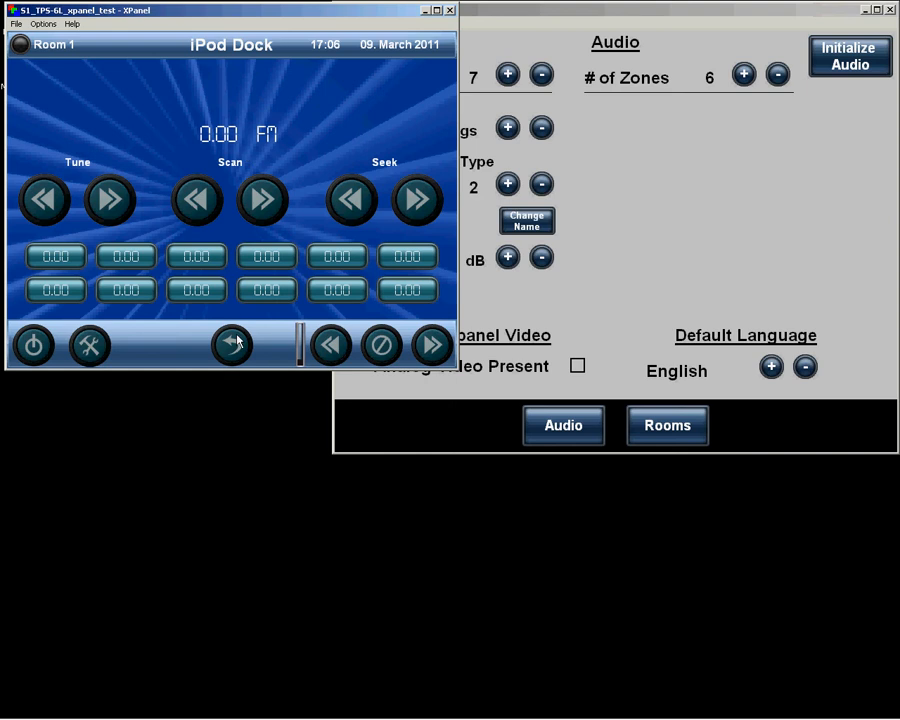
pyautogui.click(507, 184)
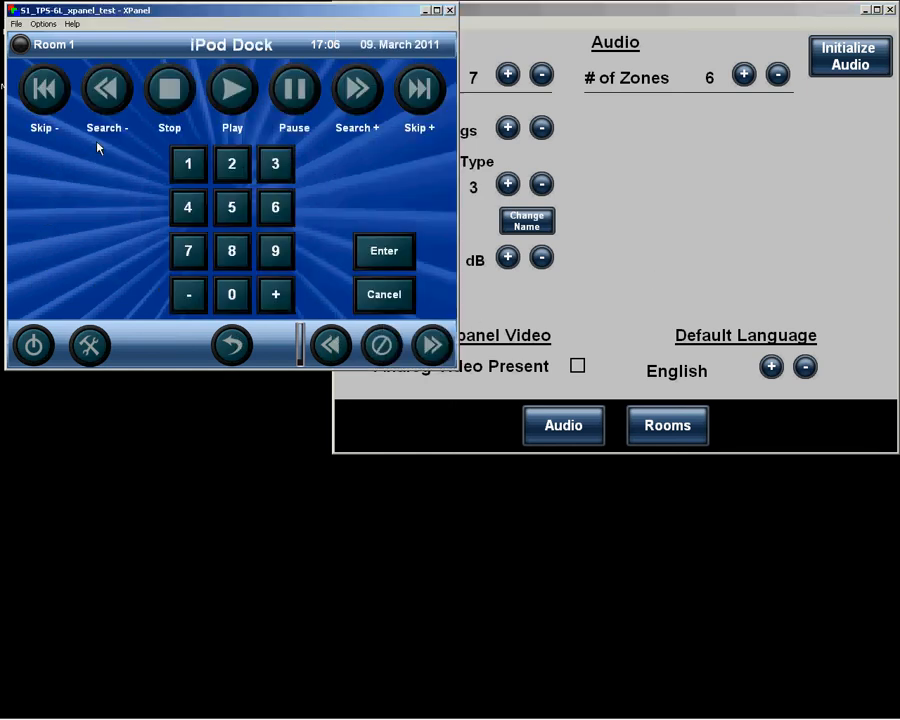
pyautogui.click(600, 9)
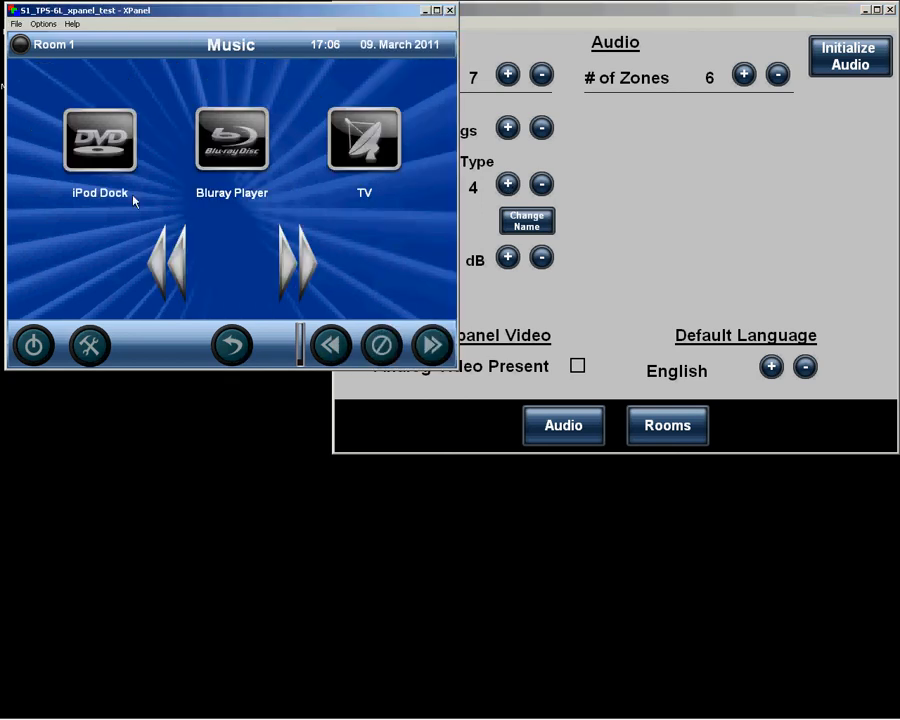
pyautogui.click(99, 140)
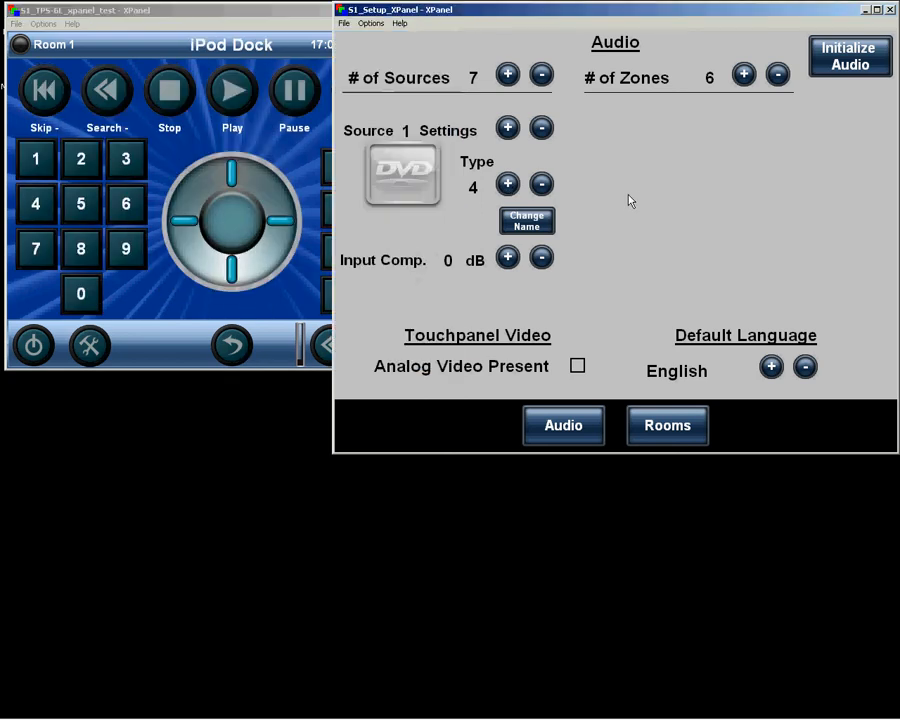
# Advance source 1 to type 19 (iPod), preview its page, then return to Music
pyautogui.click(507, 184)
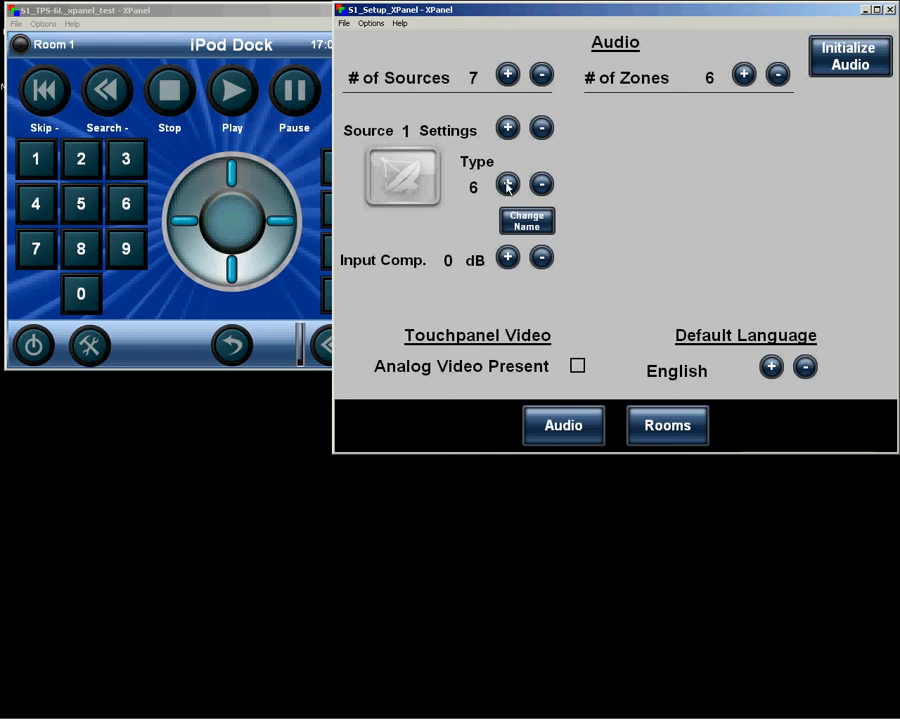
pyautogui.click(507, 183)
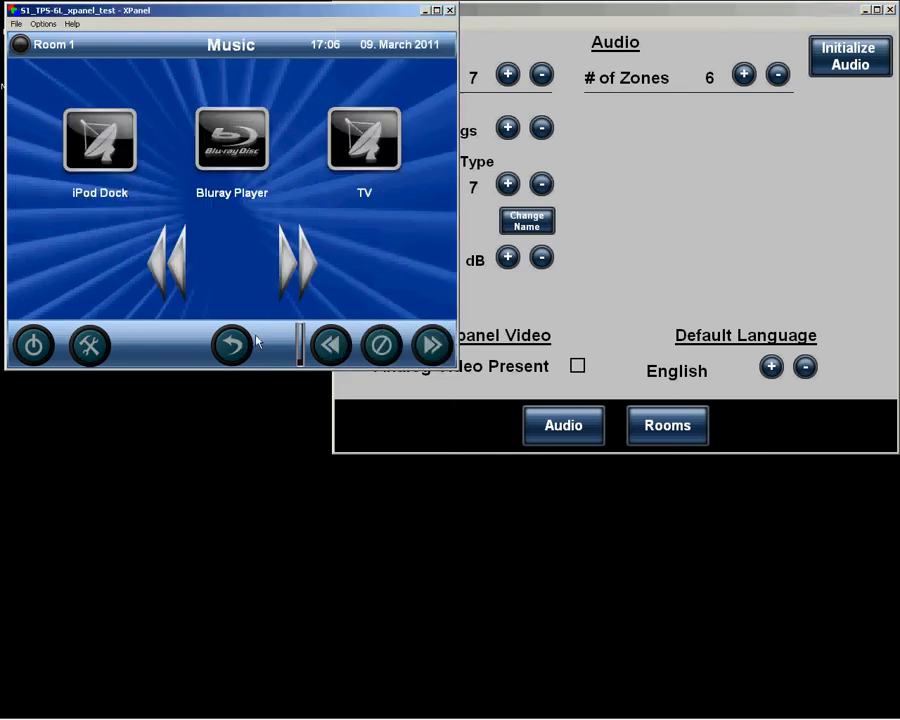
pyautogui.click(99, 140)
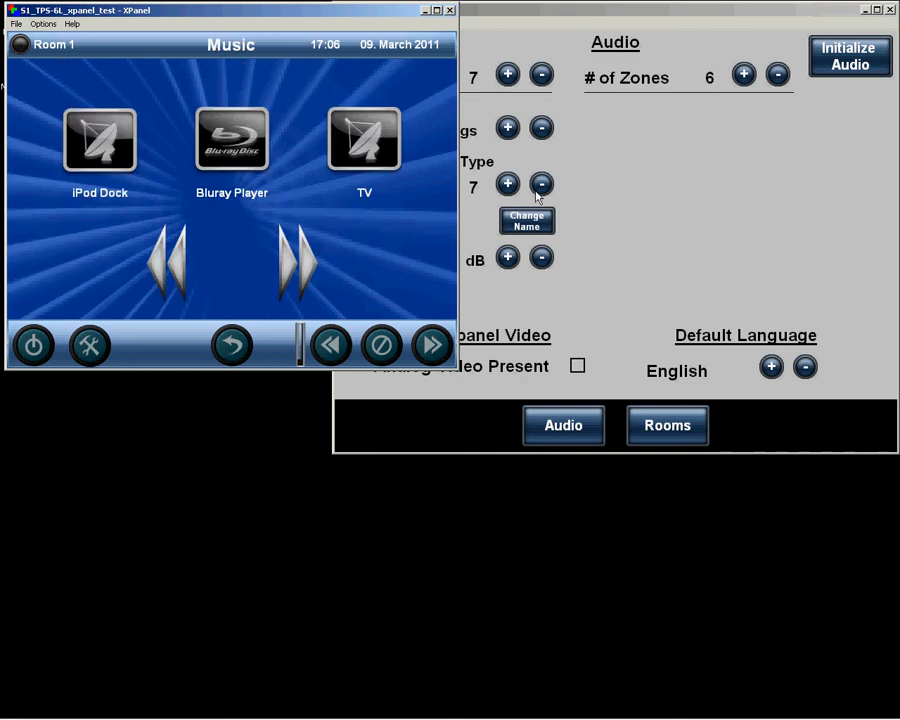
pyautogui.click(507, 184)
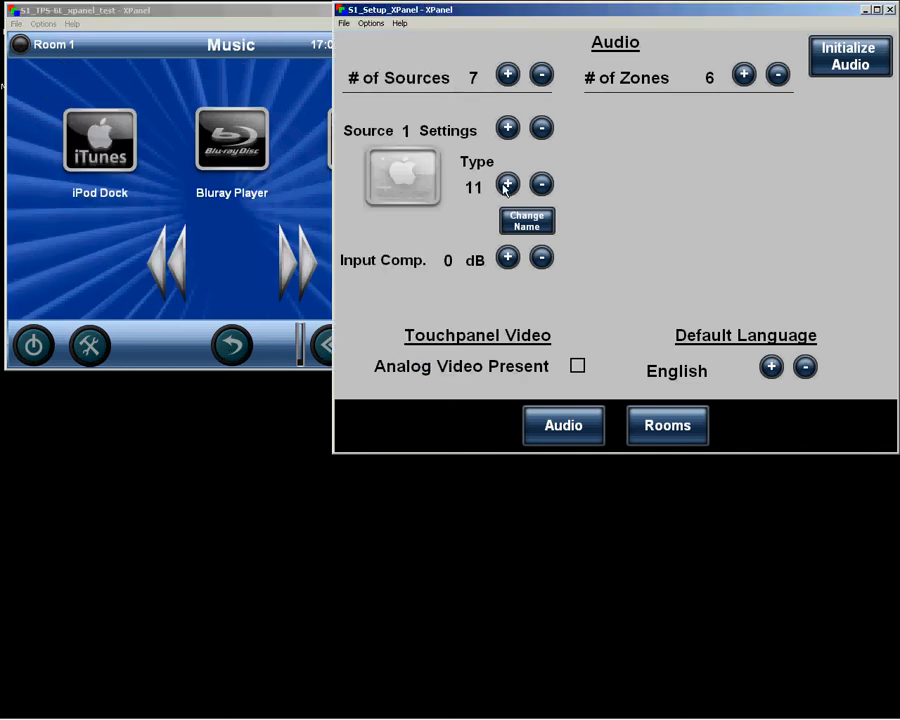
pyautogui.click(507, 184)
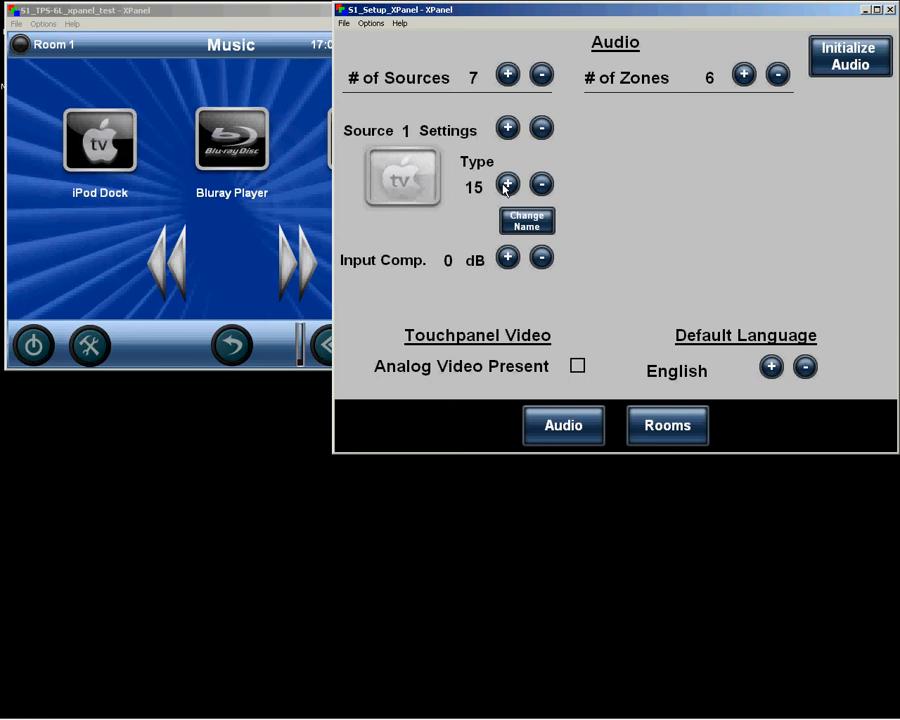
pyautogui.click(507, 184)
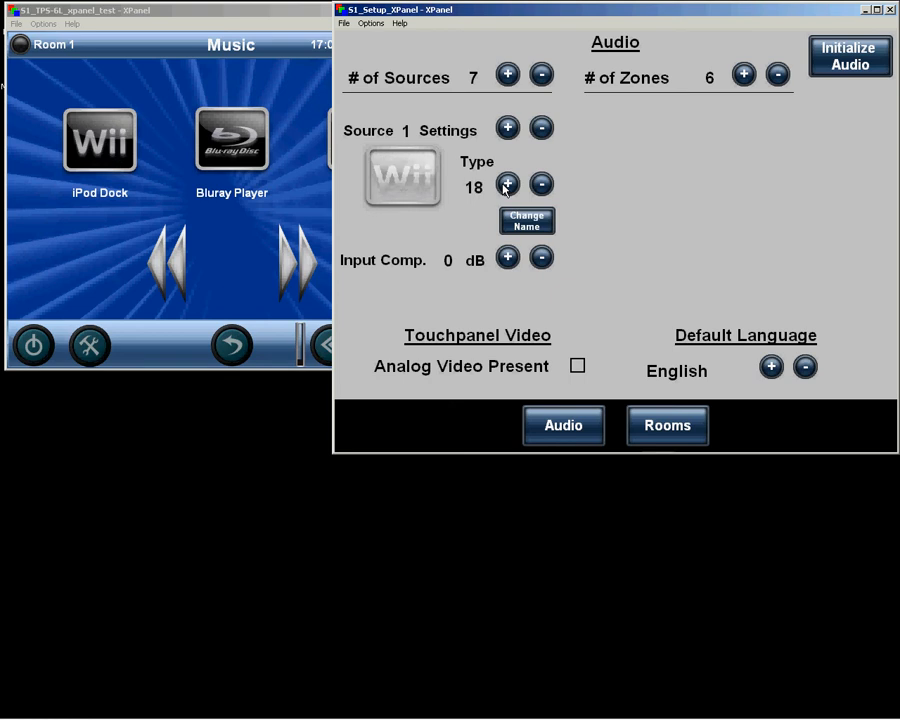
pyautogui.click(507, 184)
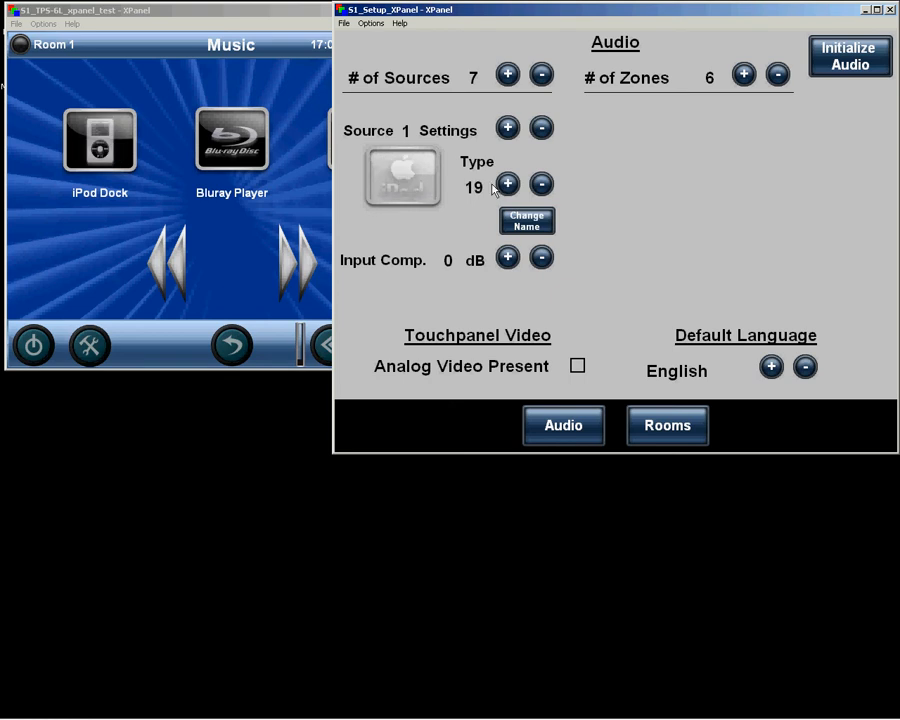
pyautogui.click(110, 155)
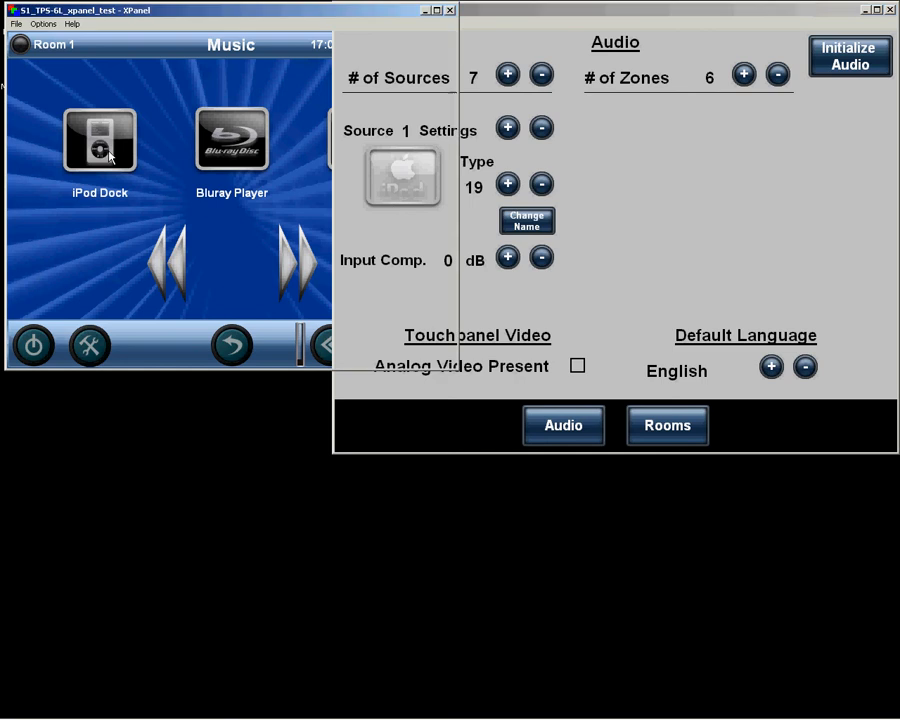
pyautogui.click(98, 140)
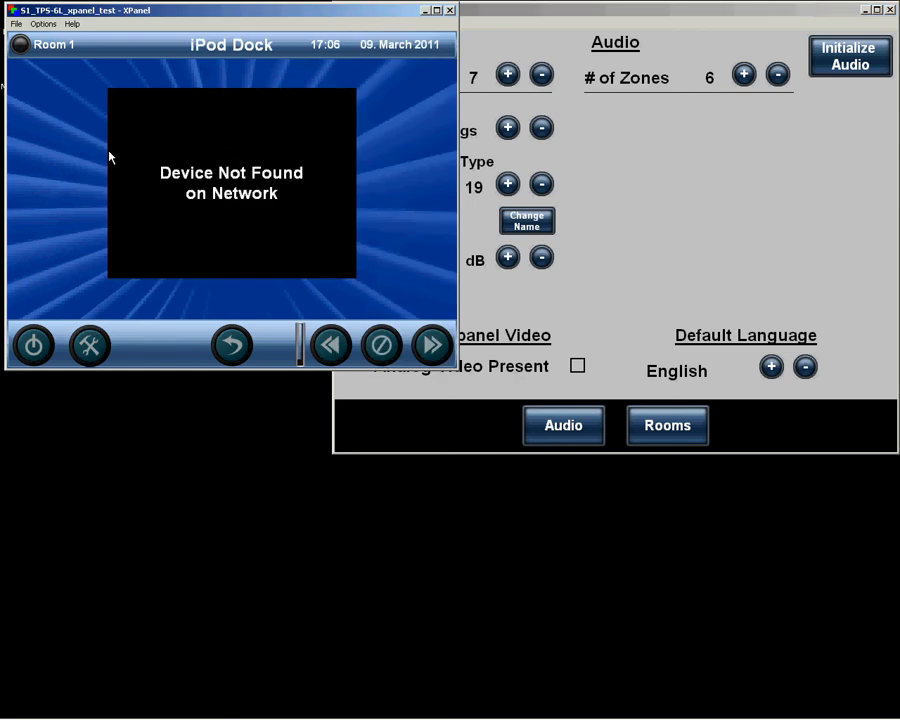
pyautogui.moveTo(295, 173)
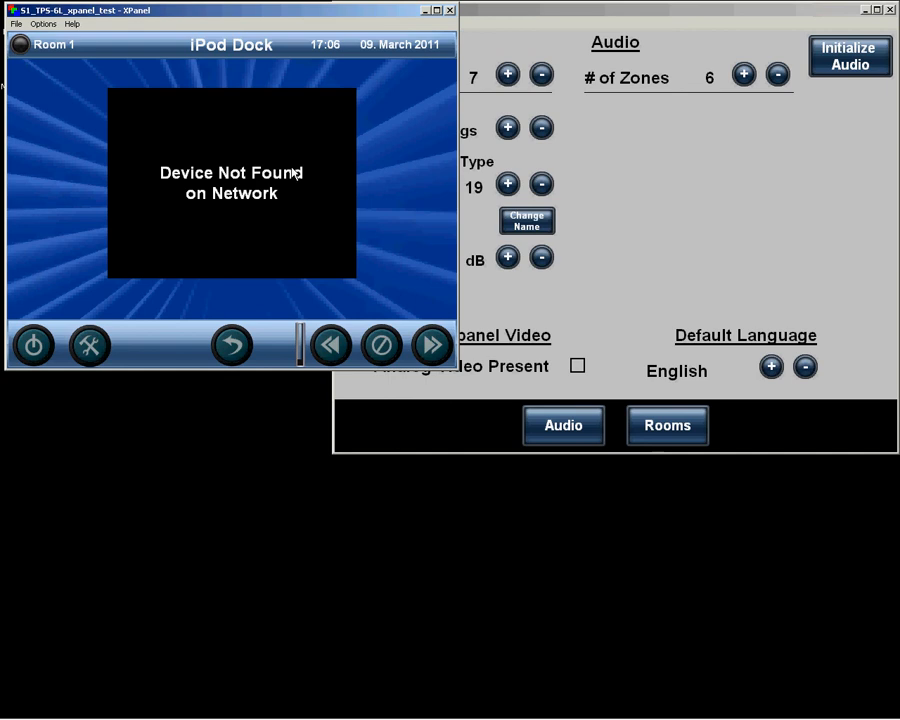
pyautogui.moveTo(240, 348)
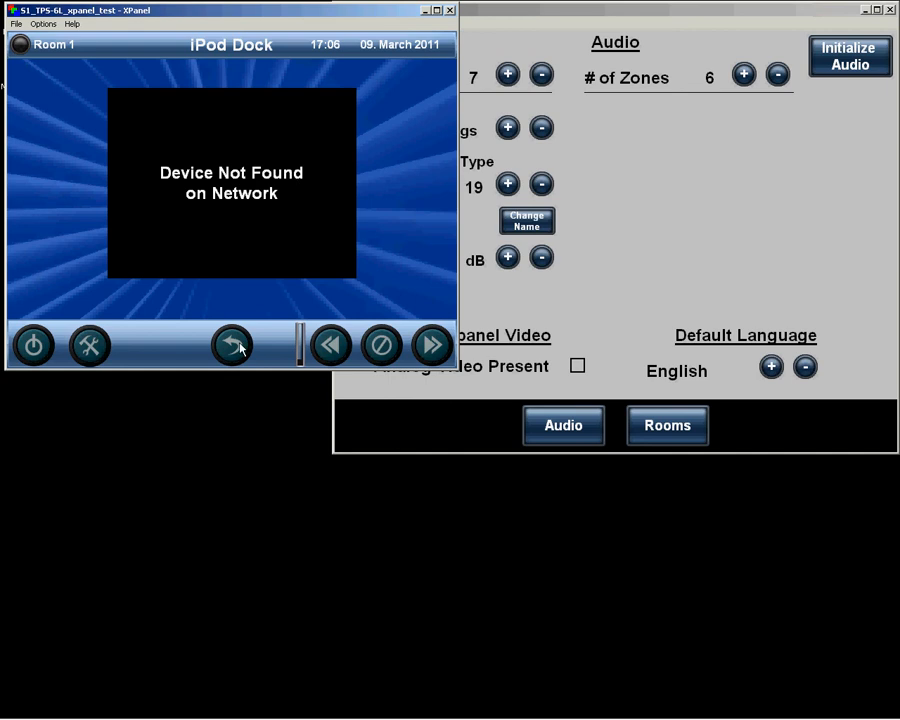
pyautogui.click(231, 345)
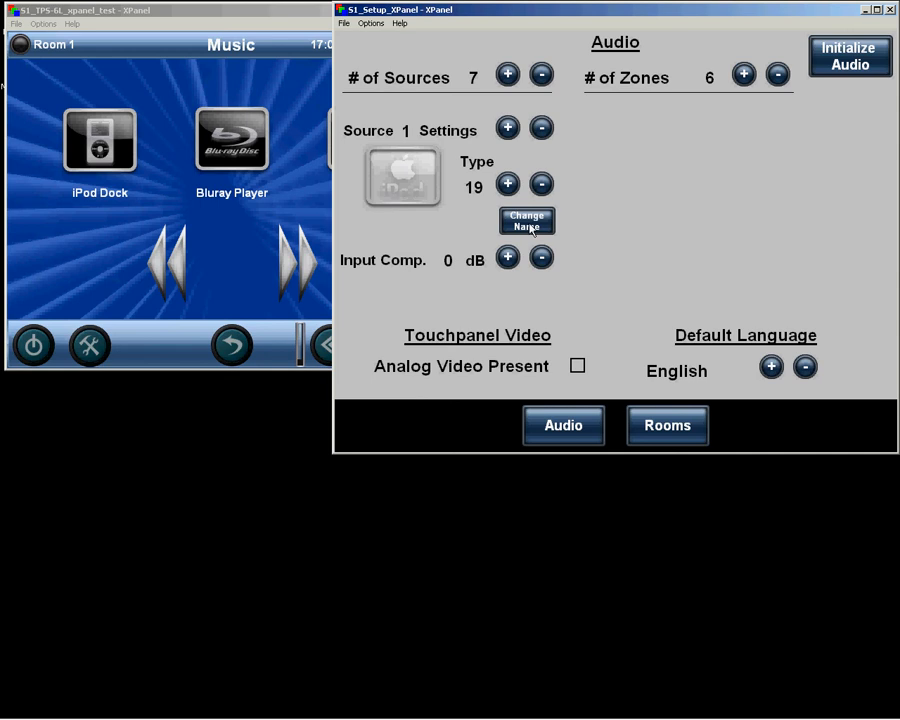
# Rename source 1 to 'My iDoc' on the on-screen keyboard and save
pyautogui.click(526, 221)
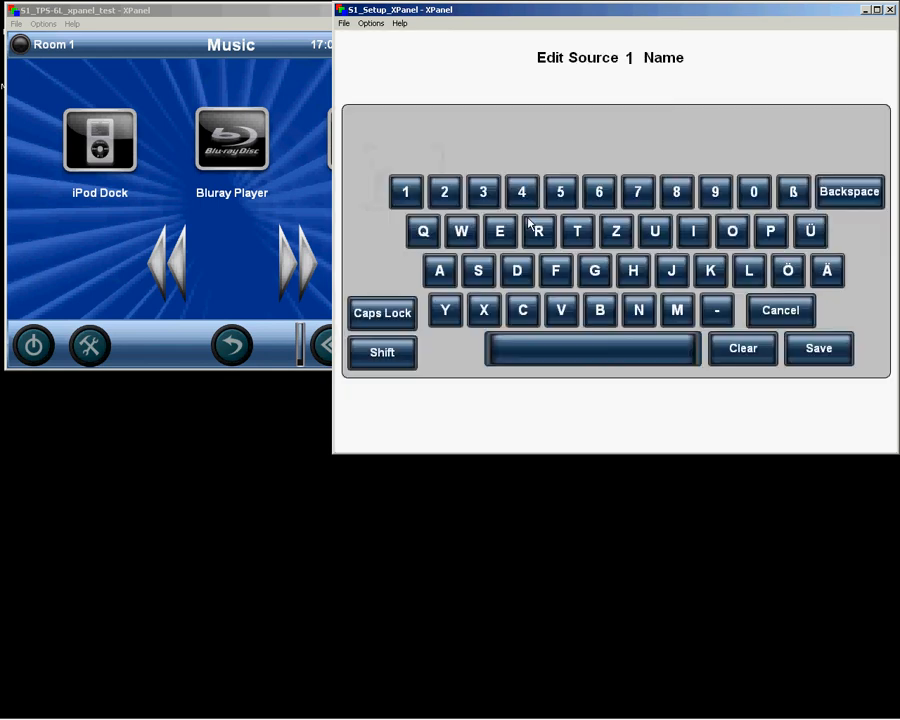
pyautogui.moveTo(458, 351)
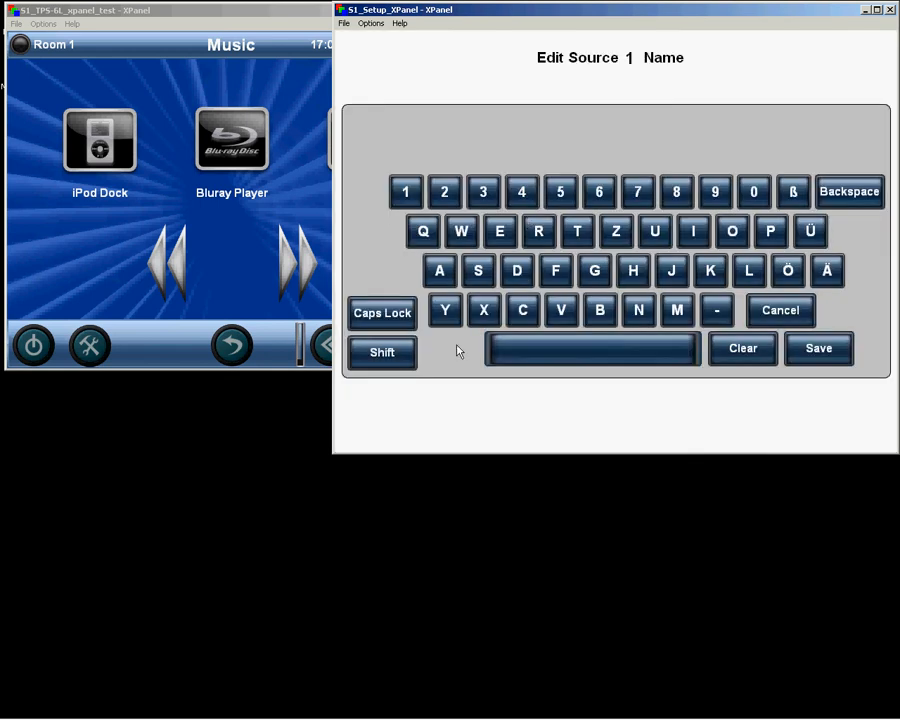
pyautogui.moveTo(660, 307)
pyautogui.write('My')
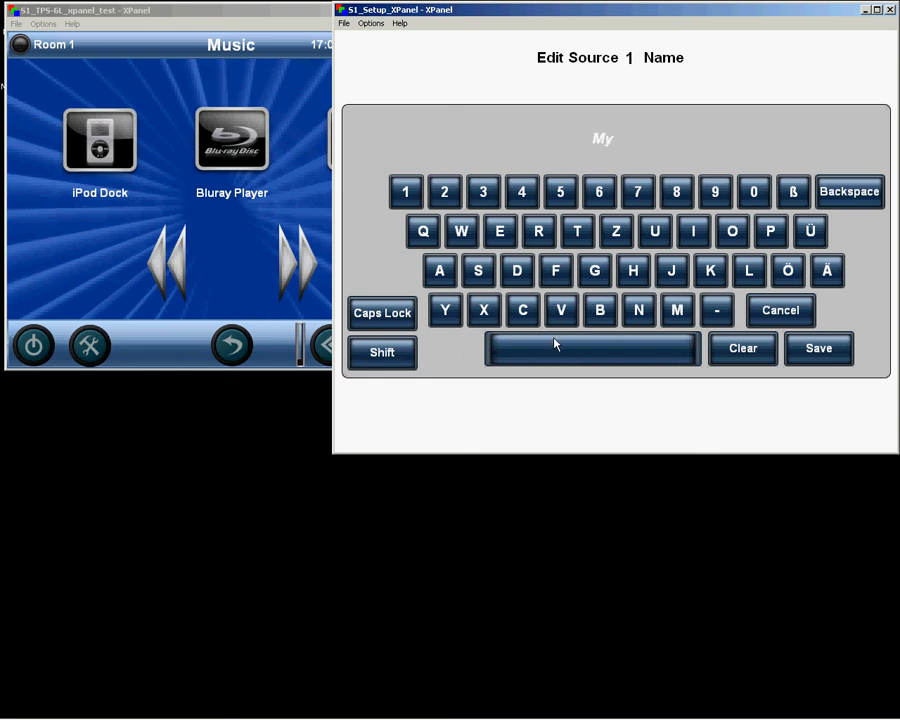
pyautogui.click(692, 231)
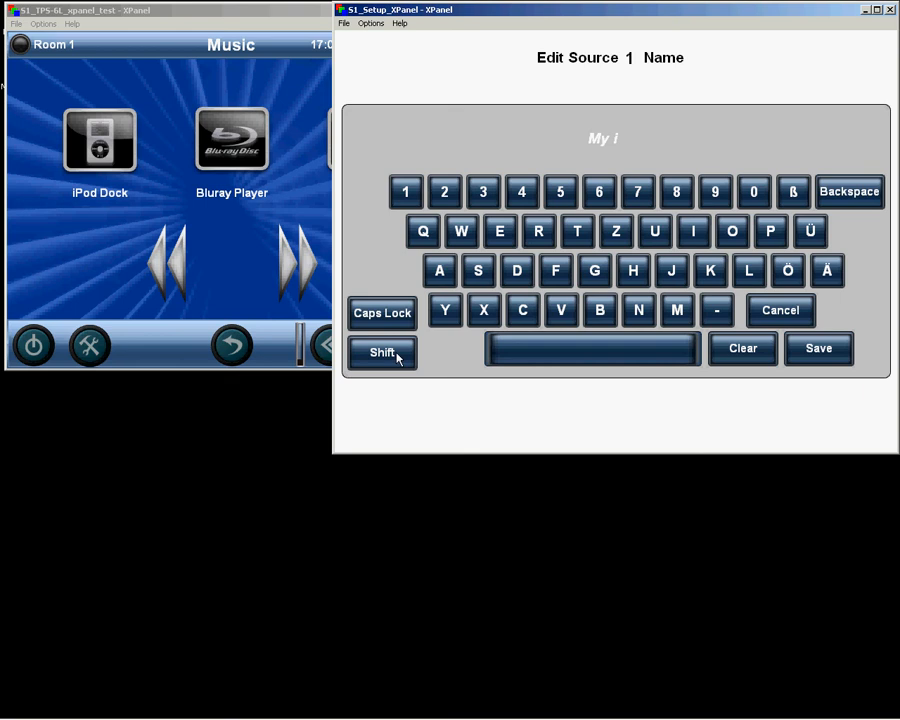
pyautogui.click(517, 270)
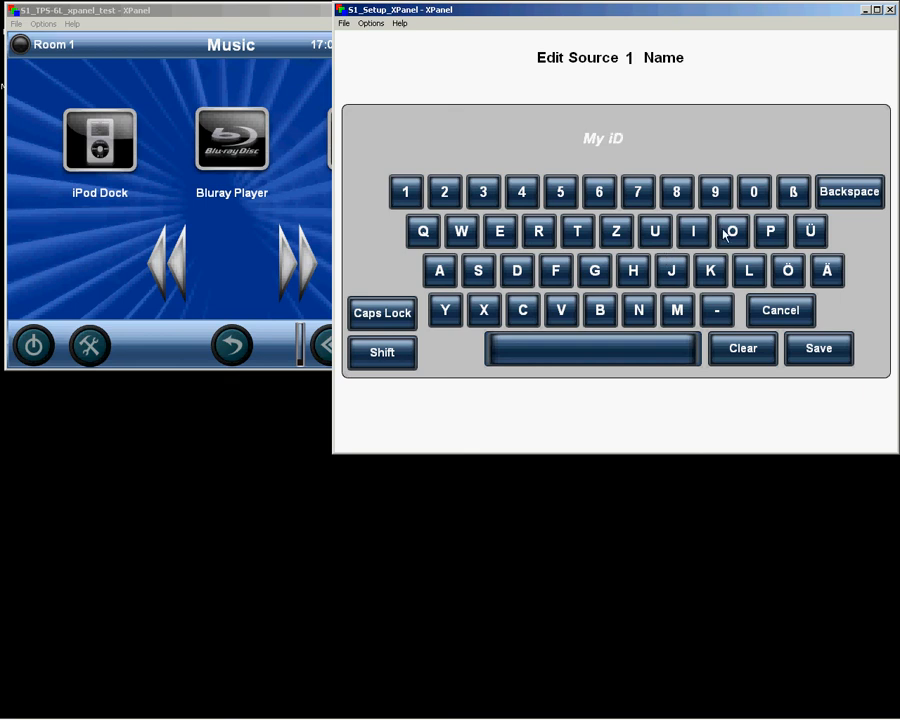
pyautogui.click(818, 348)
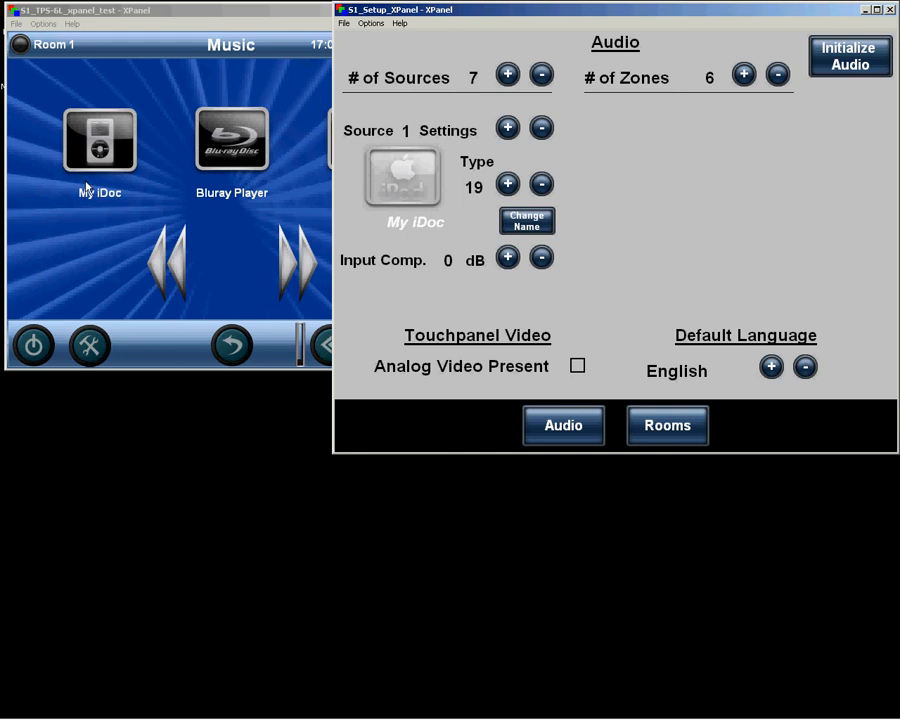
pyautogui.moveTo(72, 186)
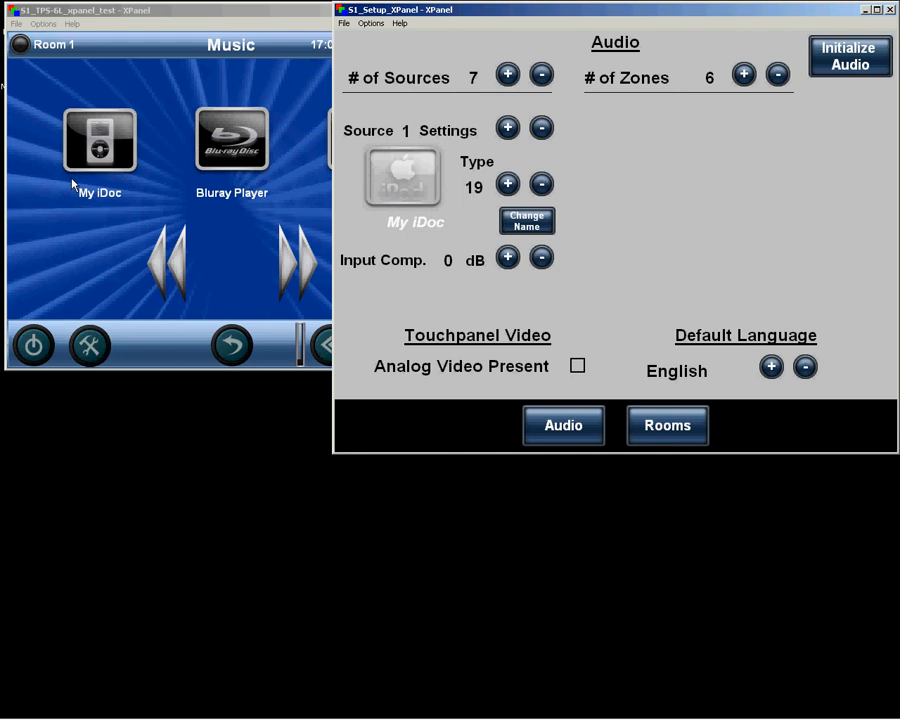
pyautogui.moveTo(84, 198)
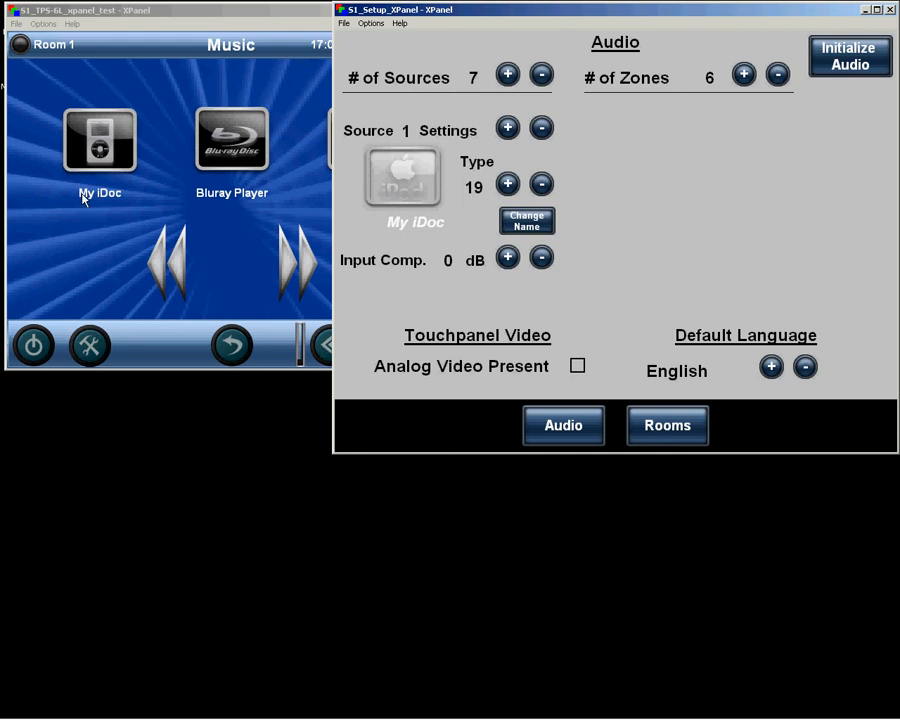
pyautogui.moveTo(428, 237)
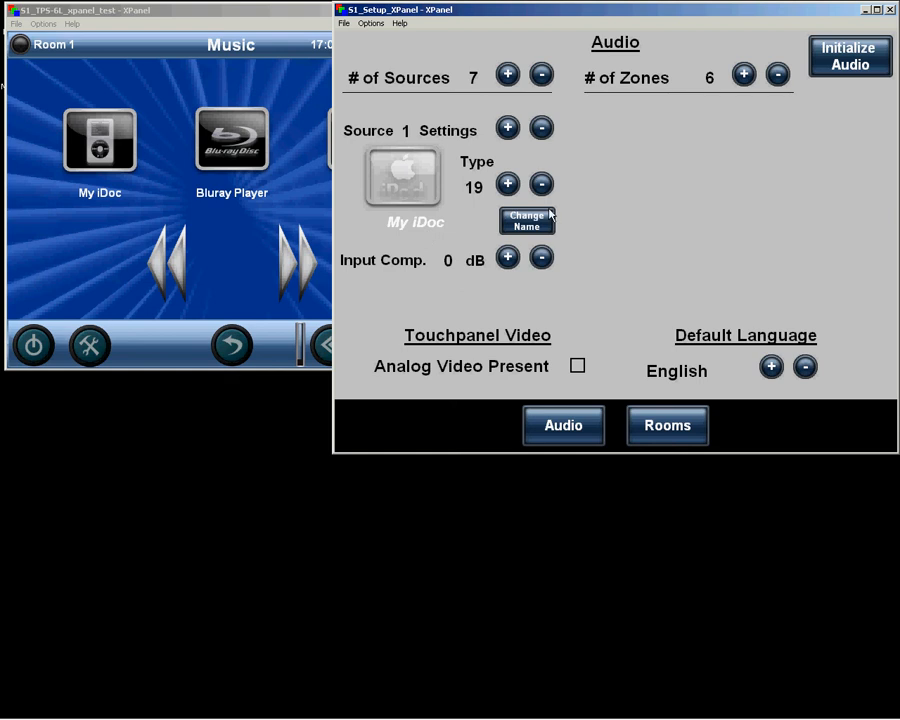
pyautogui.click(507, 128)
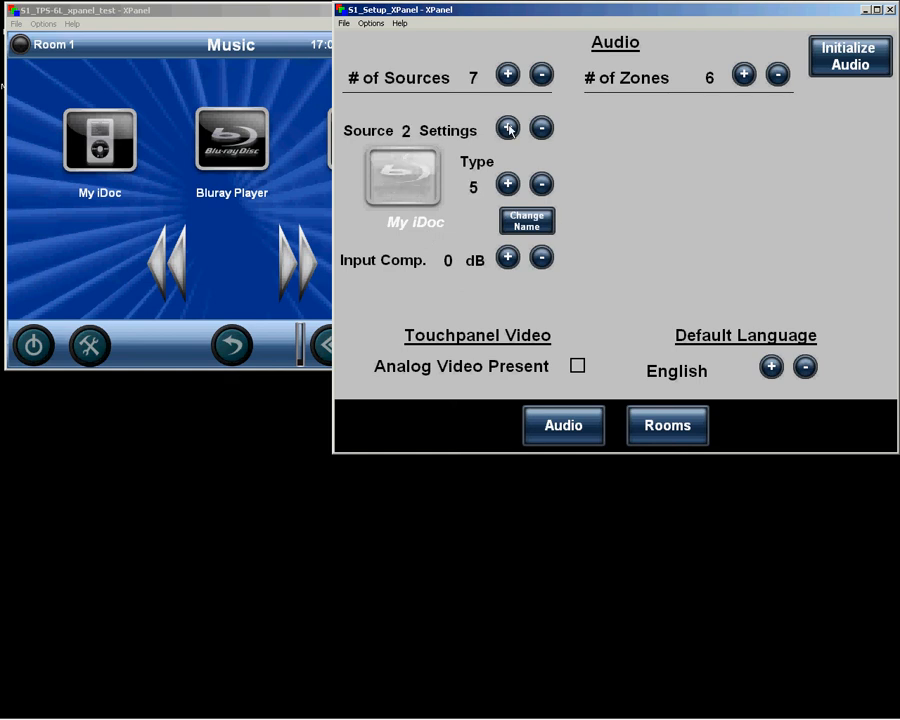
pyautogui.click(507, 128)
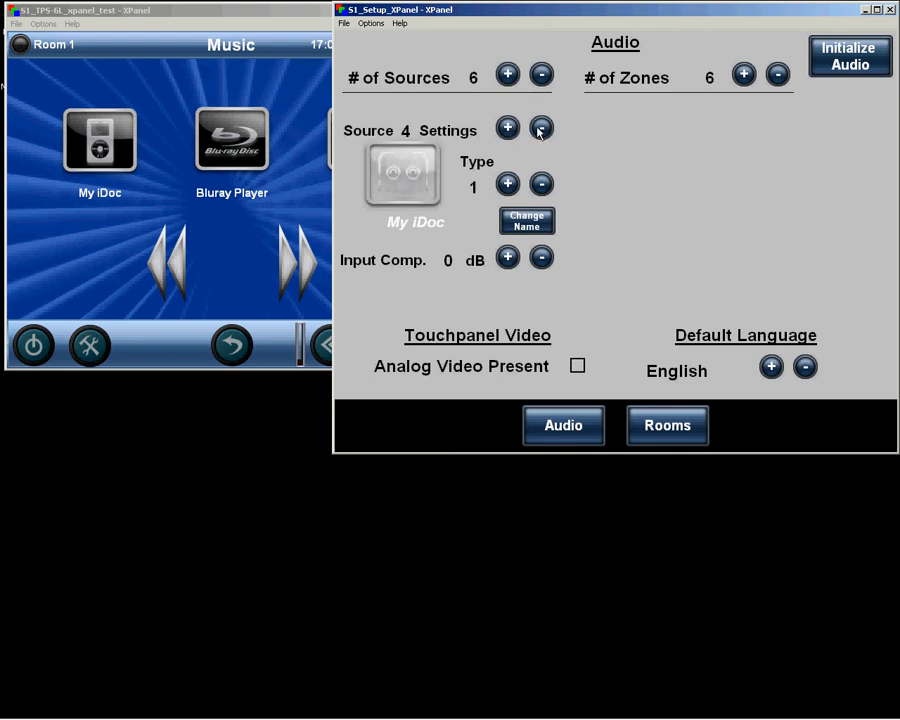
pyautogui.click(541, 128)
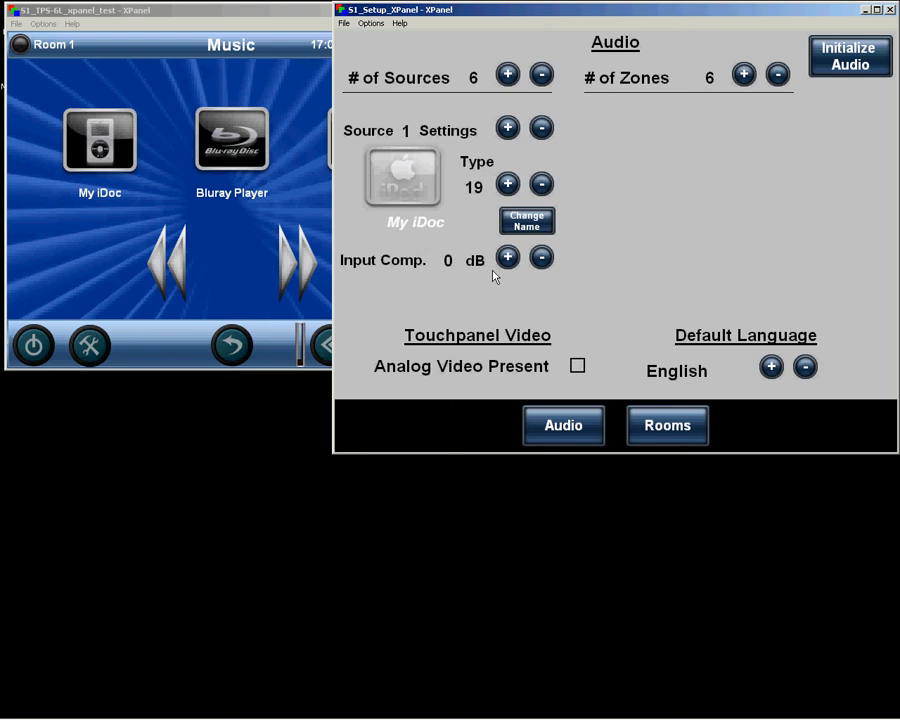
pyautogui.moveTo(513, 265)
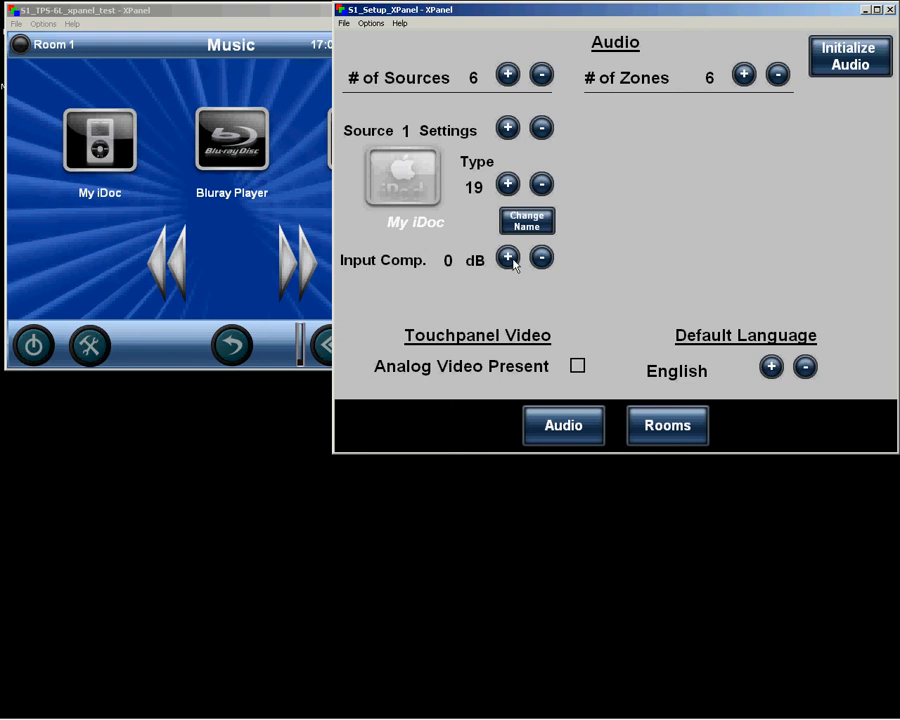
pyautogui.click(541, 258)
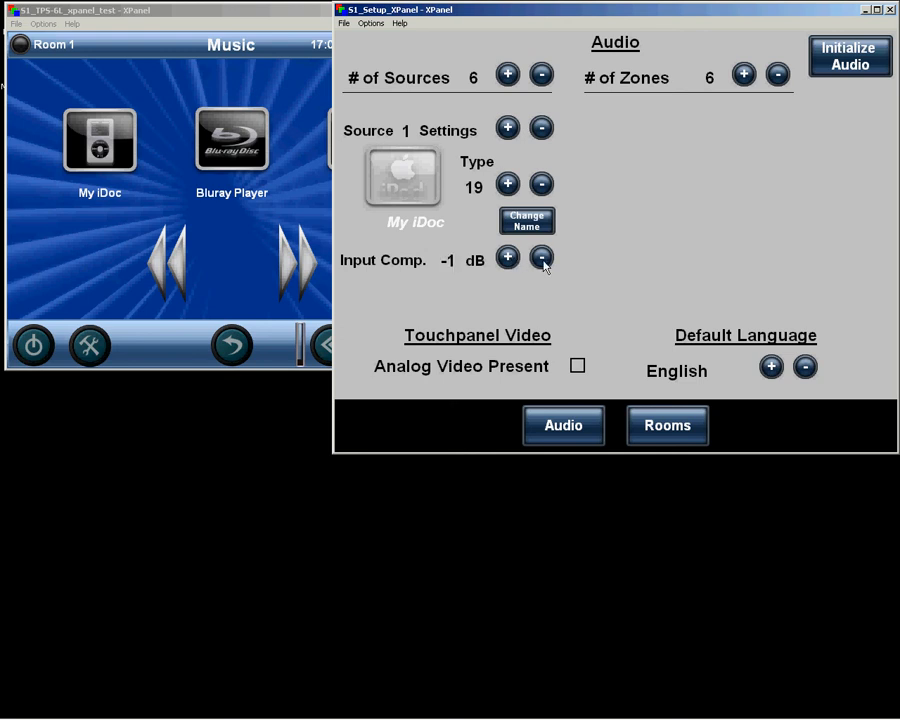
pyautogui.click(541, 258)
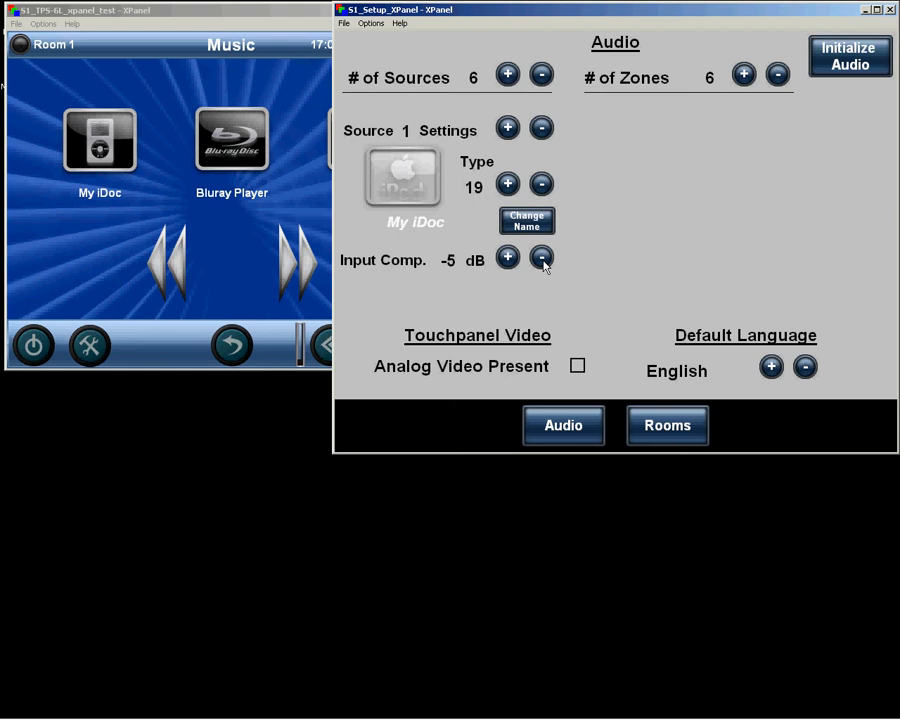
pyautogui.click(506, 258)
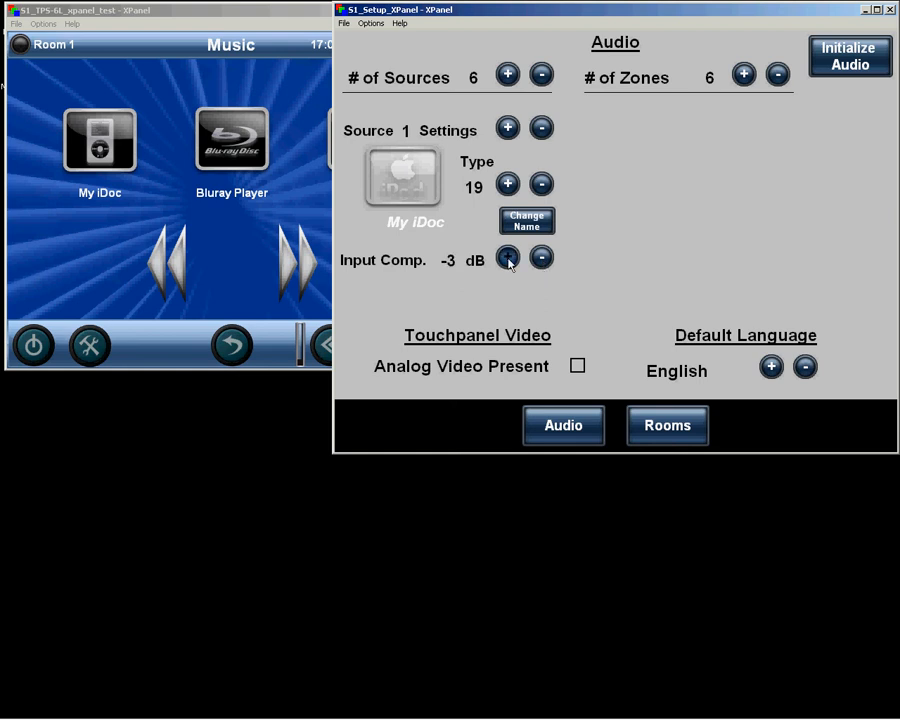
pyautogui.click(507, 258)
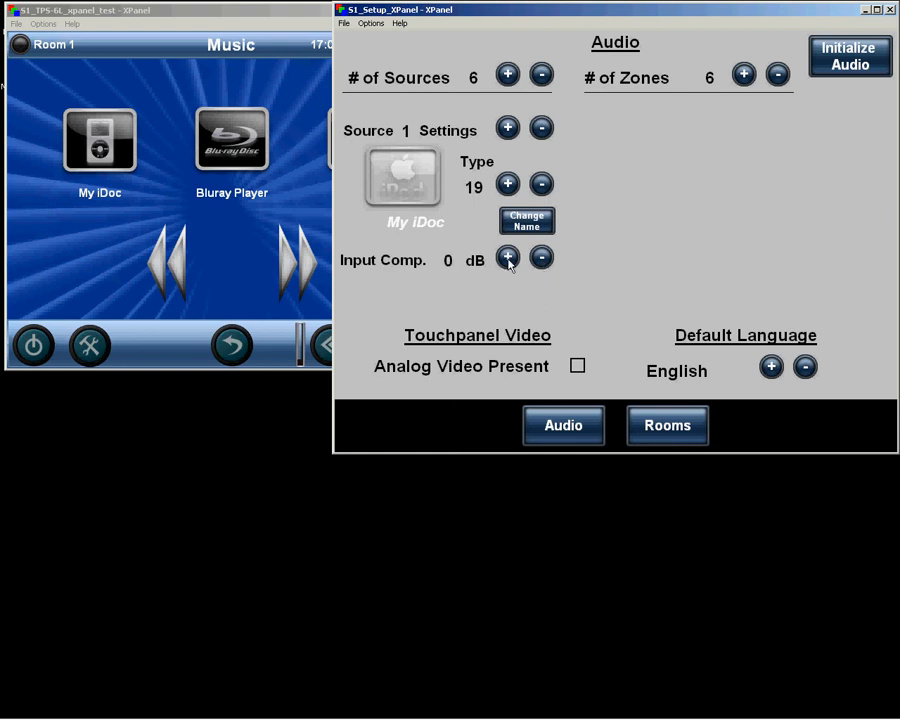
pyautogui.moveTo(518, 372)
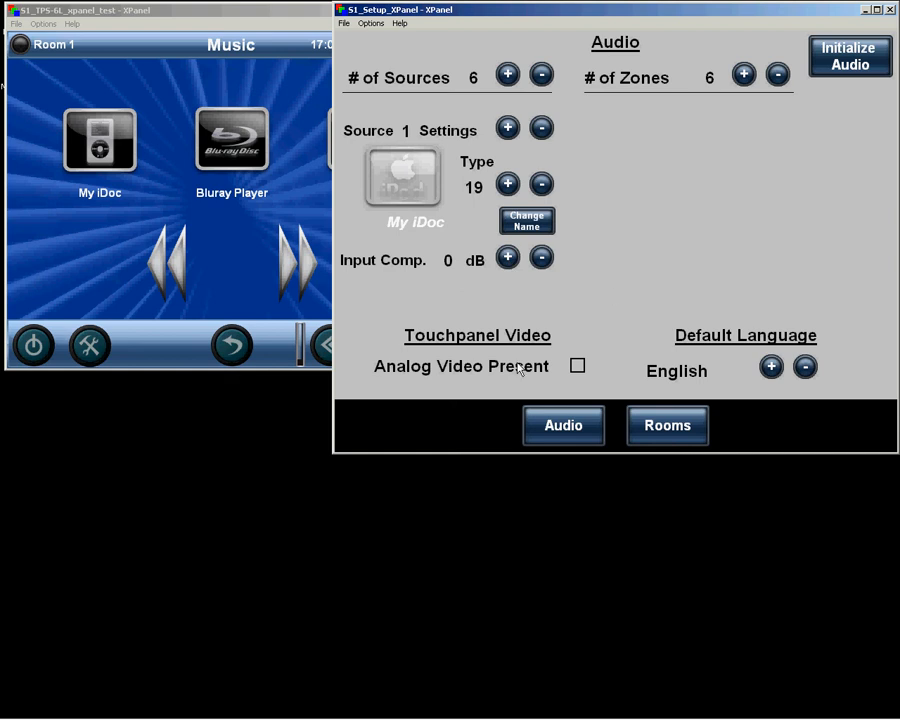
pyautogui.click(230, 345)
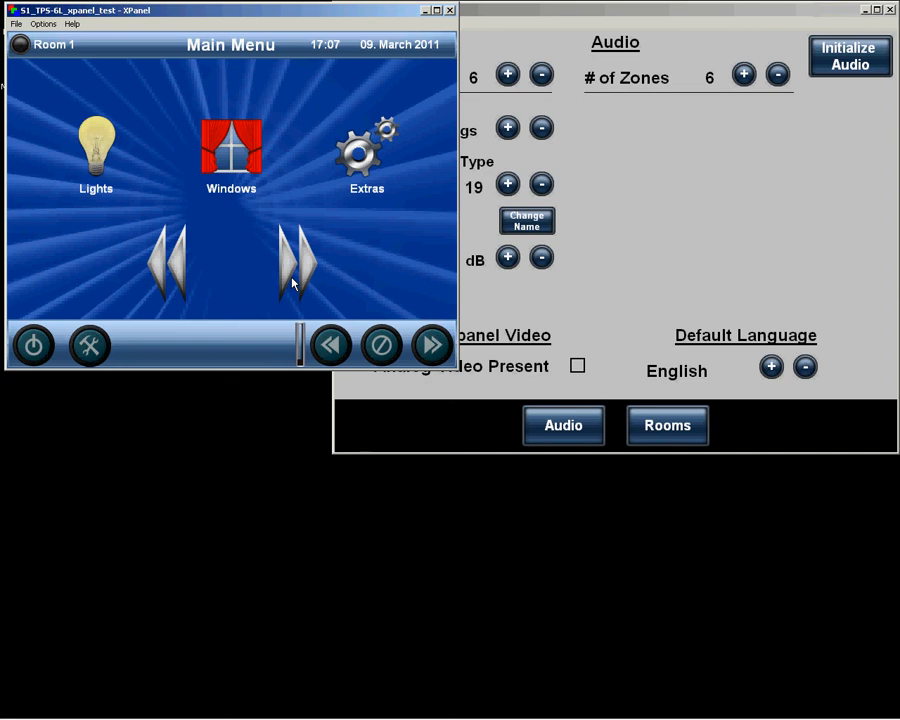
# Open Extras, tick Analog Video Present, and visit then leave the new Camera page
pyautogui.click(366, 148)
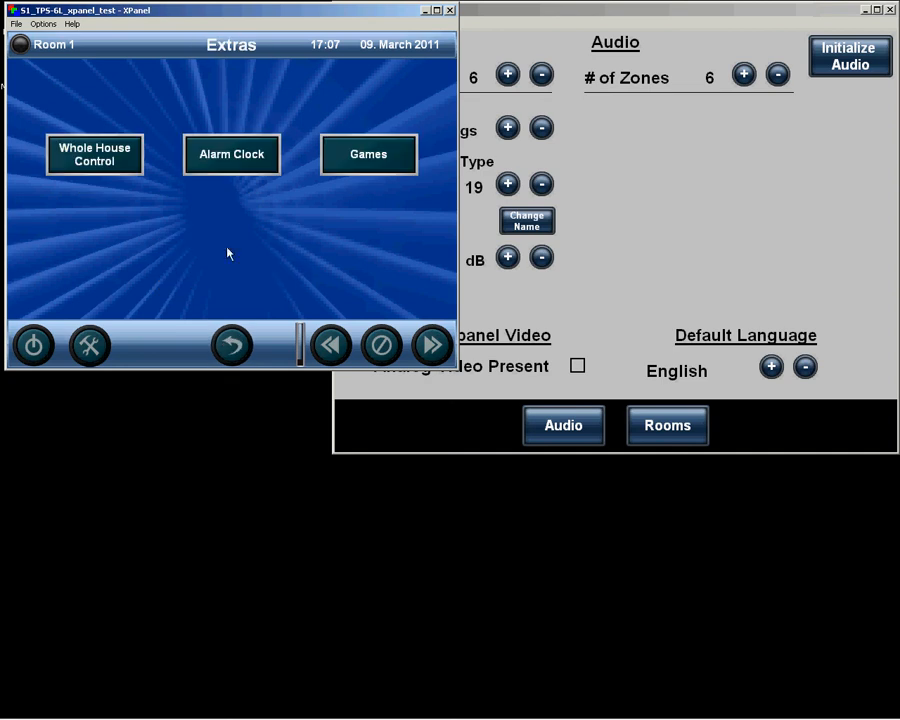
pyautogui.click(615, 14)
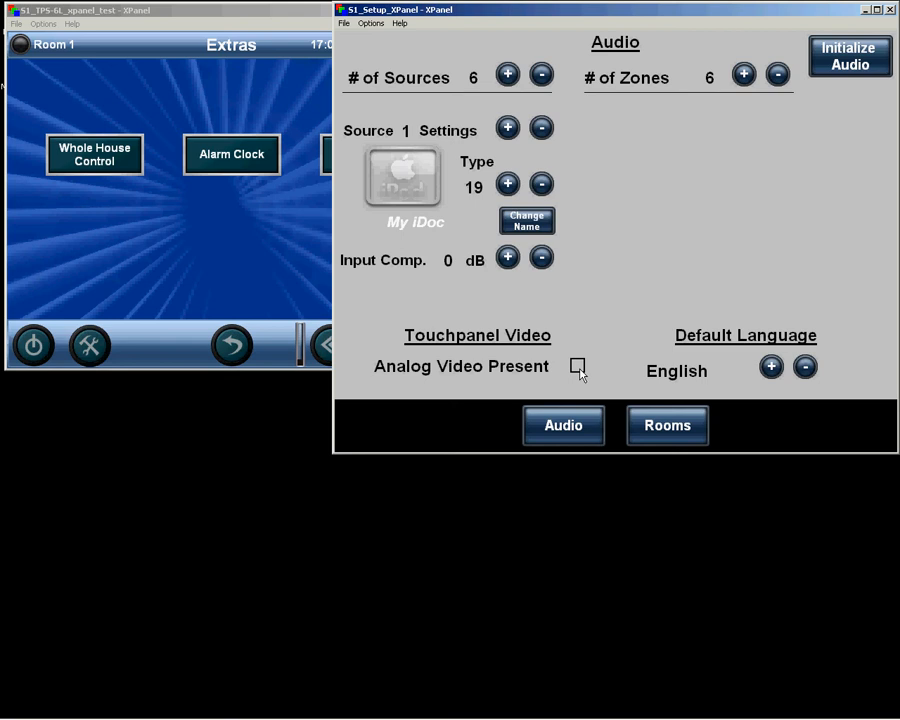
pyautogui.click(577, 366)
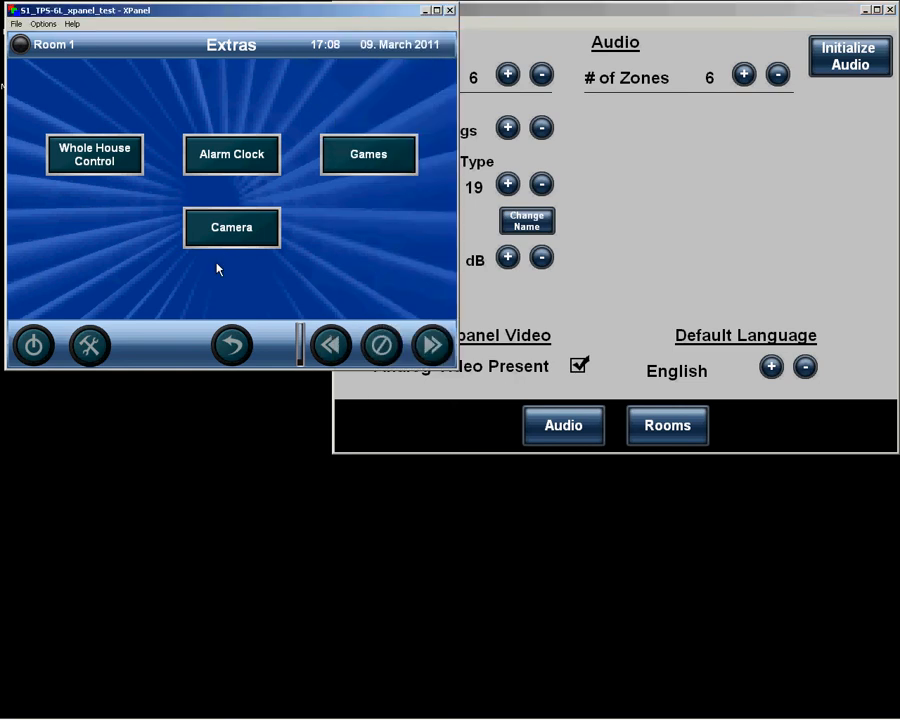
pyautogui.click(231, 227)
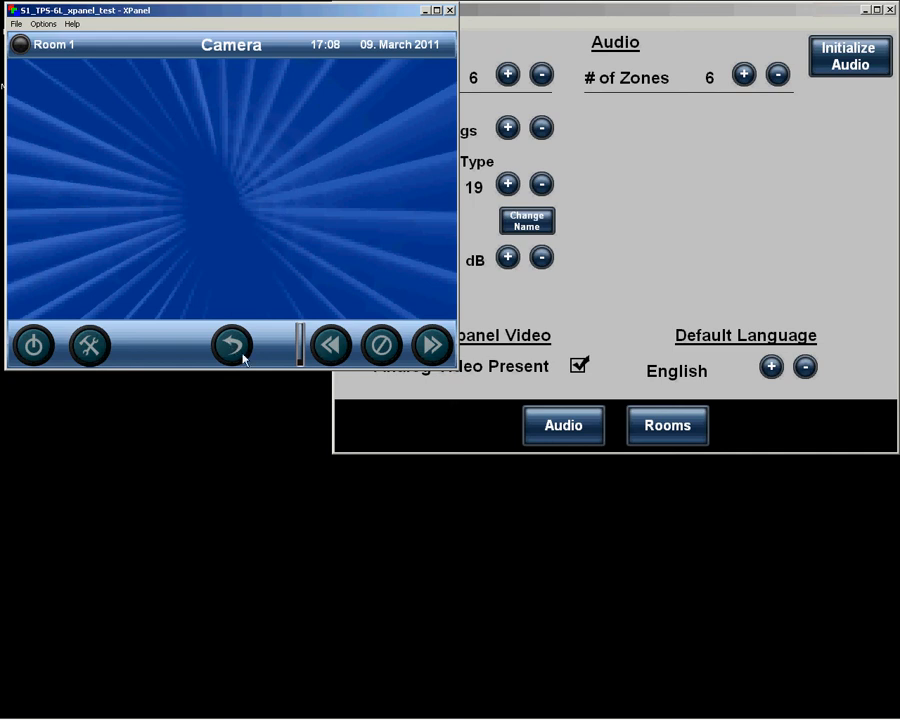
pyautogui.click(232, 345)
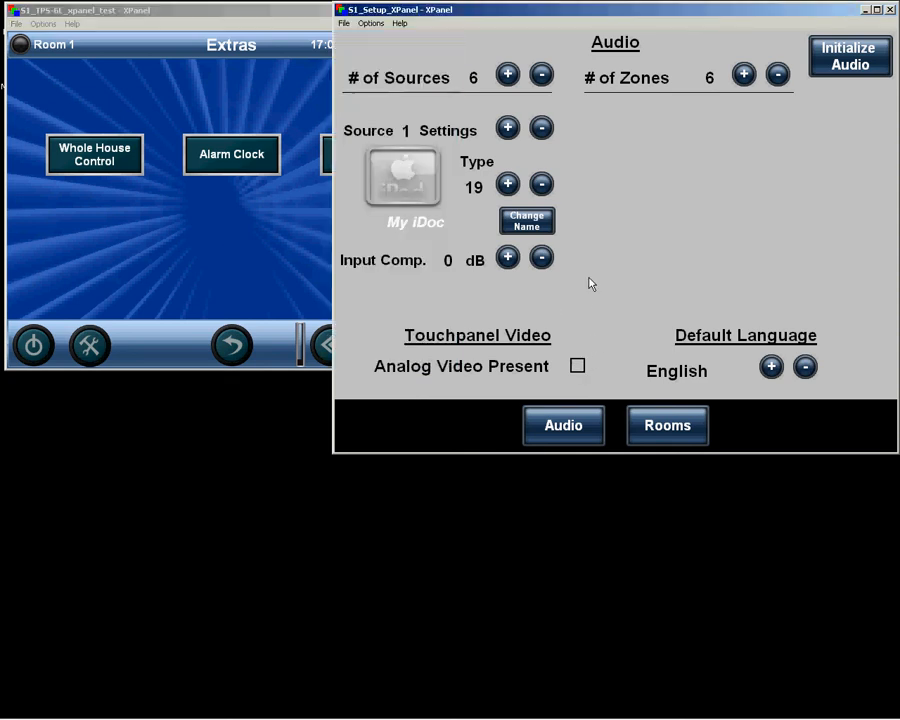
# Switch Default Language to German and back to English, then return to Main Menu
pyautogui.click(770, 367)
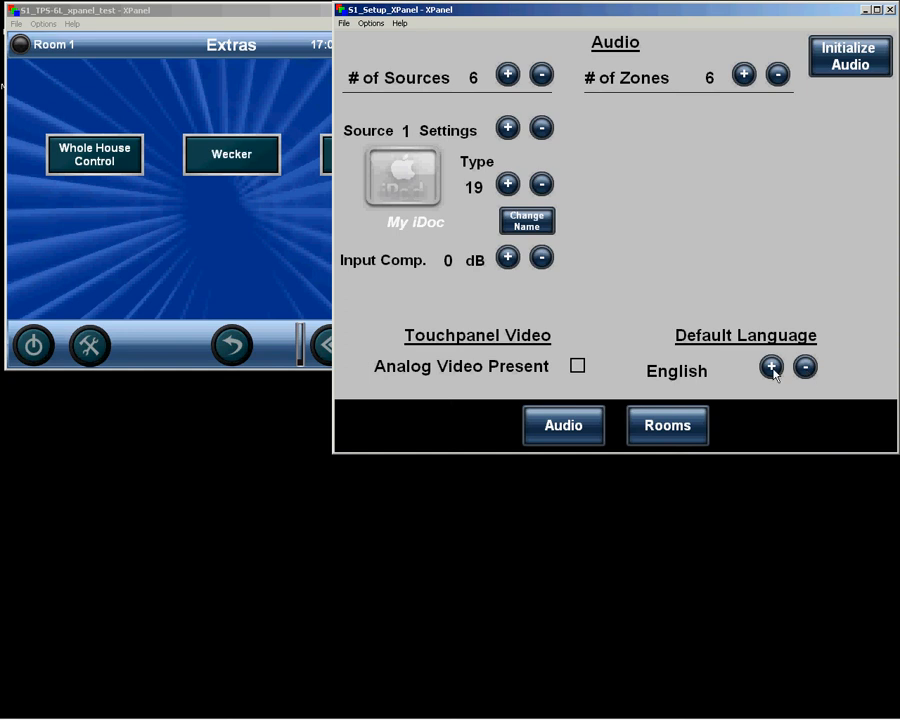
pyautogui.click(805, 367)
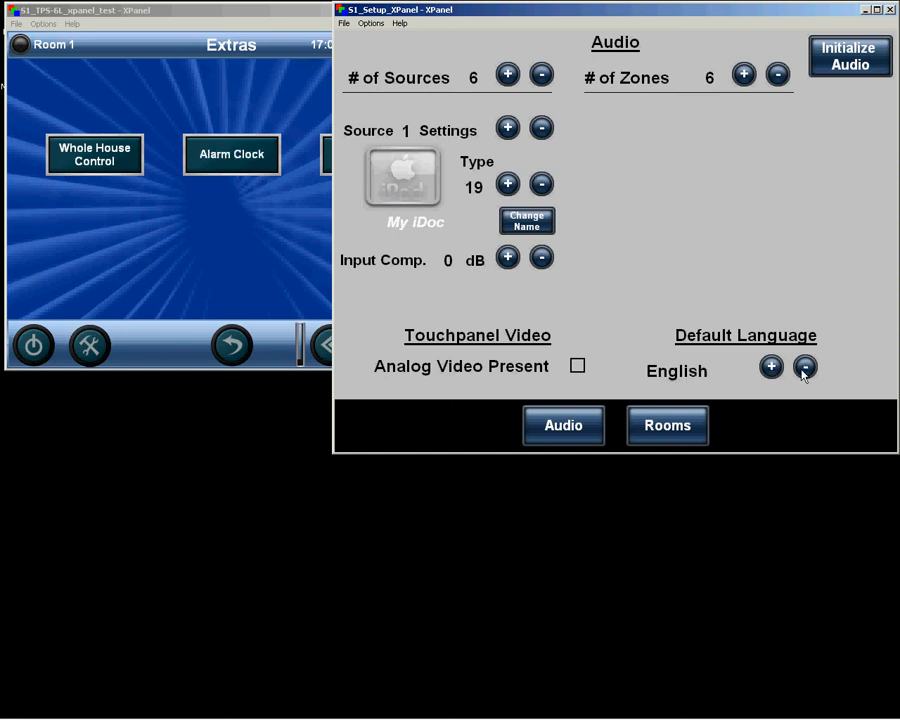
pyautogui.moveTo(668, 359)
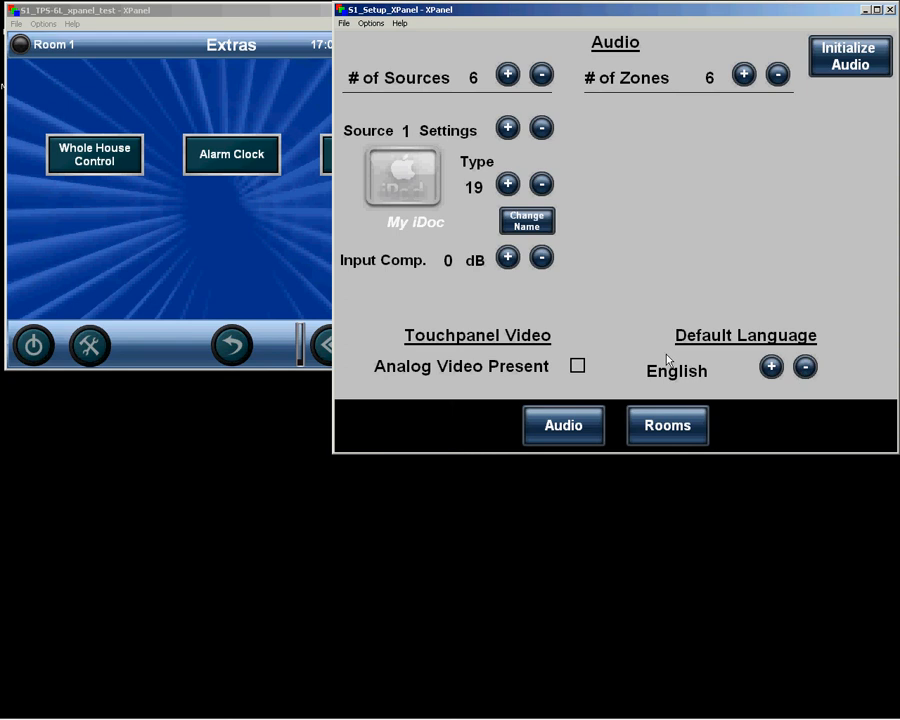
pyautogui.moveTo(538, 49)
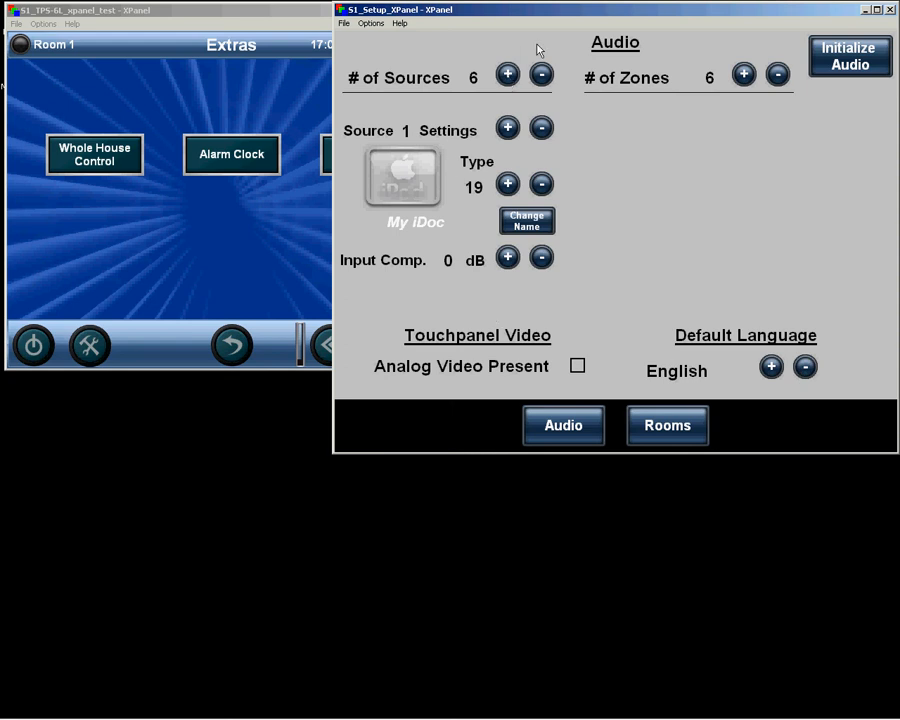
pyautogui.click(231, 345)
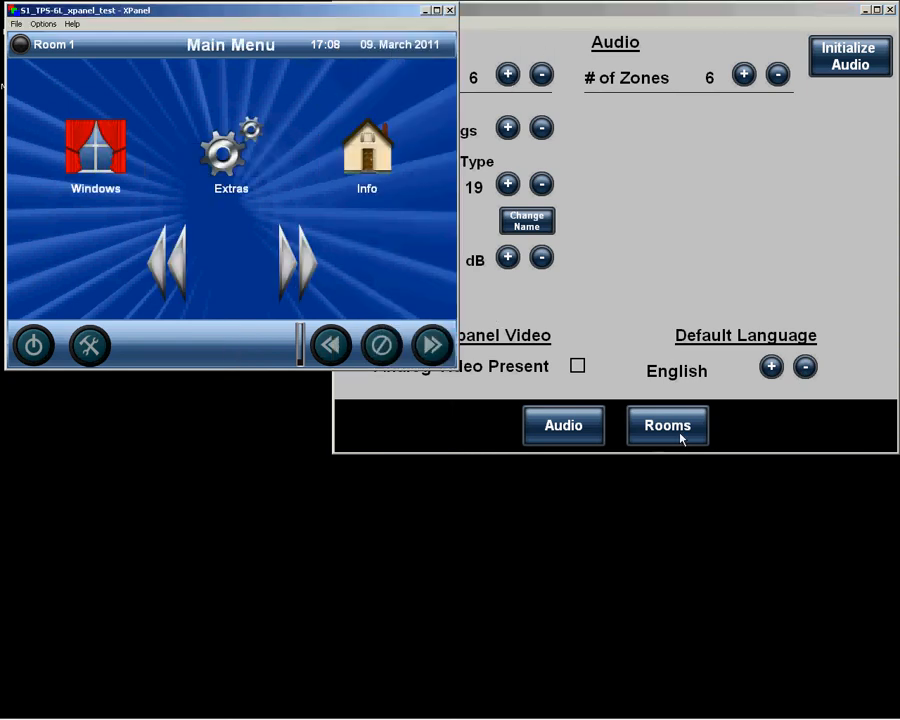
# Open the Rooms page and step Room Select to Room 2 and back to Room 1
pyautogui.click(667, 425)
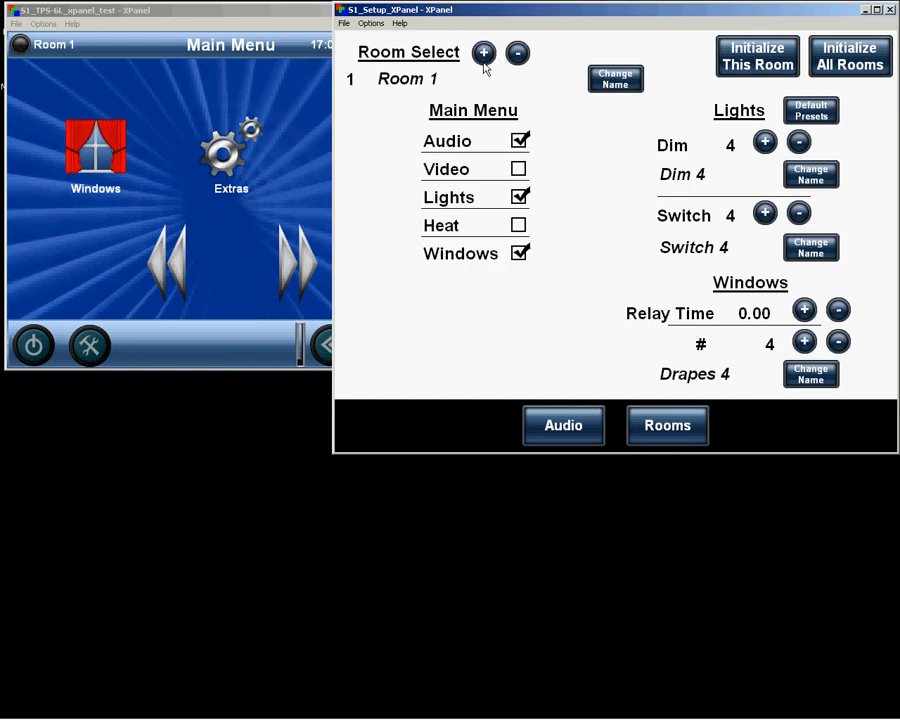
pyautogui.click(518, 53)
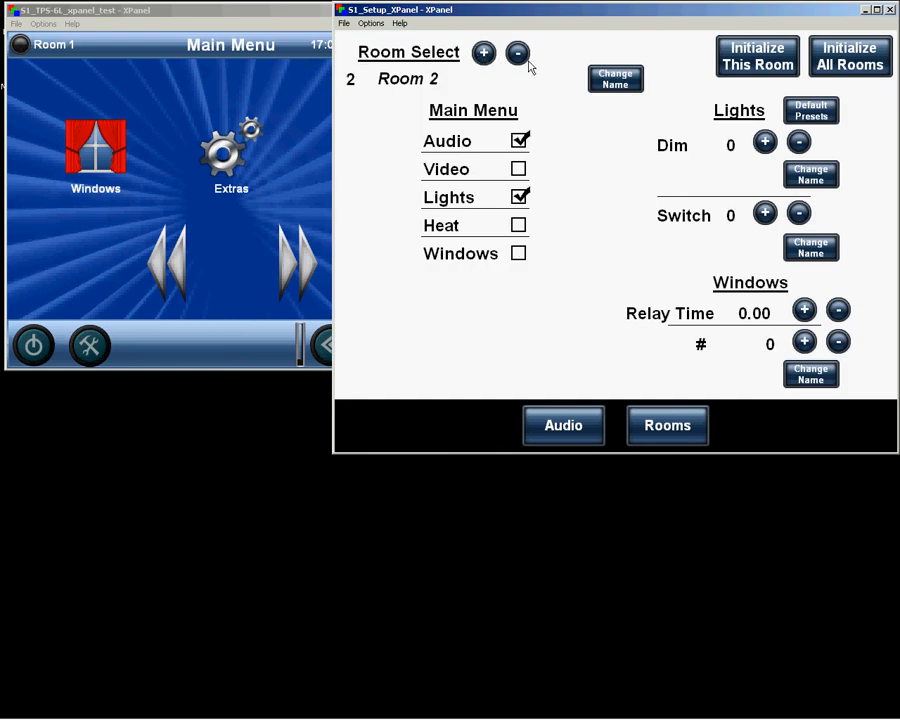
pyautogui.click(517, 54)
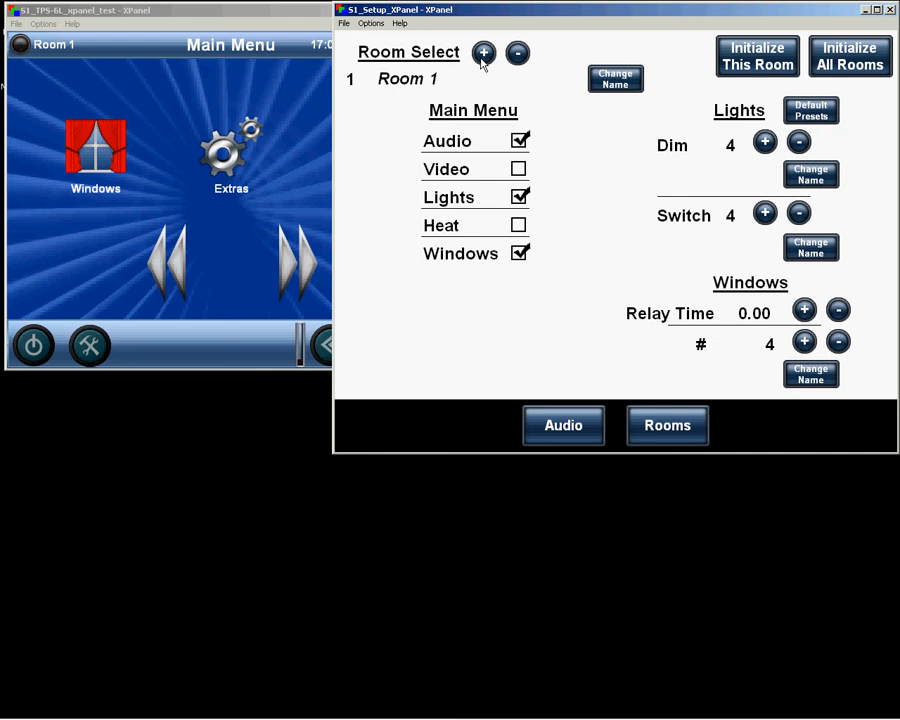
pyautogui.moveTo(446, 72)
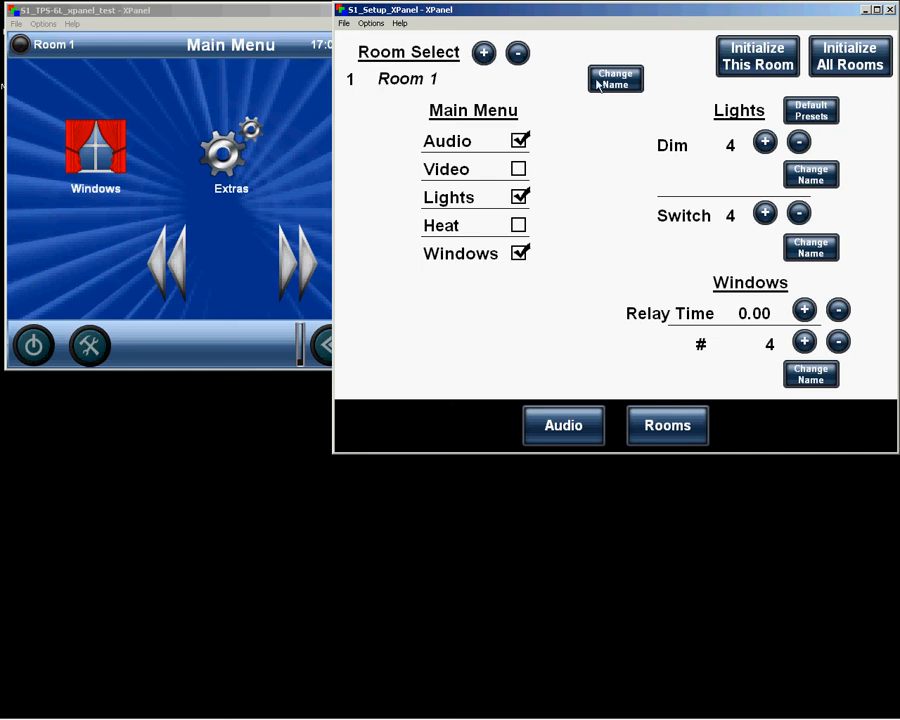
pyautogui.moveTo(570, 85)
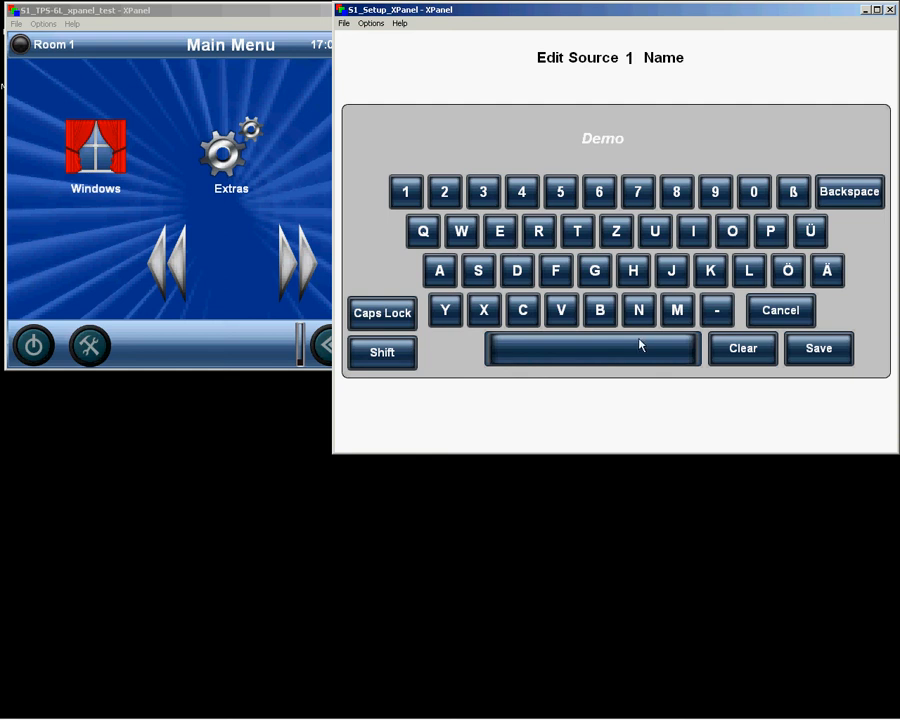
# Finish entering 'Demo Room', save it, and check the room's info page on the panel
pyautogui.click(538, 231)
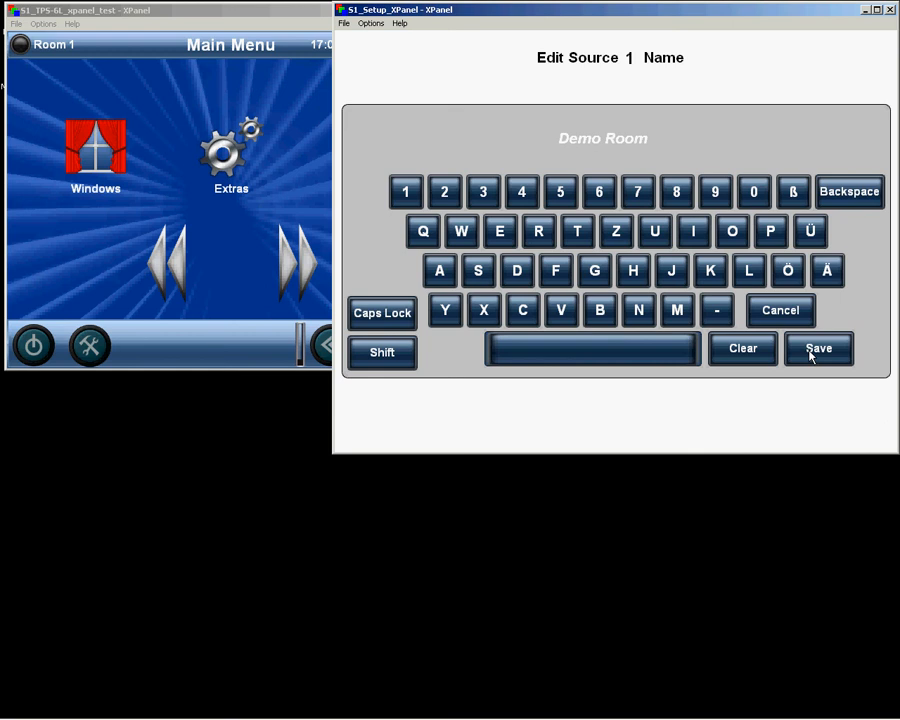
pyautogui.click(818, 349)
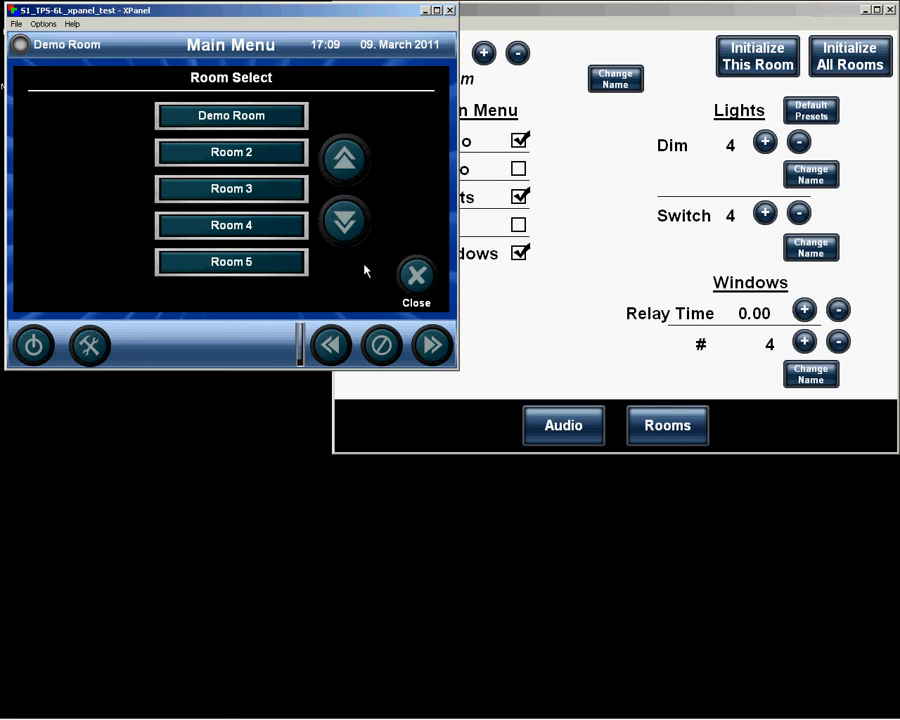
pyautogui.click(416, 276)
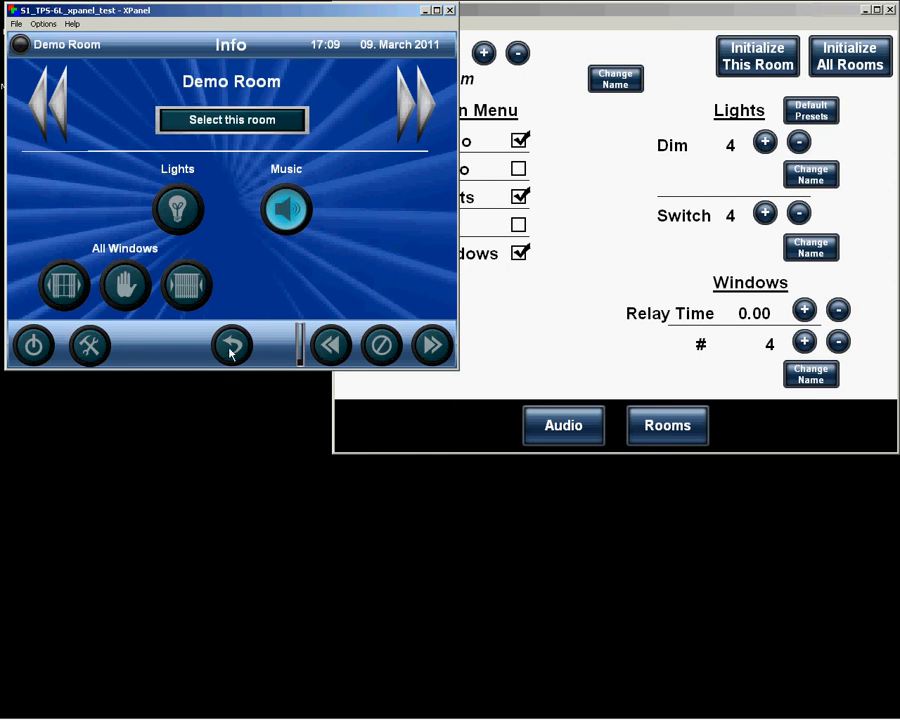
pyautogui.click(231, 344)
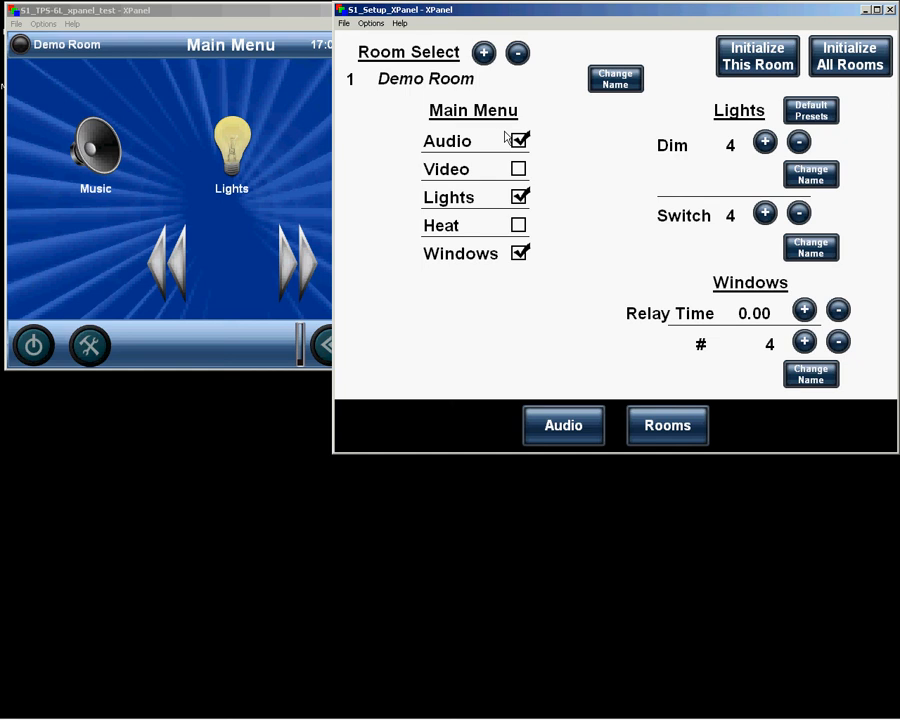
pyautogui.click(519, 140)
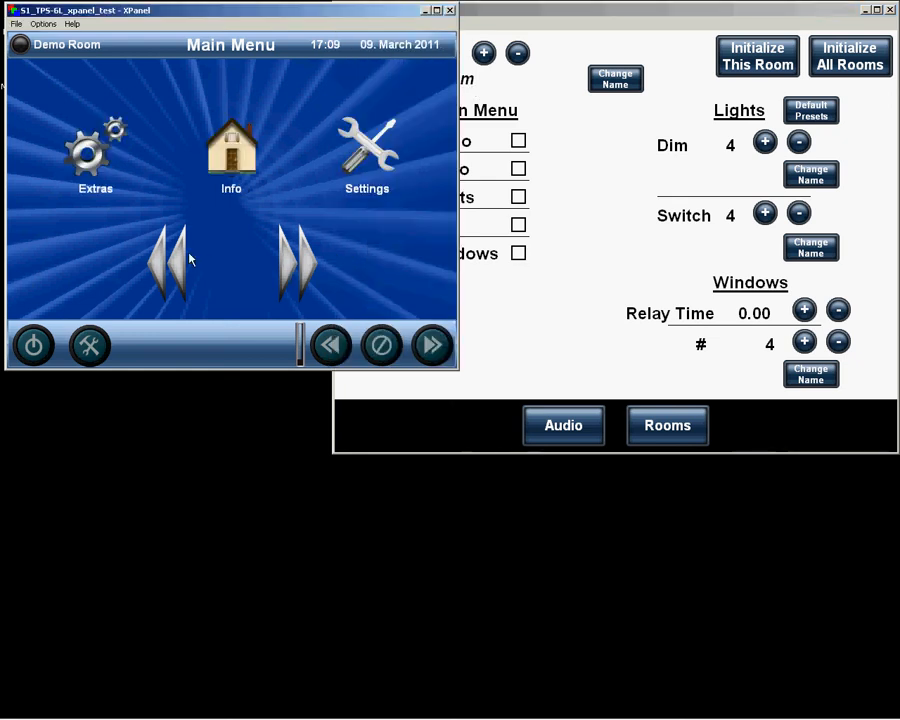
pyautogui.moveTo(175, 178)
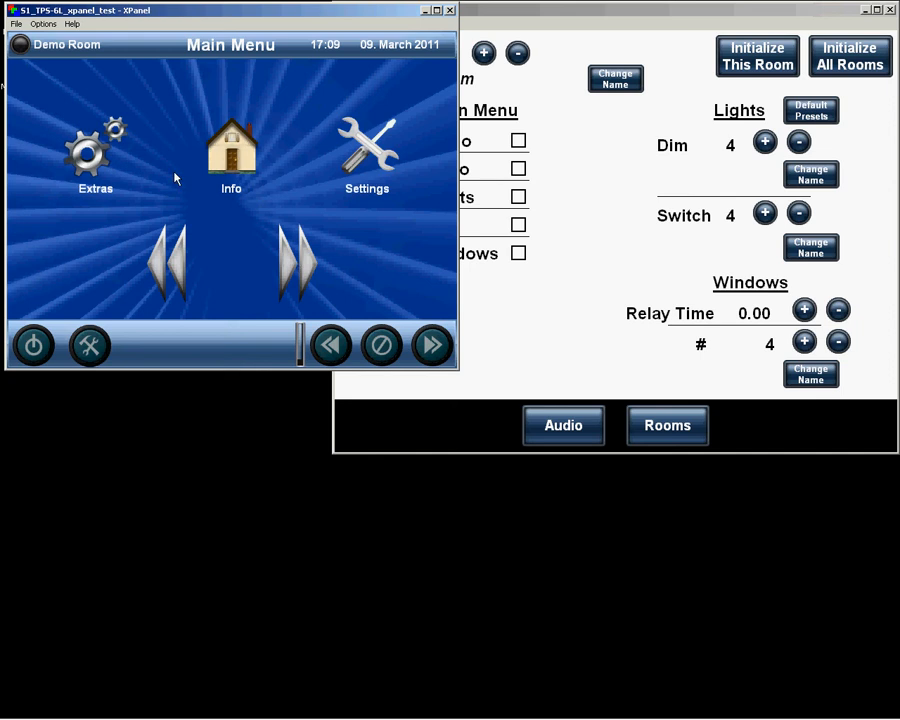
pyautogui.moveTo(211, 189)
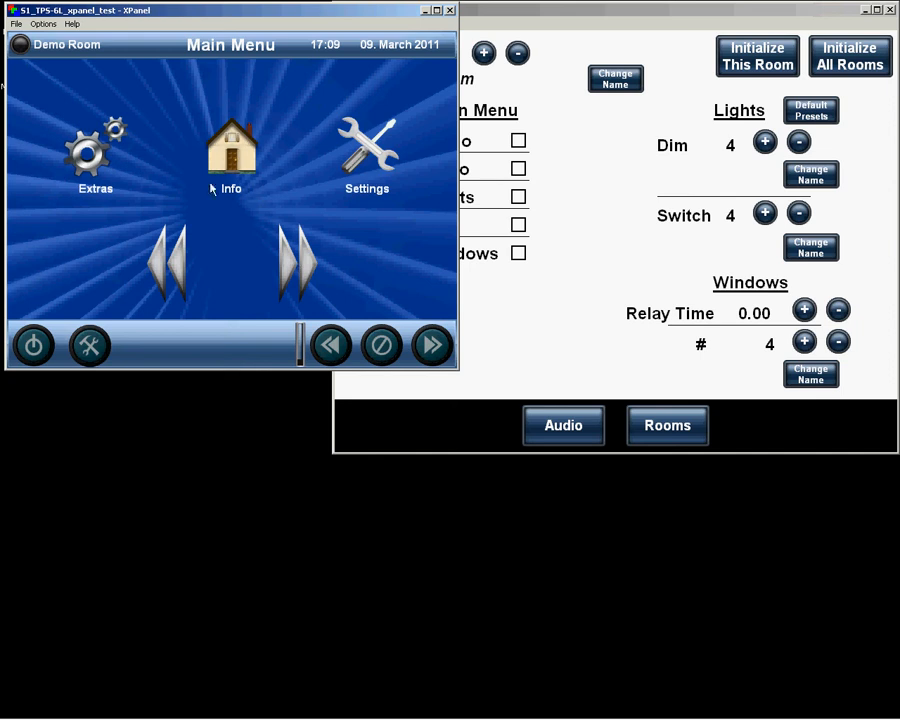
pyautogui.moveTo(339, 218)
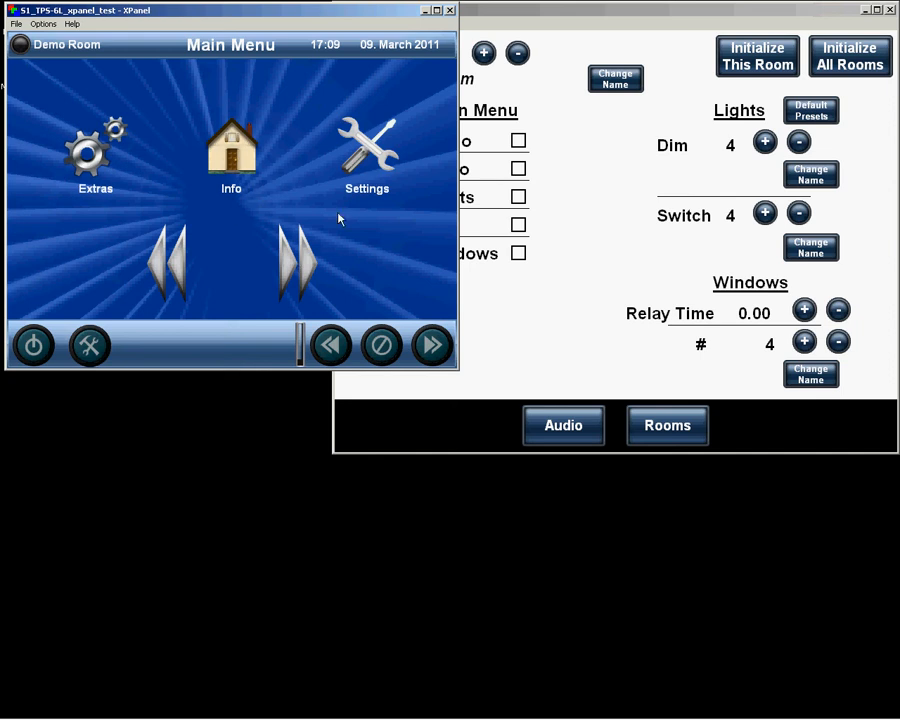
pyautogui.moveTo(303, 263)
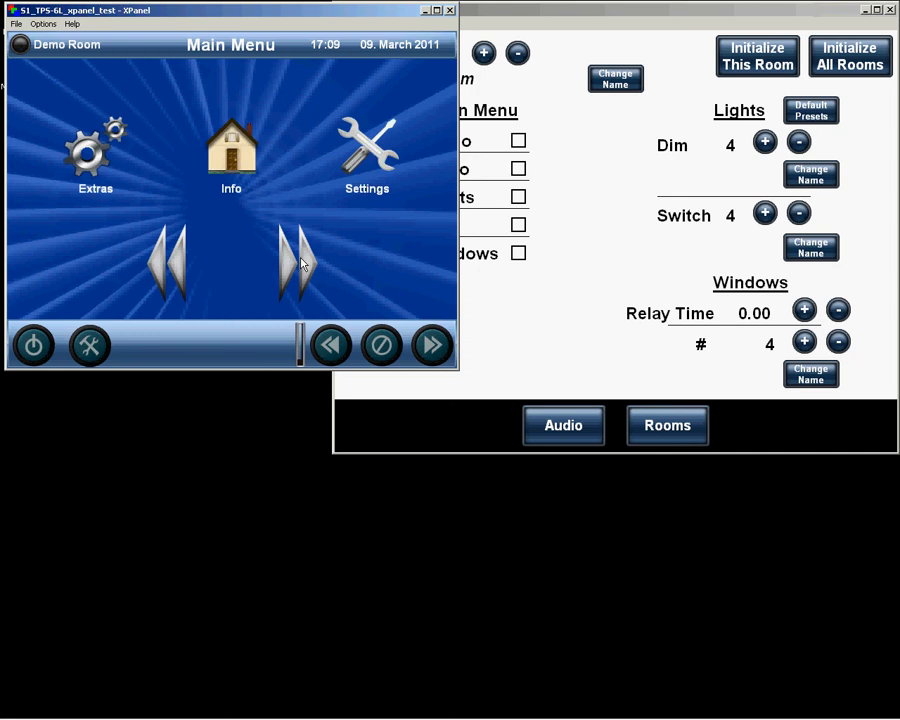
pyautogui.moveTo(167, 263)
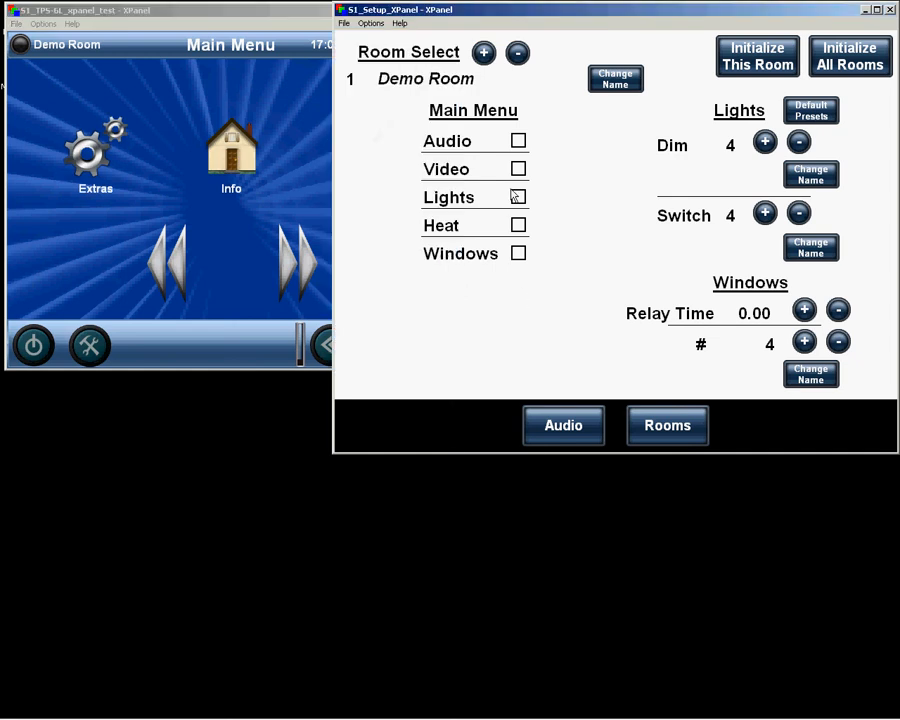
pyautogui.click(518, 140)
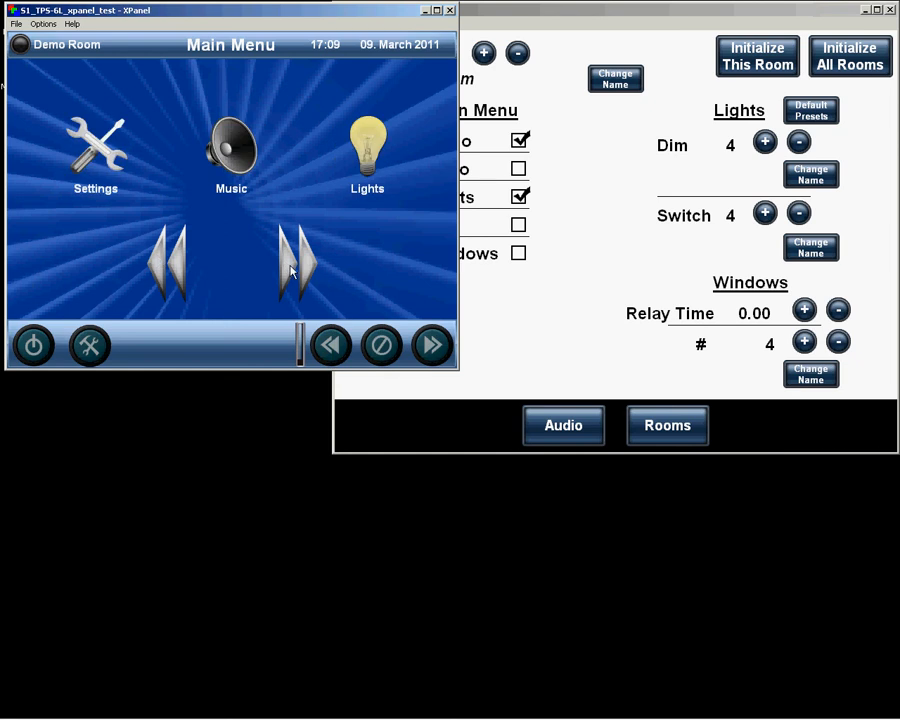
pyautogui.click(367, 150)
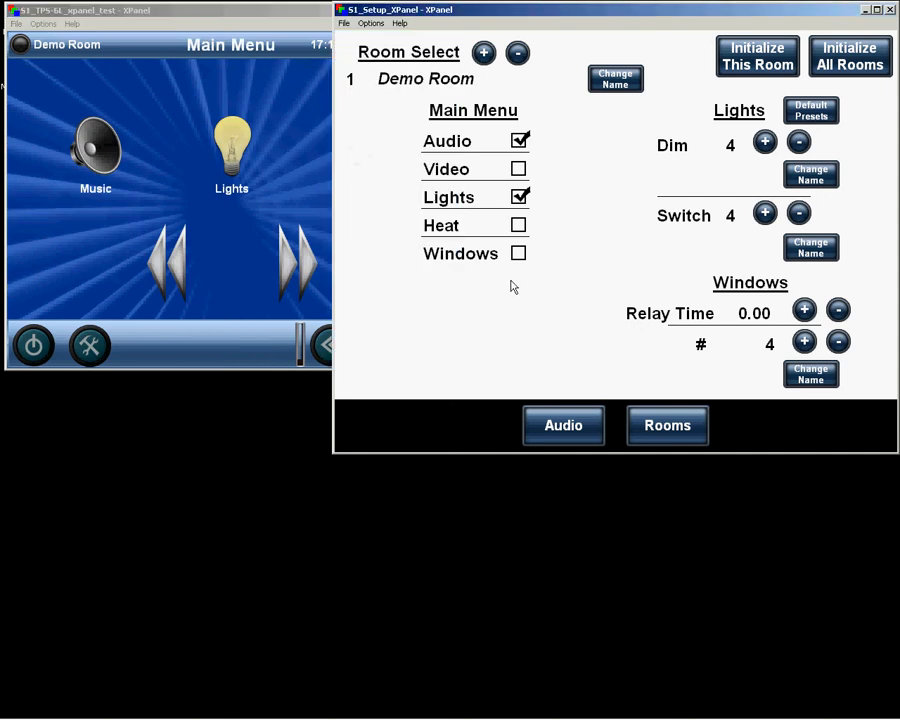
pyautogui.click(518, 253)
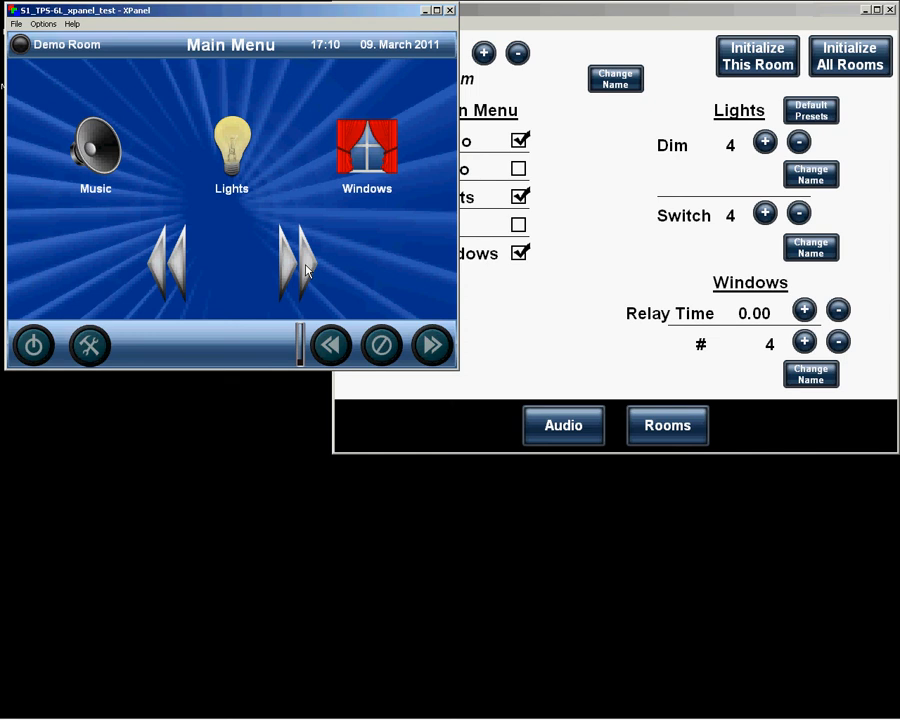
pyautogui.moveTo(553, 318)
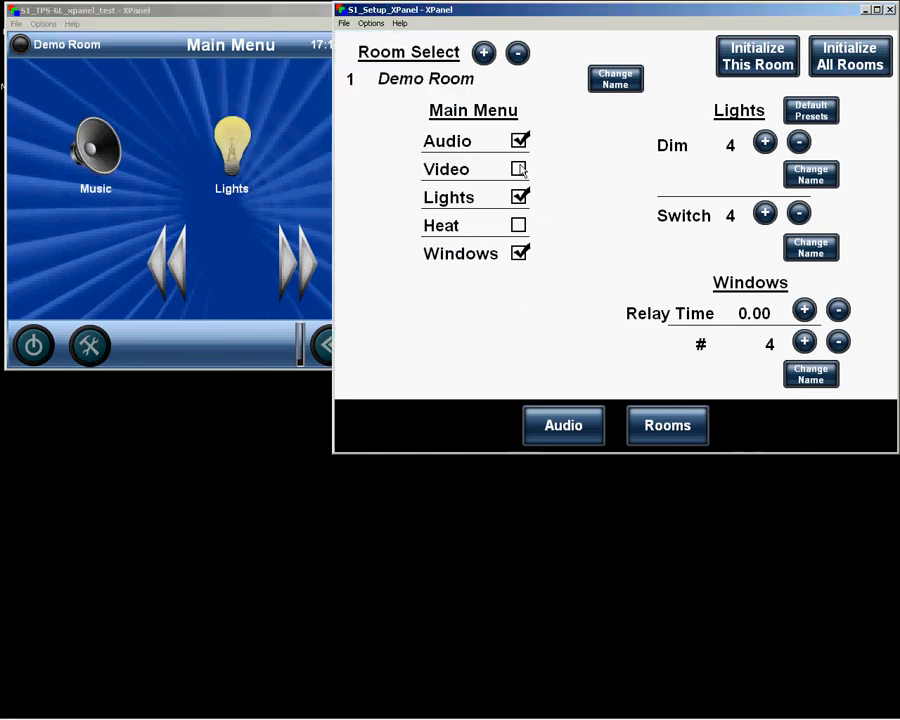
pyautogui.click(519, 168)
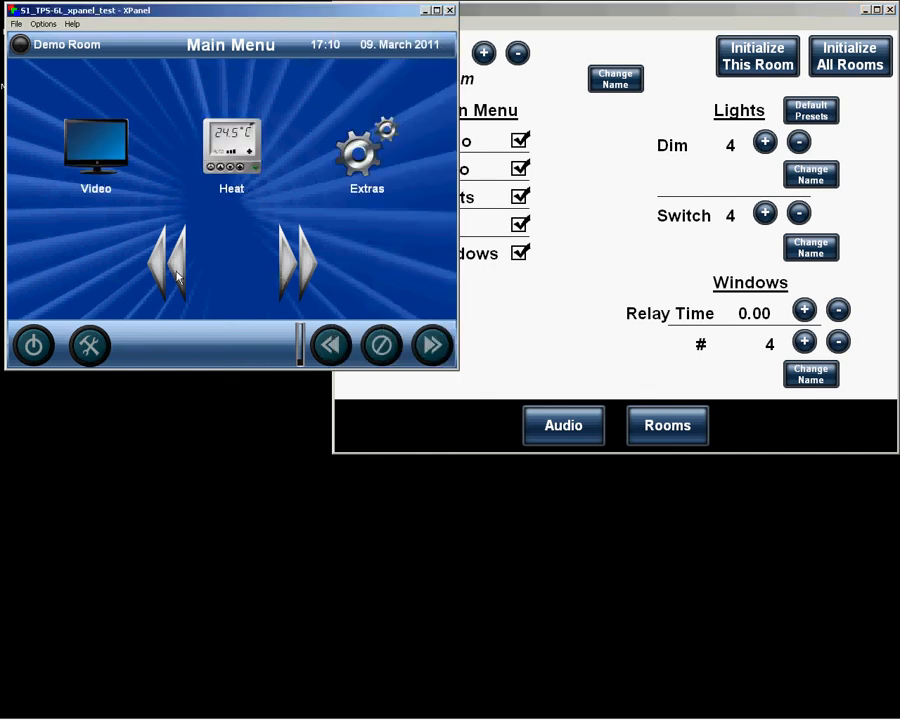
pyautogui.moveTo(305, 272)
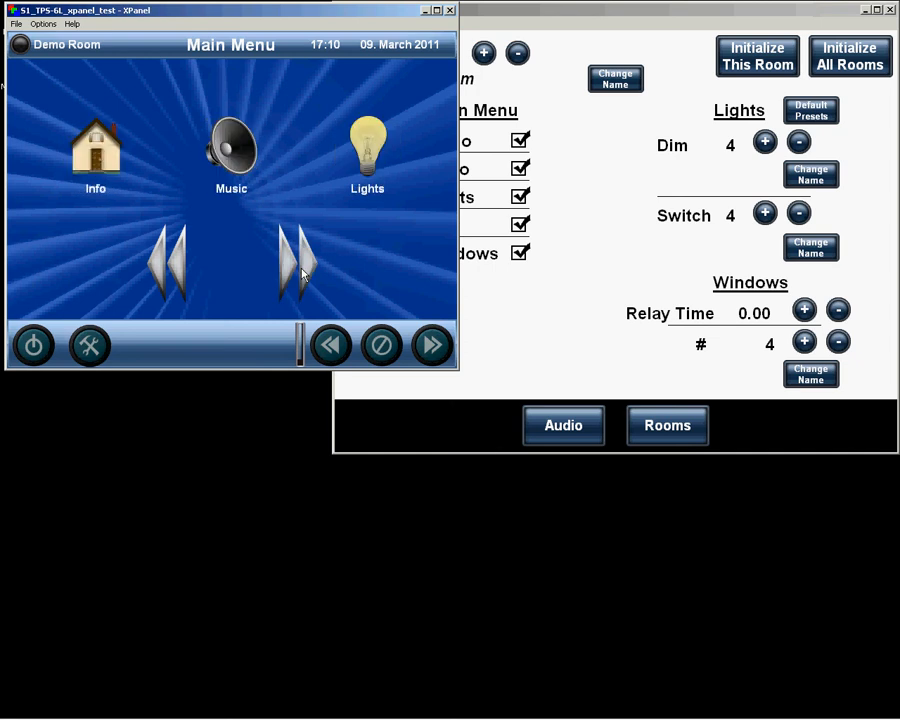
pyautogui.click(302, 263)
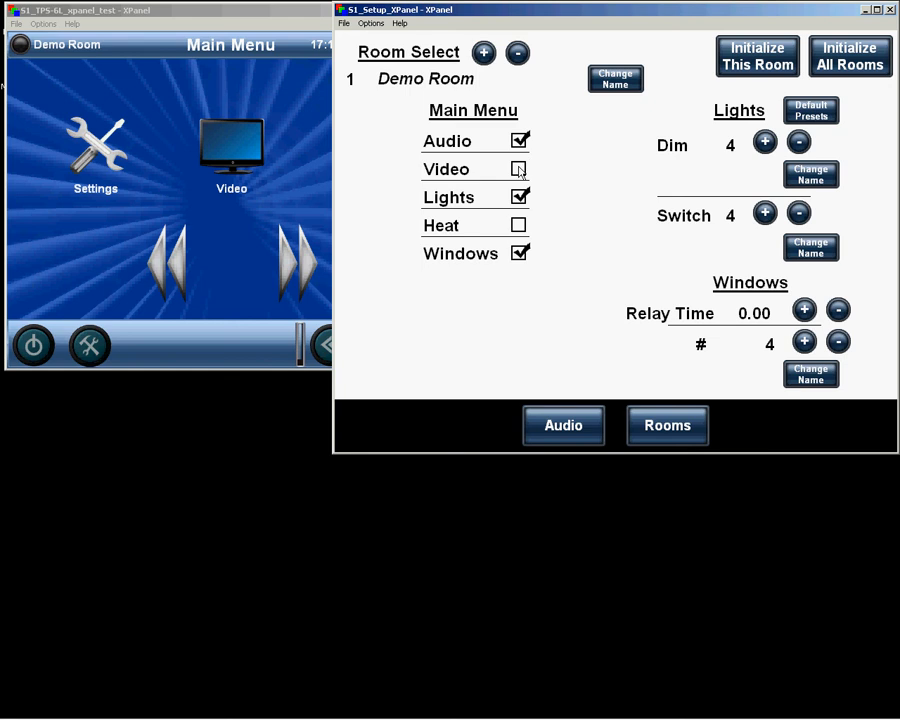
pyautogui.click(519, 168)
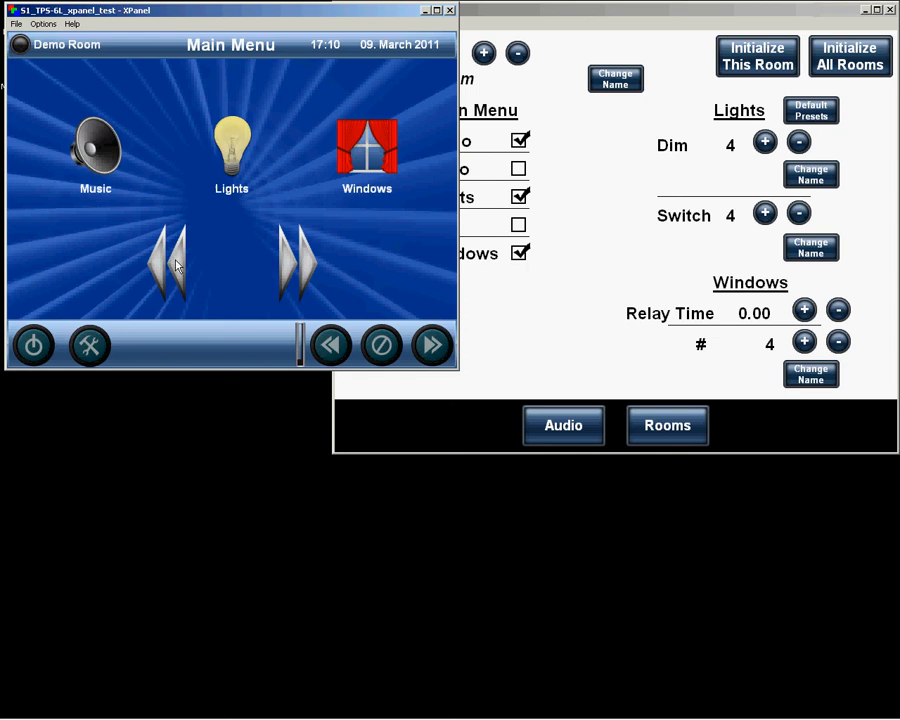
pyautogui.click(400, 9)
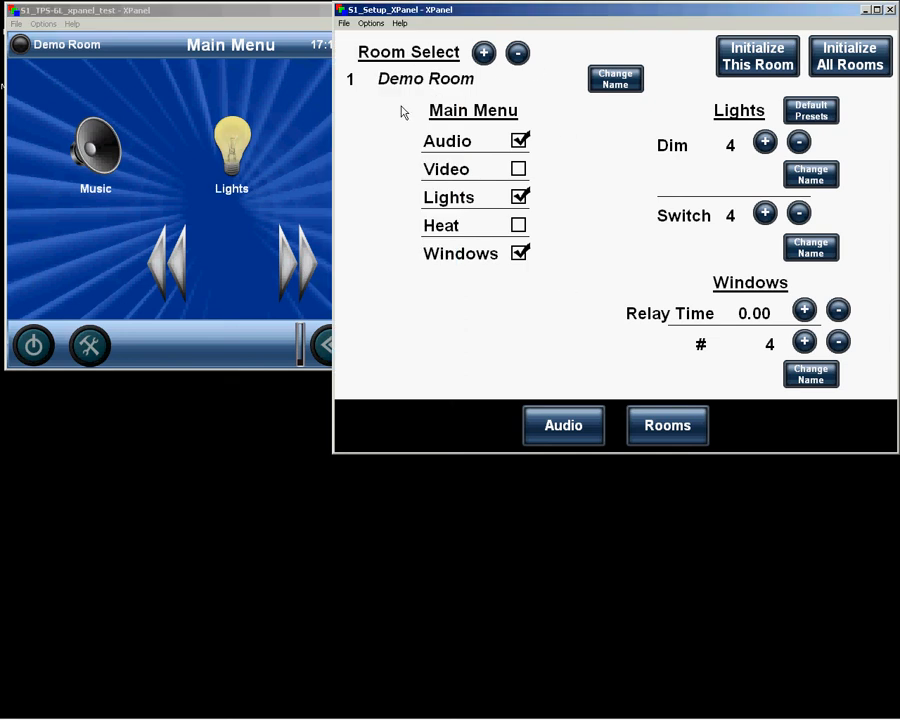
pyautogui.moveTo(720, 132)
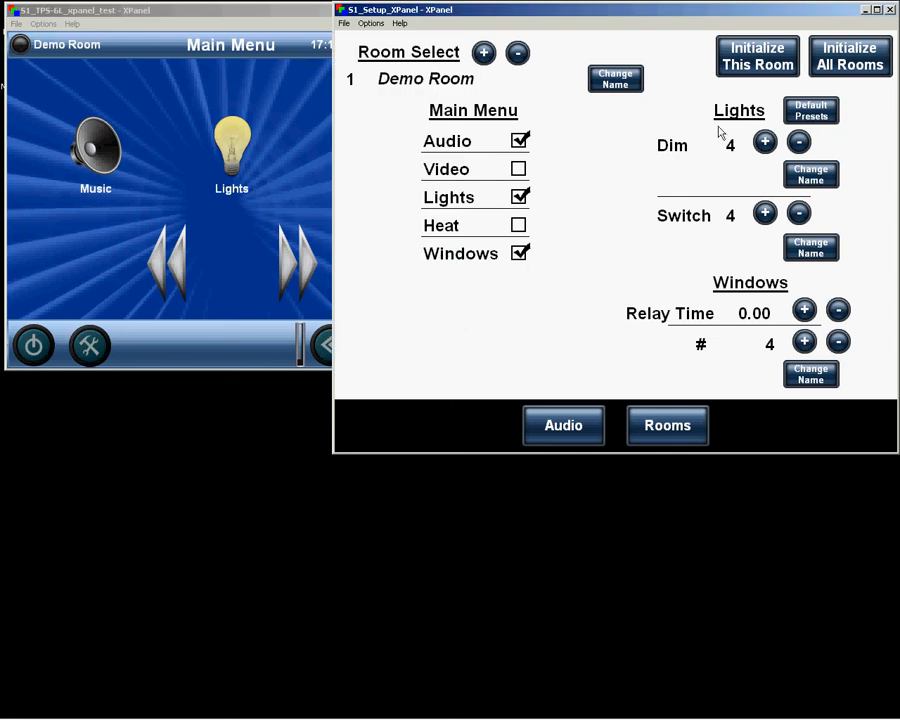
pyautogui.moveTo(330, 197)
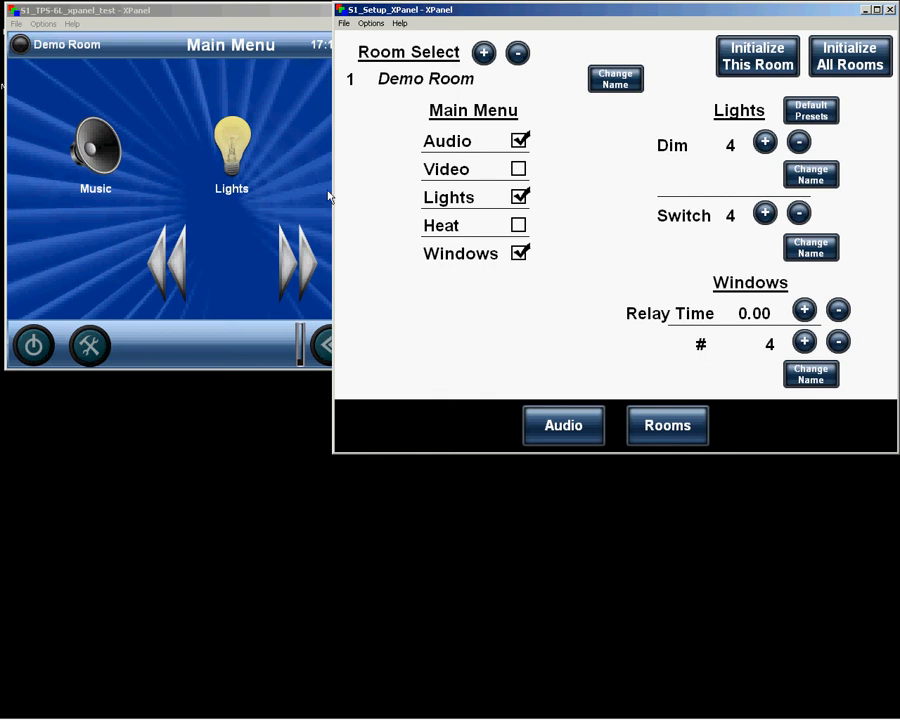
# Open the panel's Lights page and reduce Demo Room's dim and switch circuits to zero
pyautogui.click(231, 150)
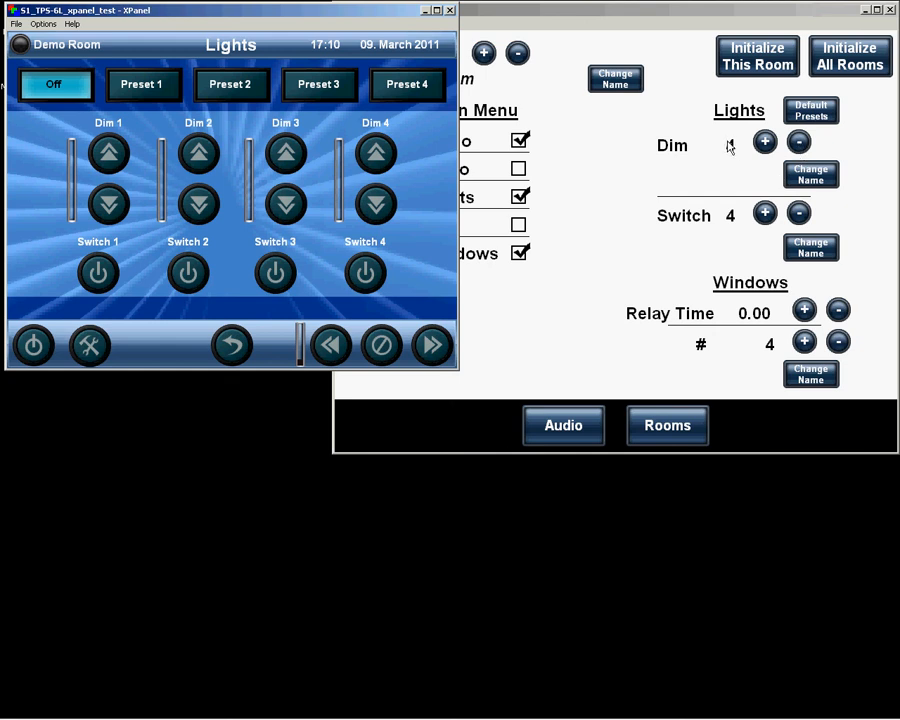
pyautogui.click(764, 141)
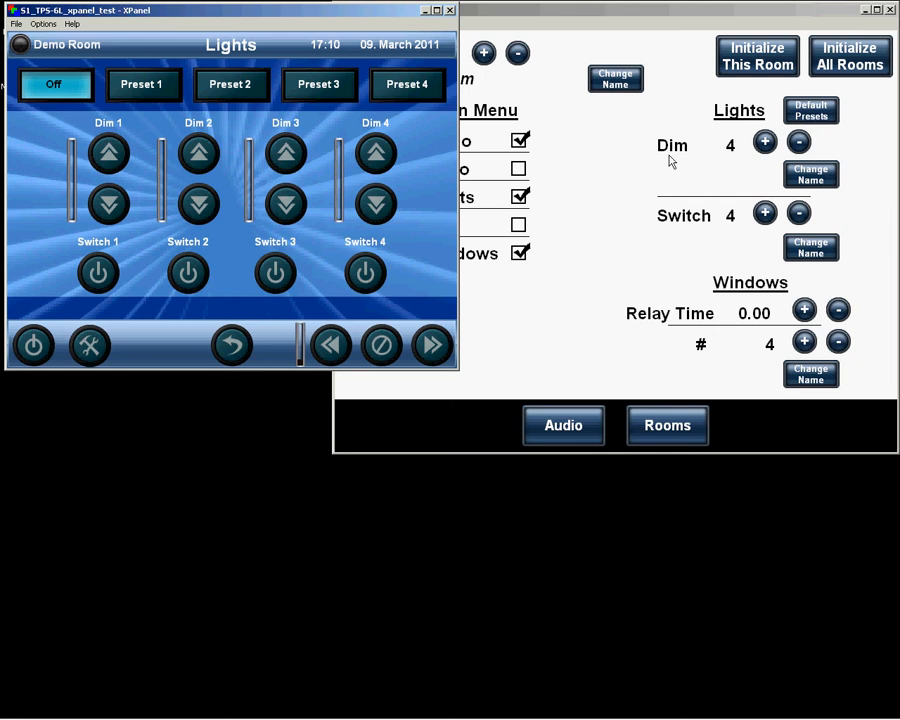
pyautogui.moveTo(735, 230)
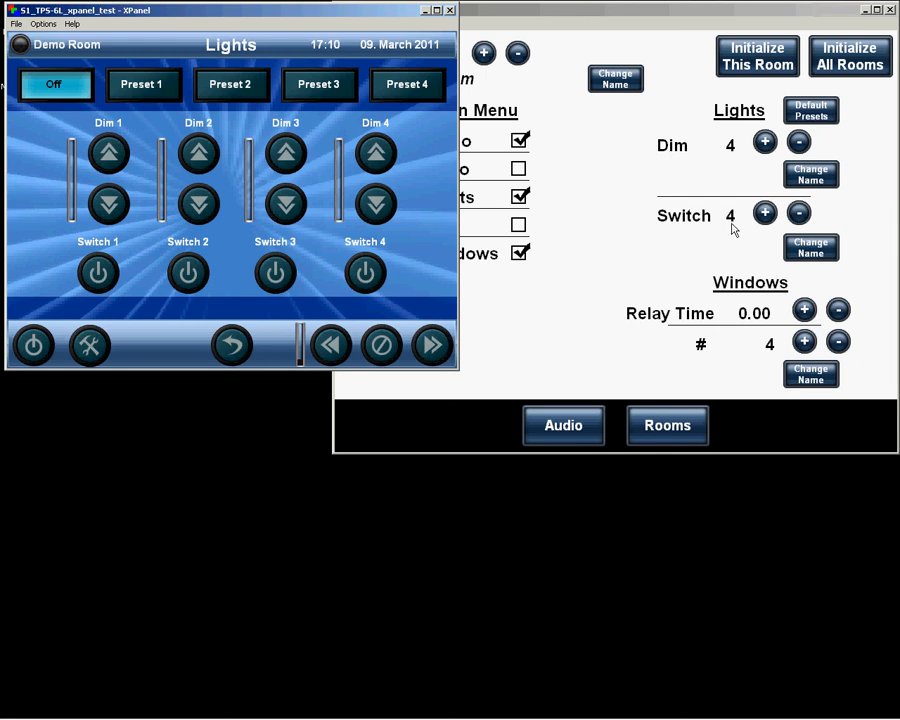
pyautogui.click(798, 142)
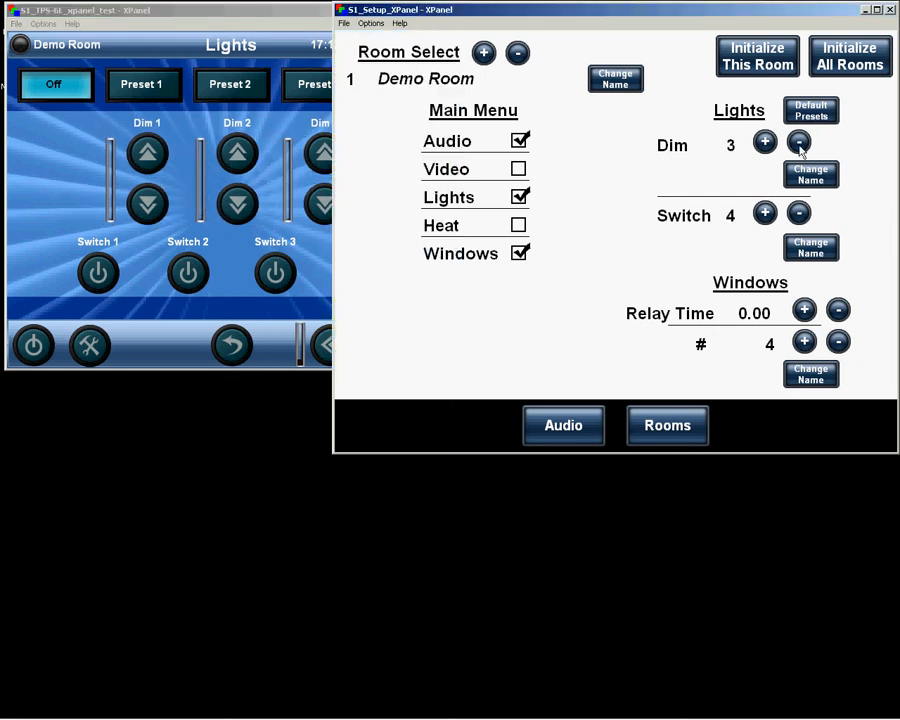
pyautogui.click(798, 141)
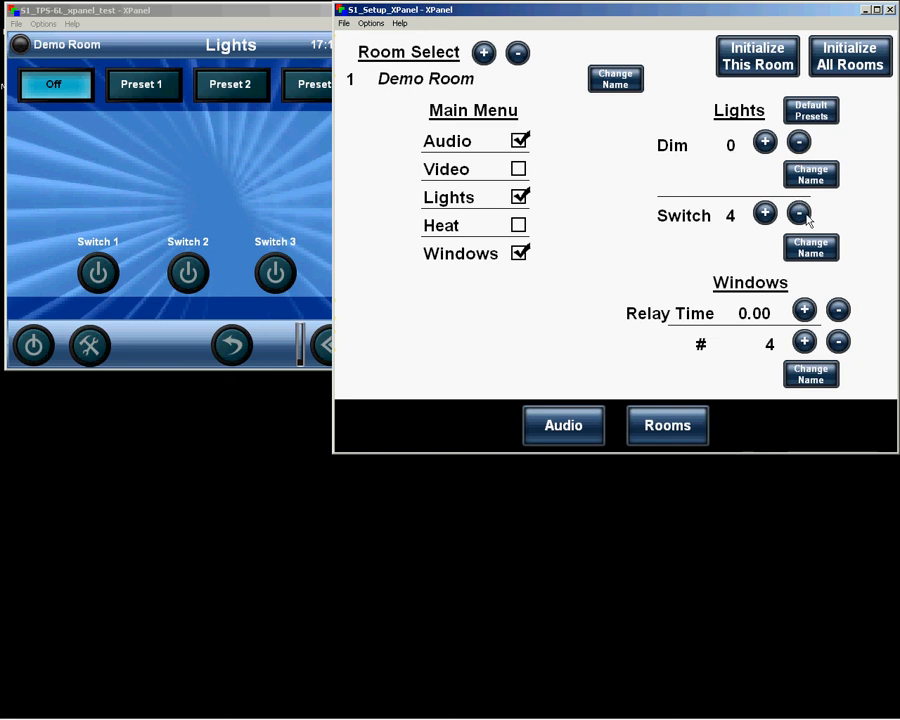
pyautogui.click(799, 212)
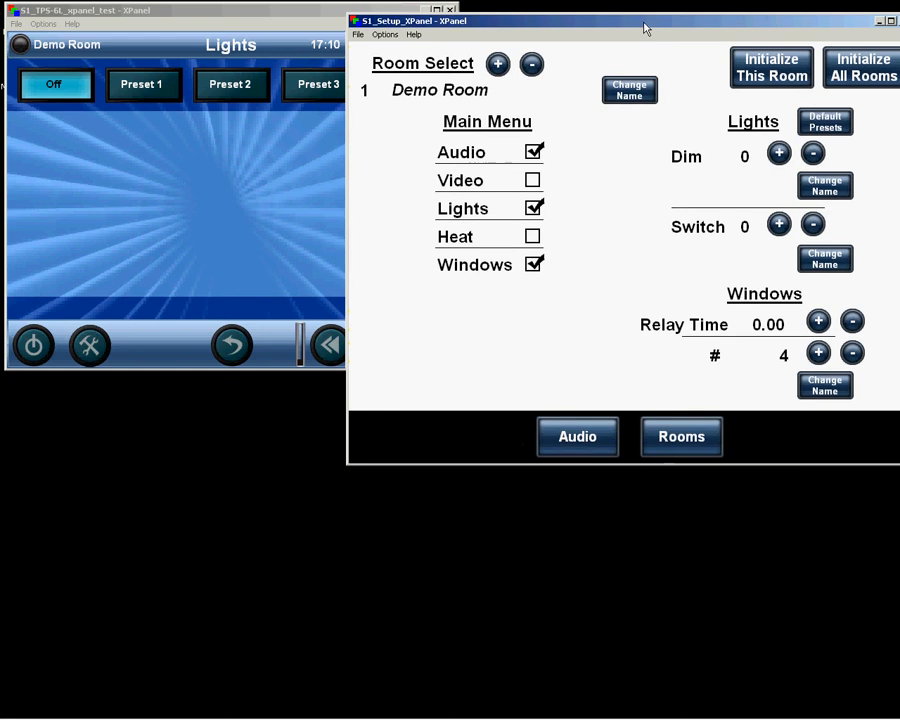
pyautogui.click(547, 206)
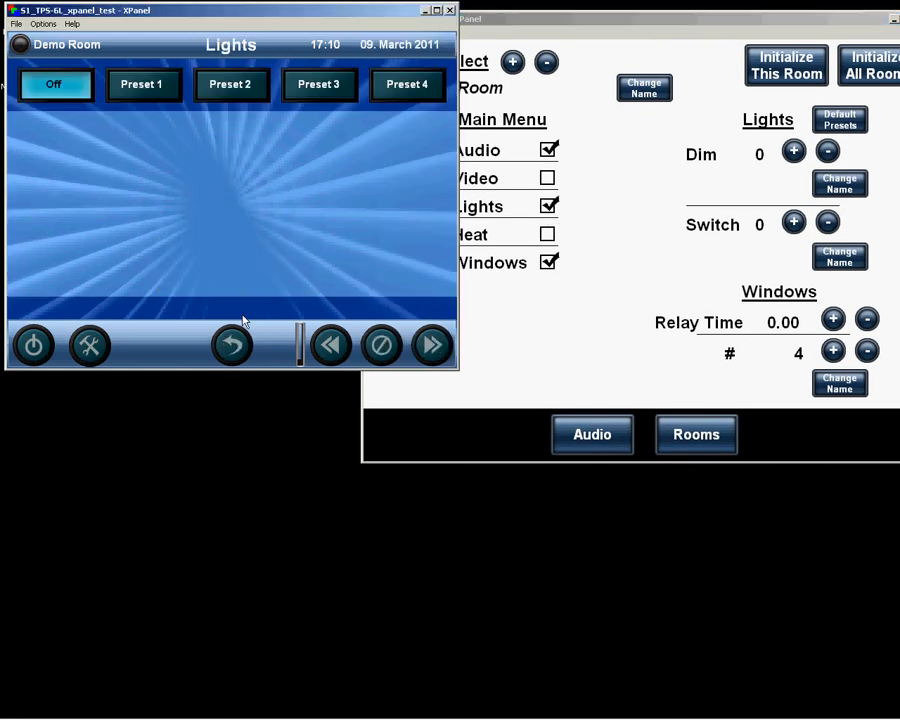
pyautogui.click(793, 150)
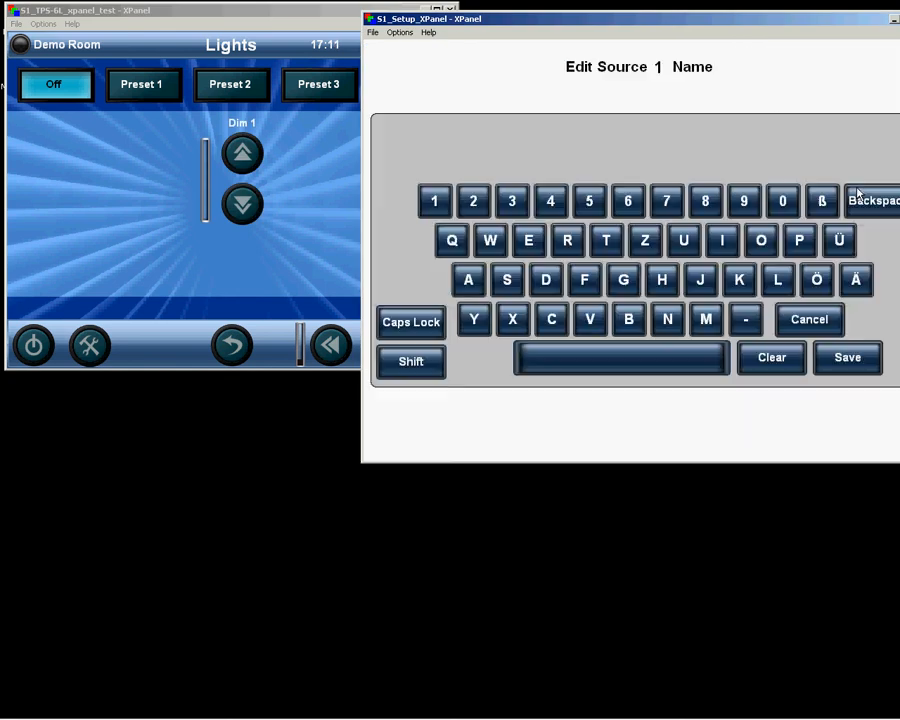
# Rename the second dim circuit to '2' and raise the dim circuit count to four
pyautogui.click(434, 200)
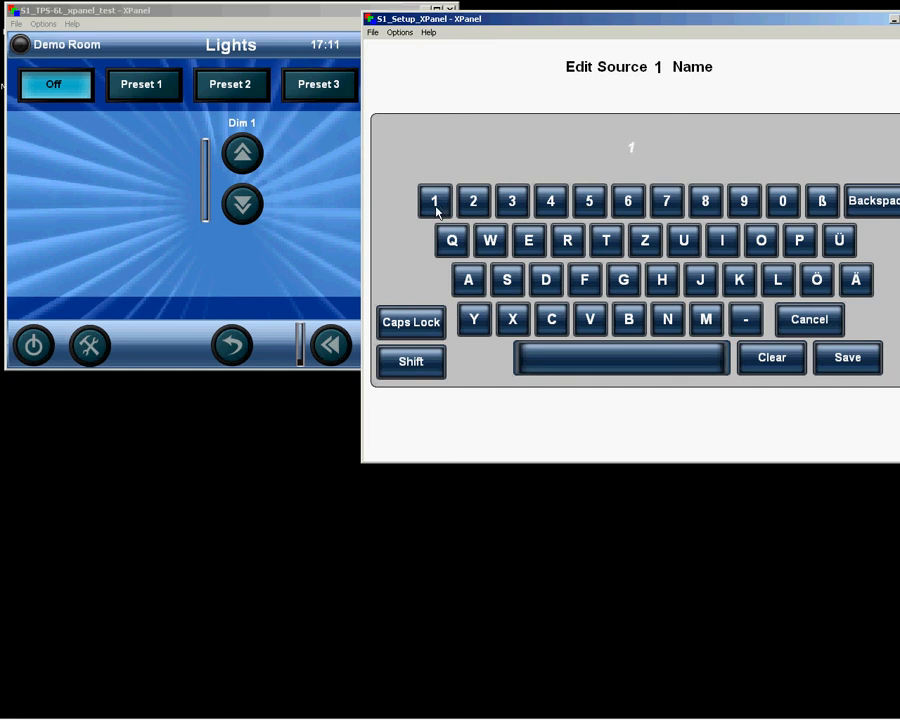
pyautogui.click(846, 357)
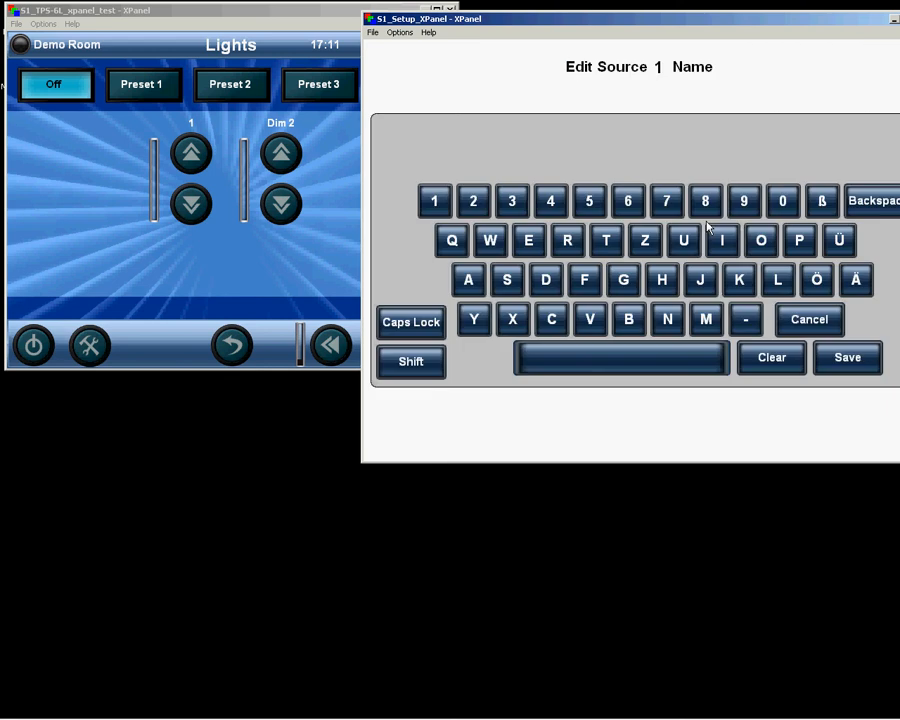
pyautogui.click(473, 200)
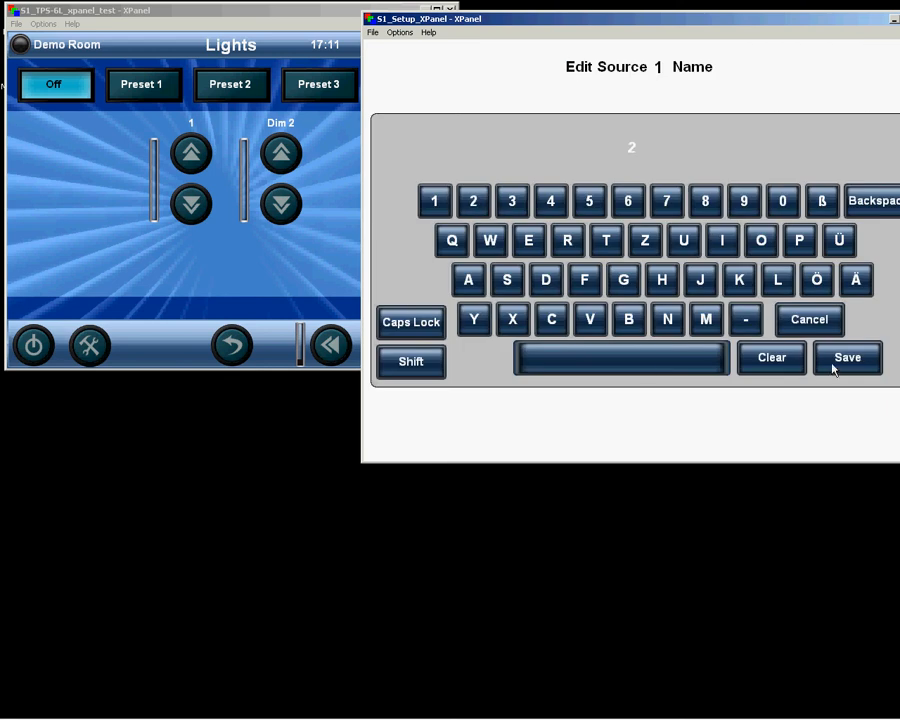
pyautogui.click(846, 357)
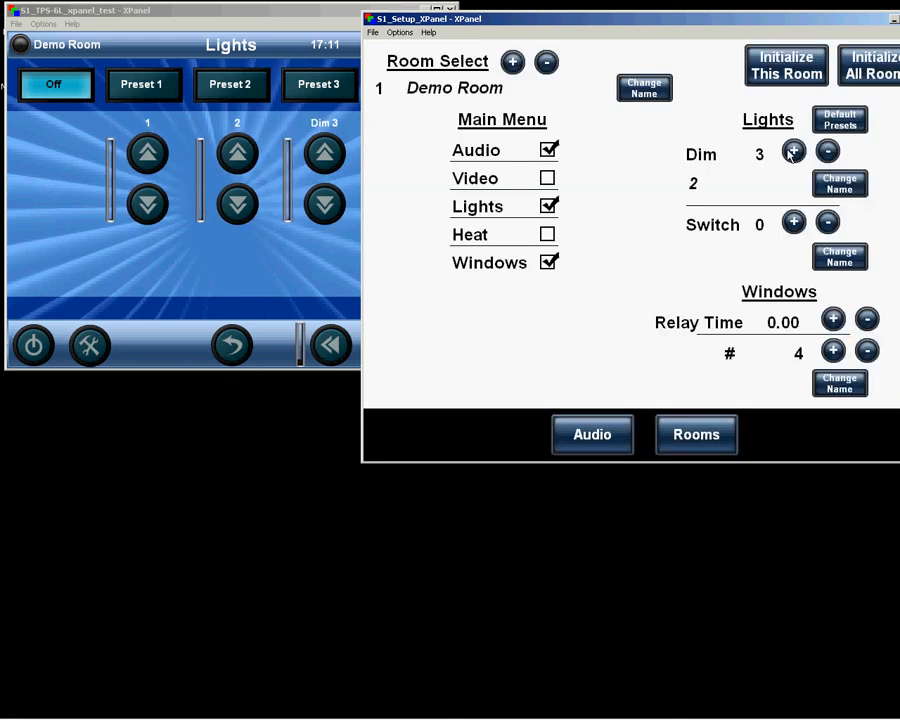
pyautogui.click(793, 151)
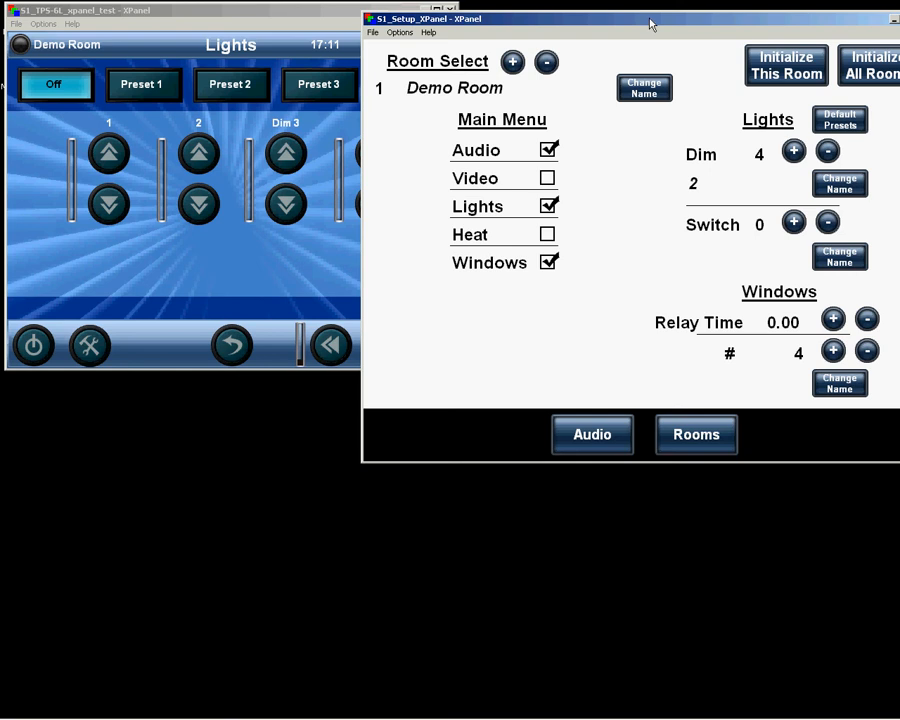
# Add switch circuits up to four, renaming the first switch circuit '1'
pyautogui.moveTo(650, 18); pyautogui.dragTo(665, 21)
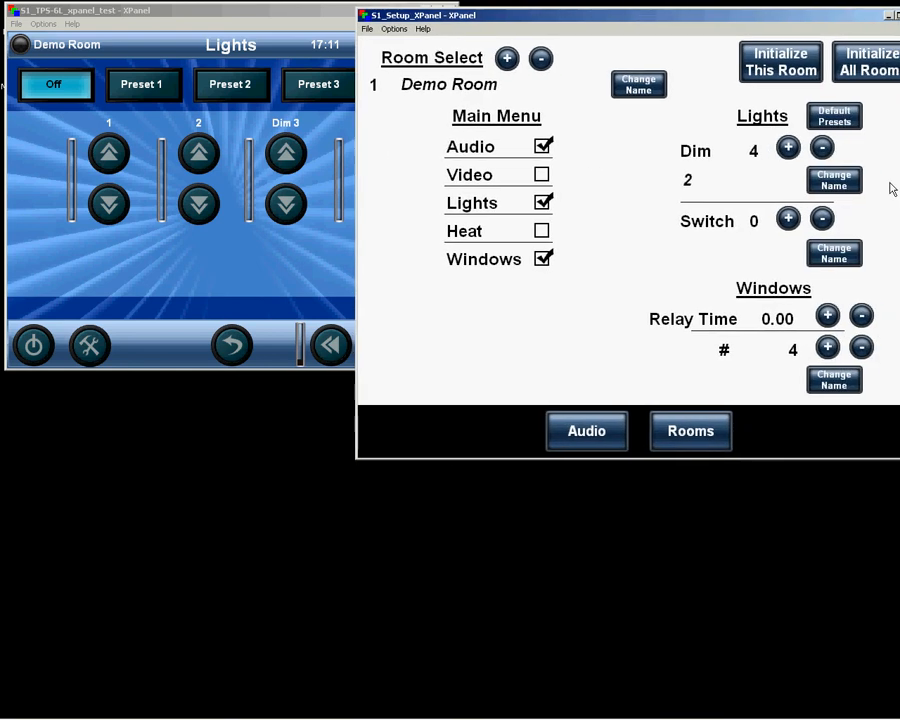
pyautogui.click(787, 218)
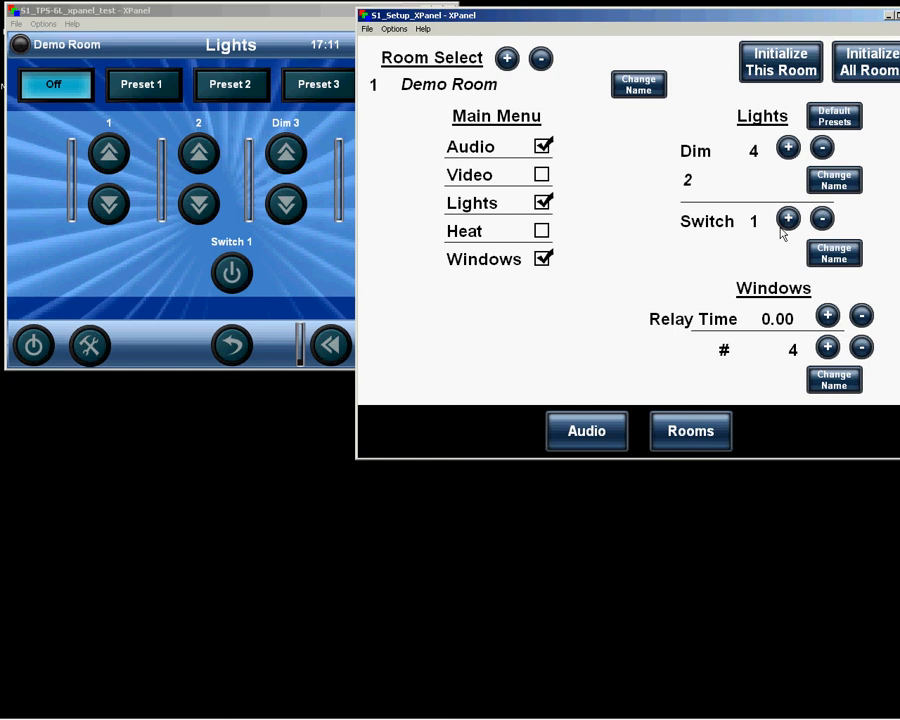
pyautogui.click(833, 253)
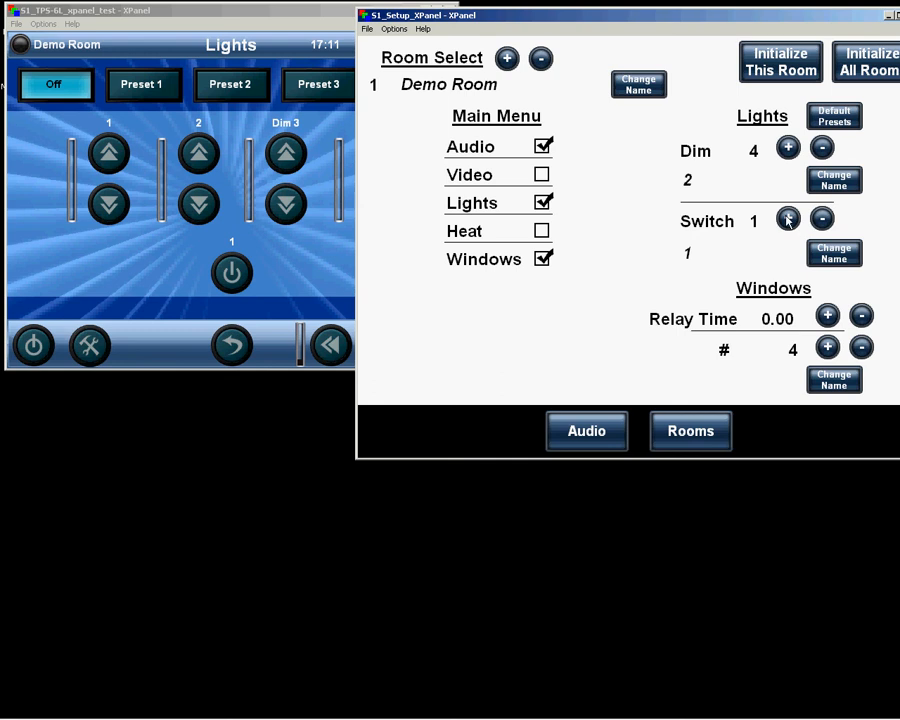
pyautogui.click(787, 218)
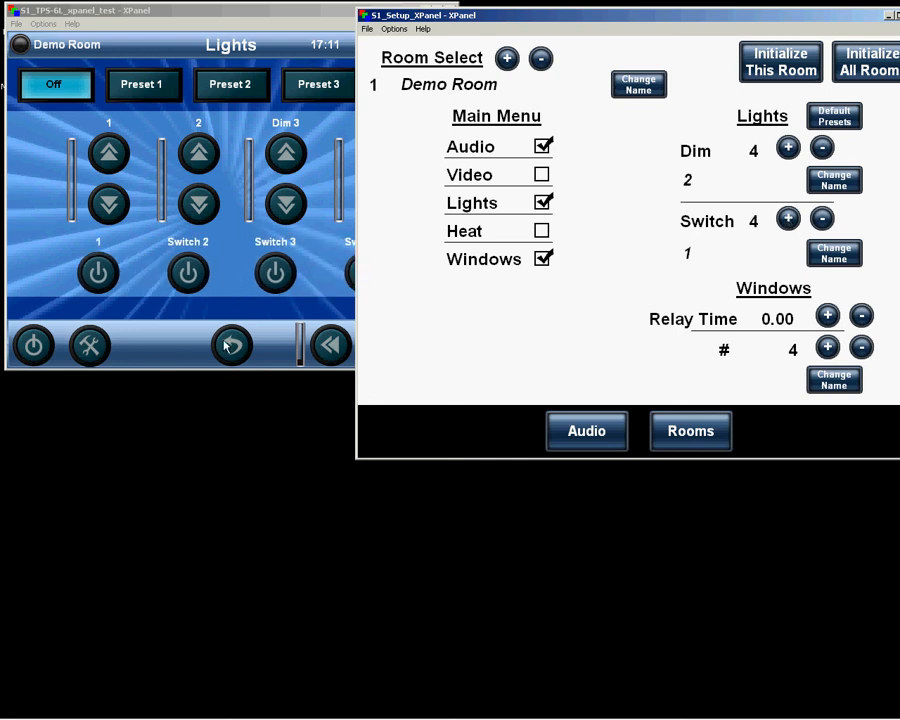
# Show the panel's Windows page and set the window circuit count to 2
pyautogui.click(232, 344)
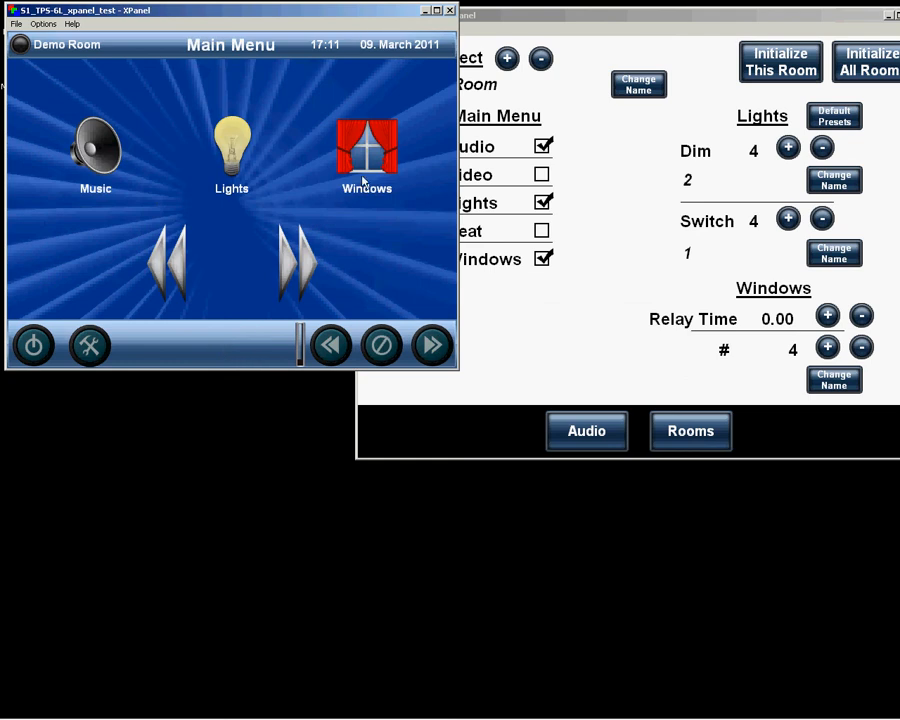
pyautogui.click(366, 150)
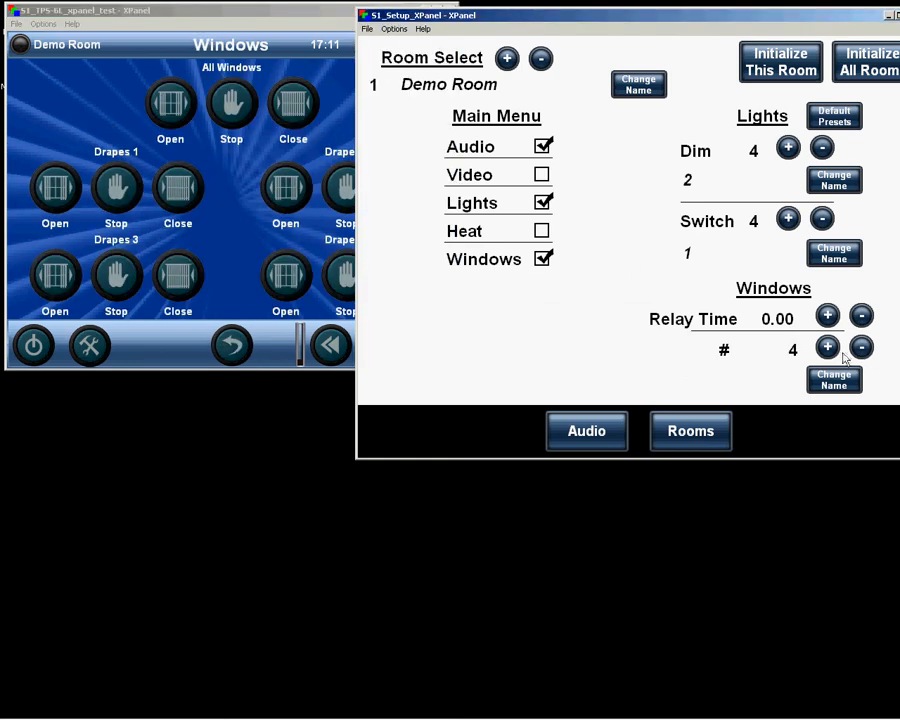
pyautogui.click(860, 347)
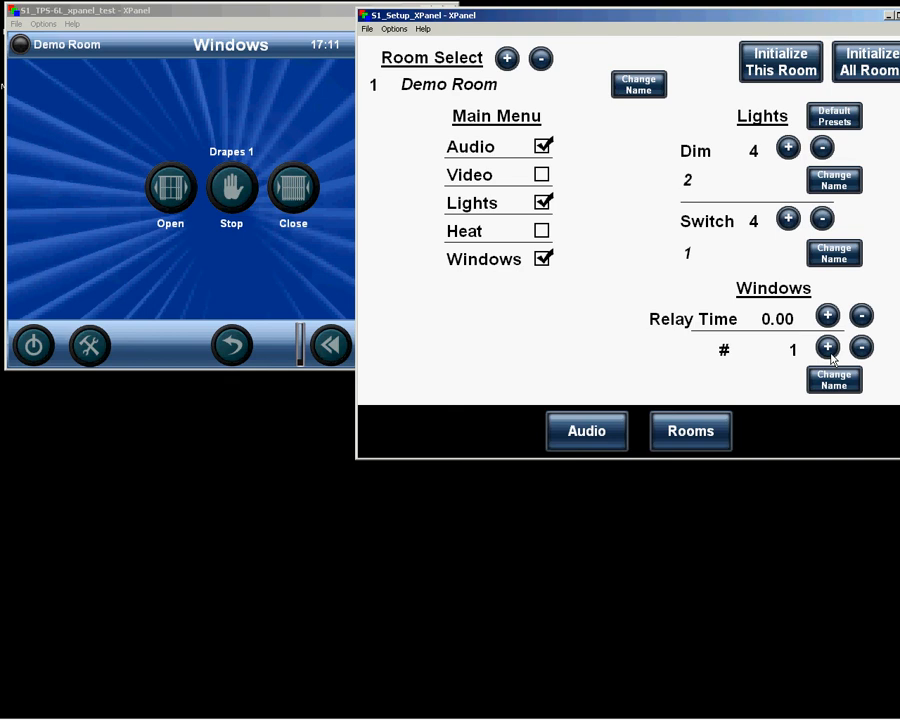
pyautogui.click(827, 347)
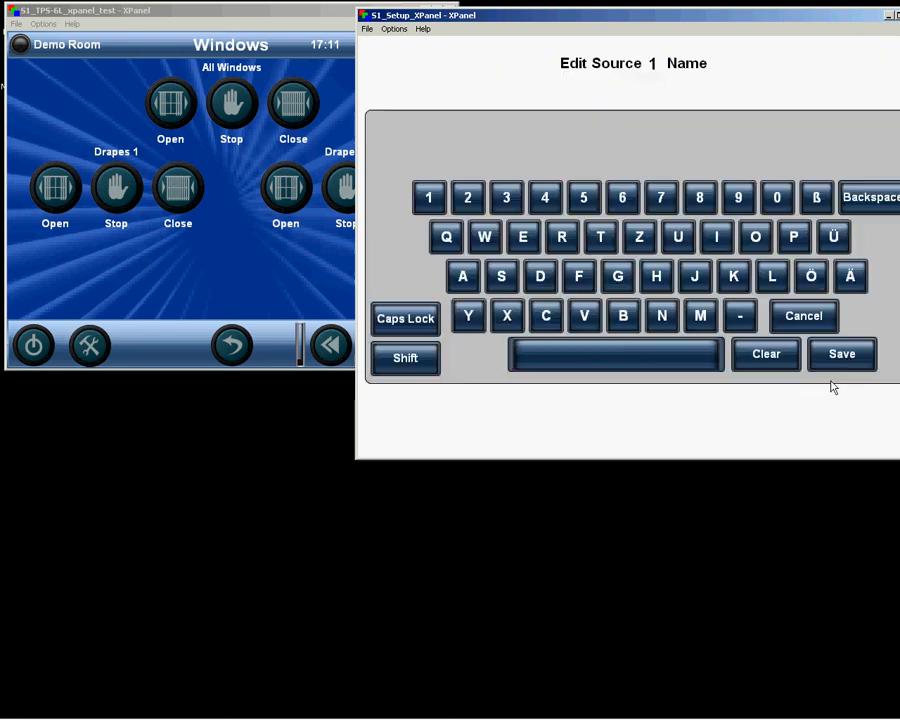
# Rename the second window circuit to '2' and save it
pyautogui.click(467, 197)
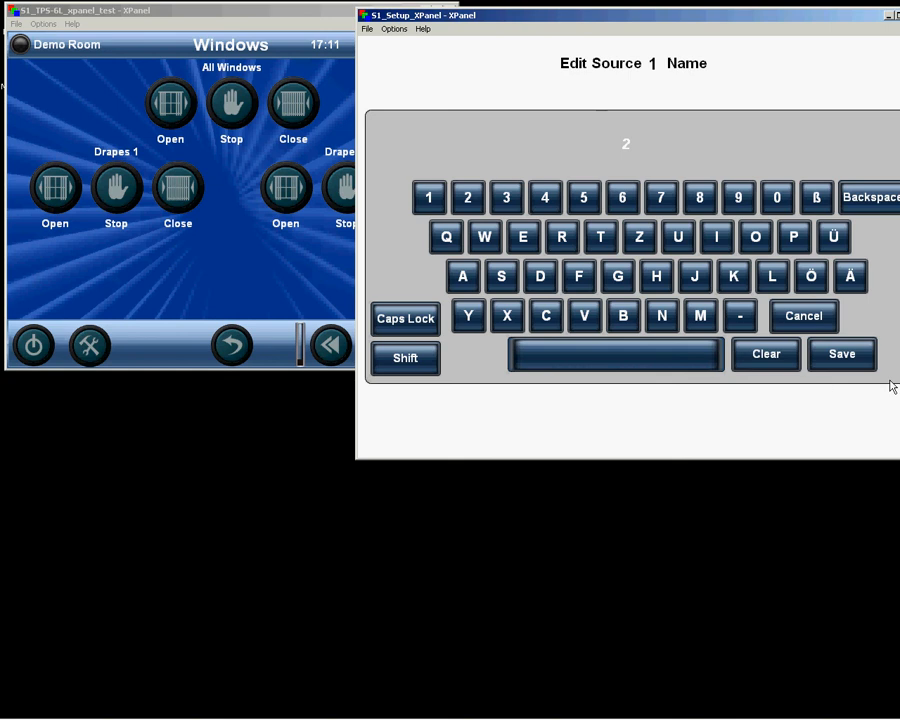
pyautogui.click(841, 353)
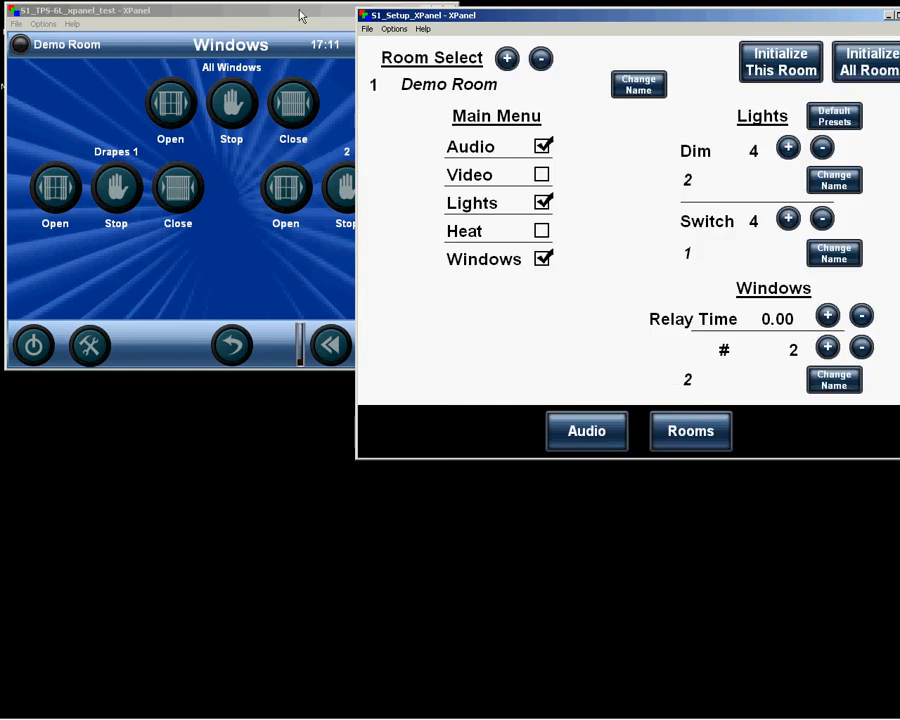
pyautogui.click(150, 10)
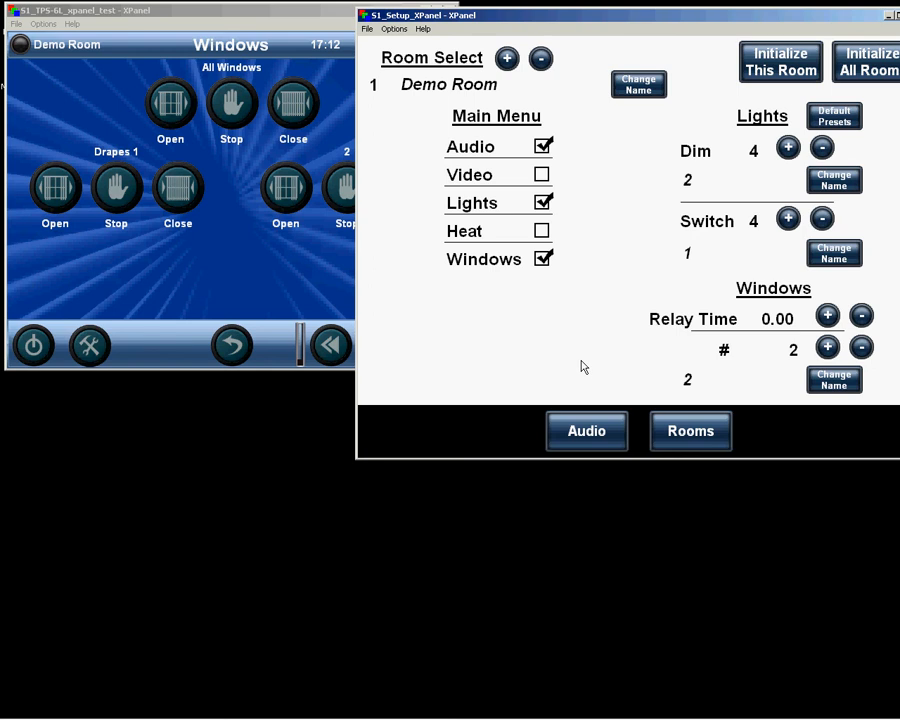
pyautogui.moveTo(846, 326)
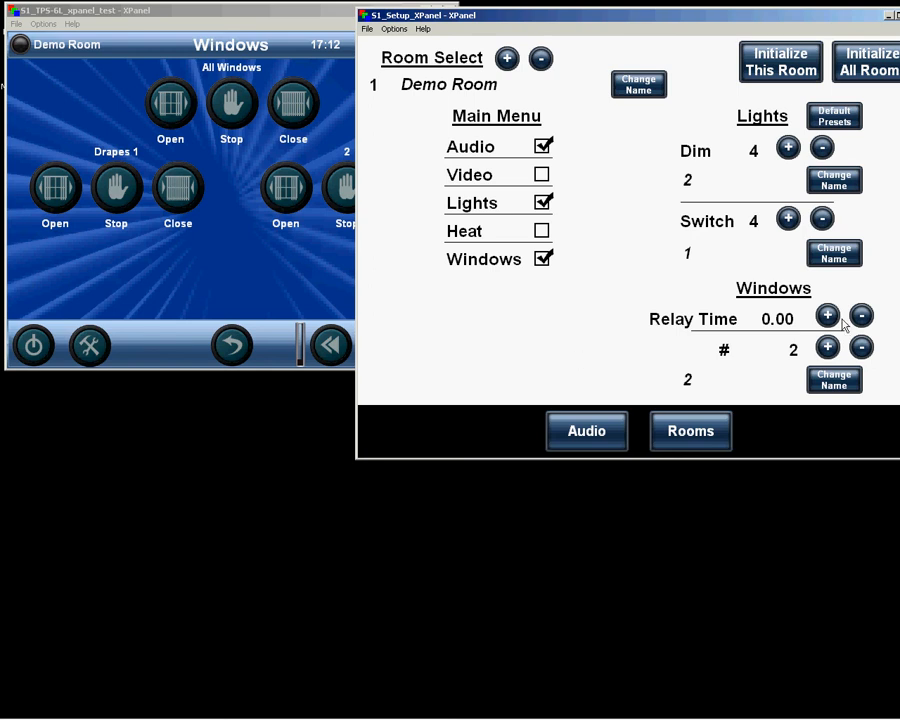
# Raise the Demo Room window relay time from 0.00 to 45.75 seconds
pyautogui.click(827, 316)
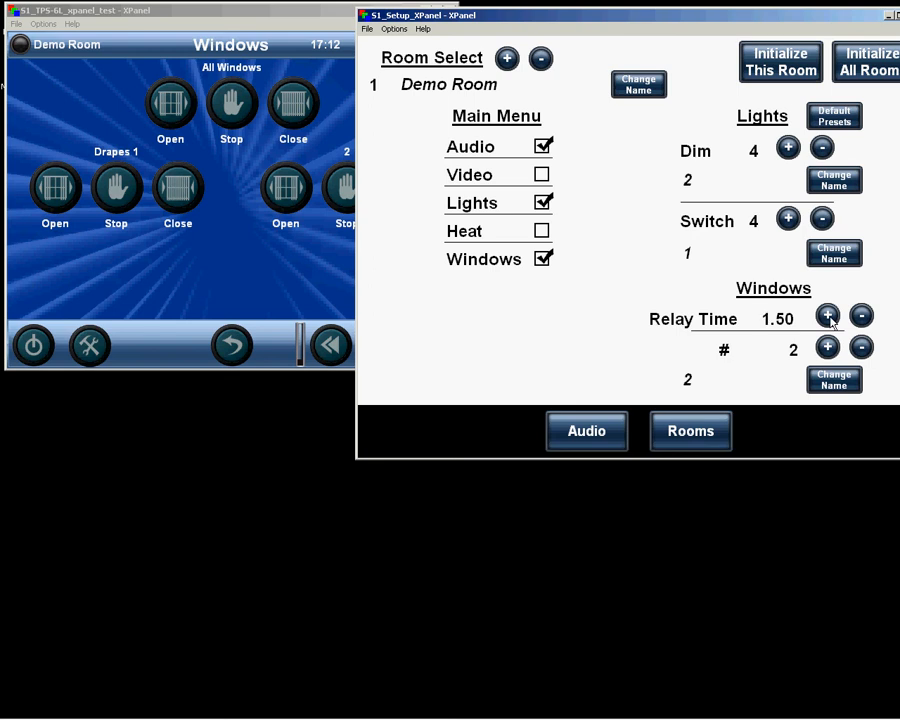
pyautogui.click(827, 316)
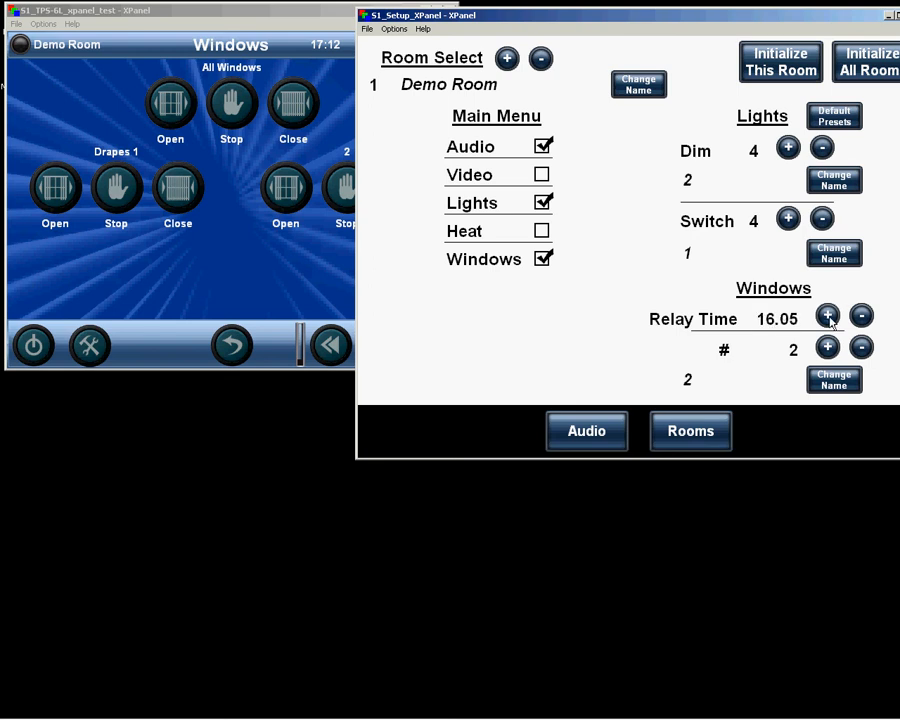
pyautogui.click(827, 316)
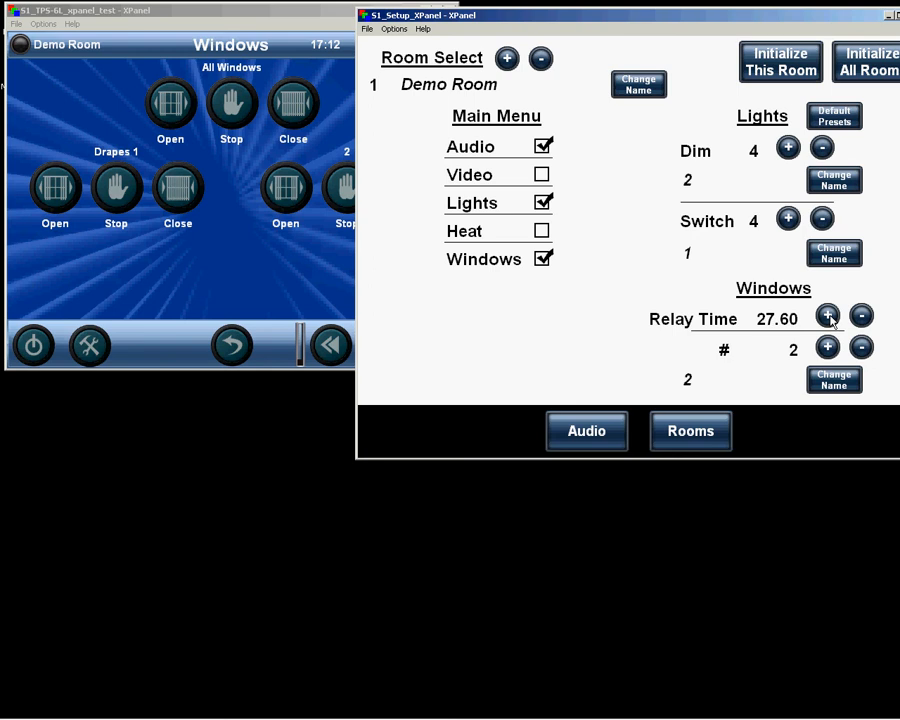
pyautogui.click(827, 316)
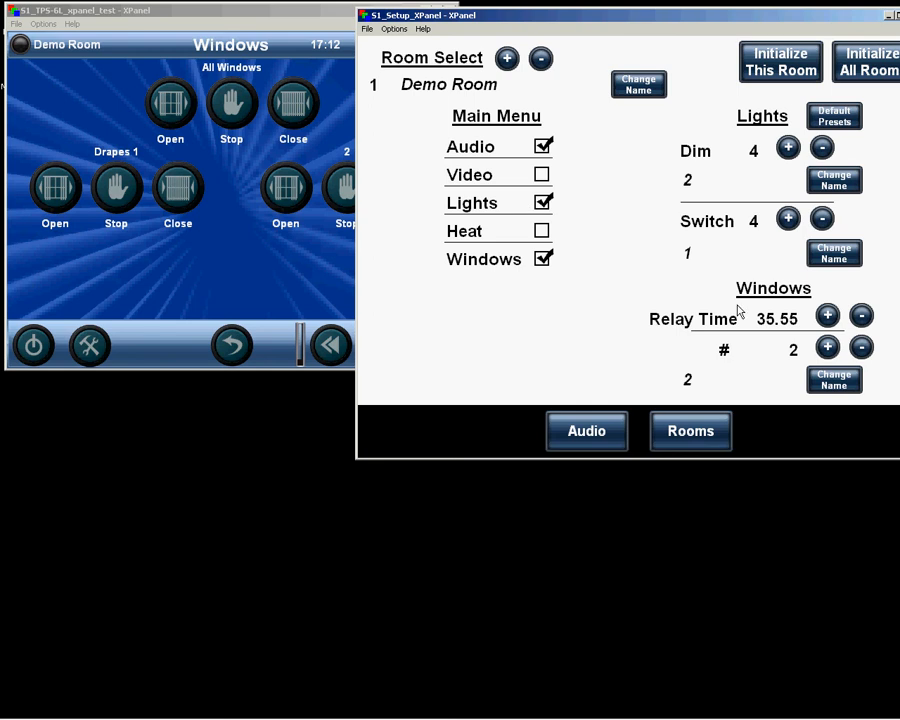
pyautogui.moveTo(772, 330)
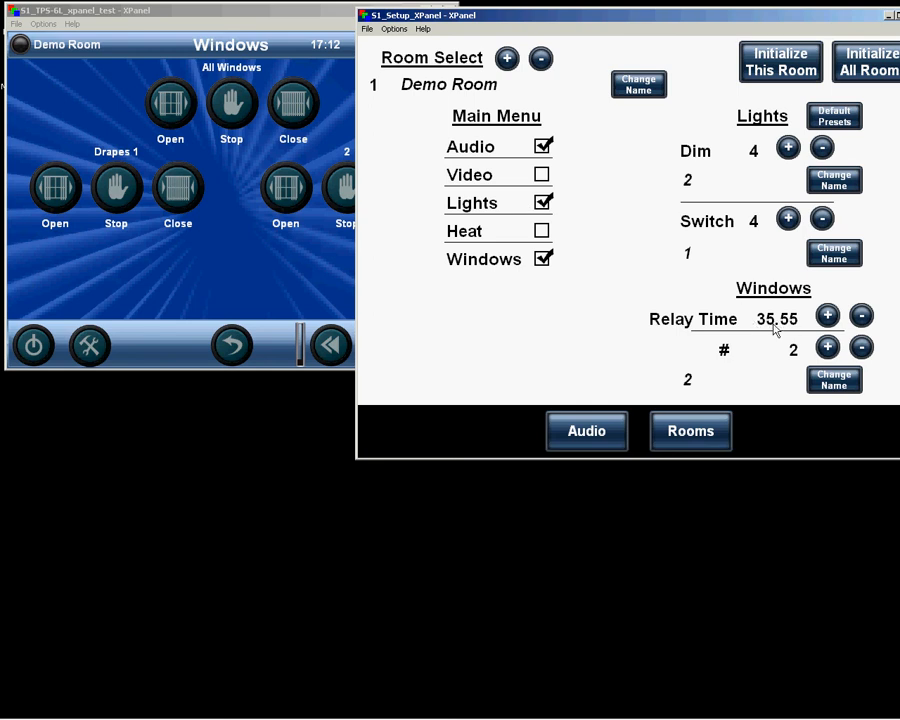
pyautogui.click(827, 316)
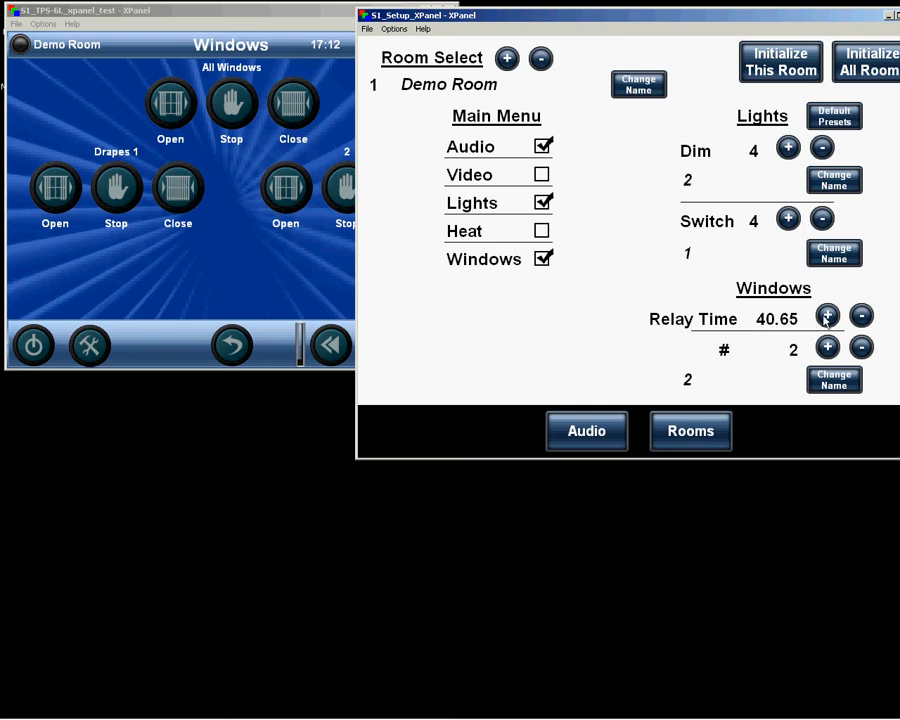
pyautogui.click(827, 316)
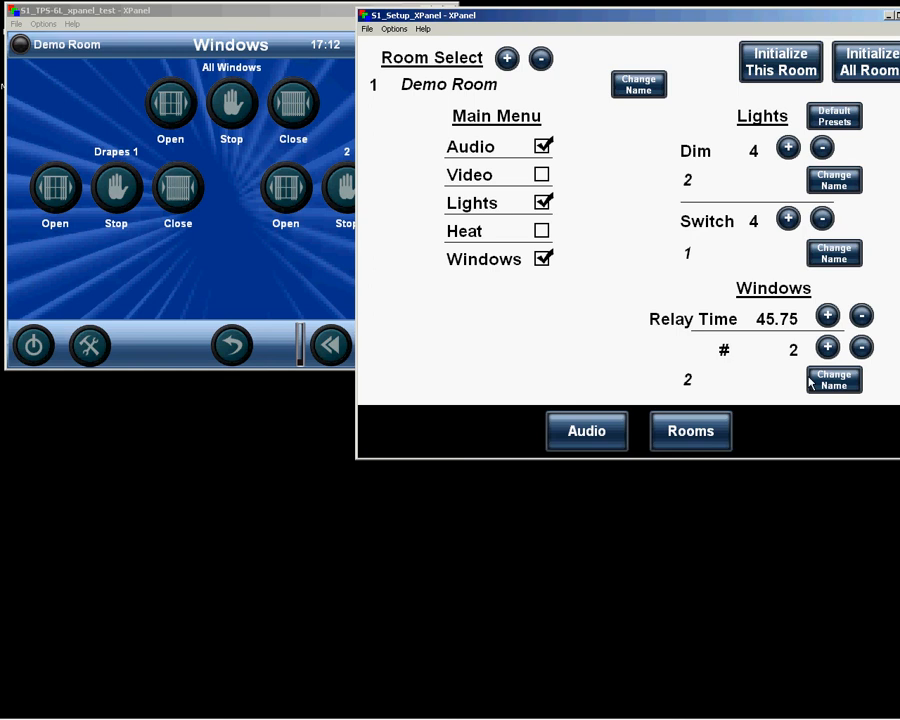
pyautogui.moveTo(411, 347)
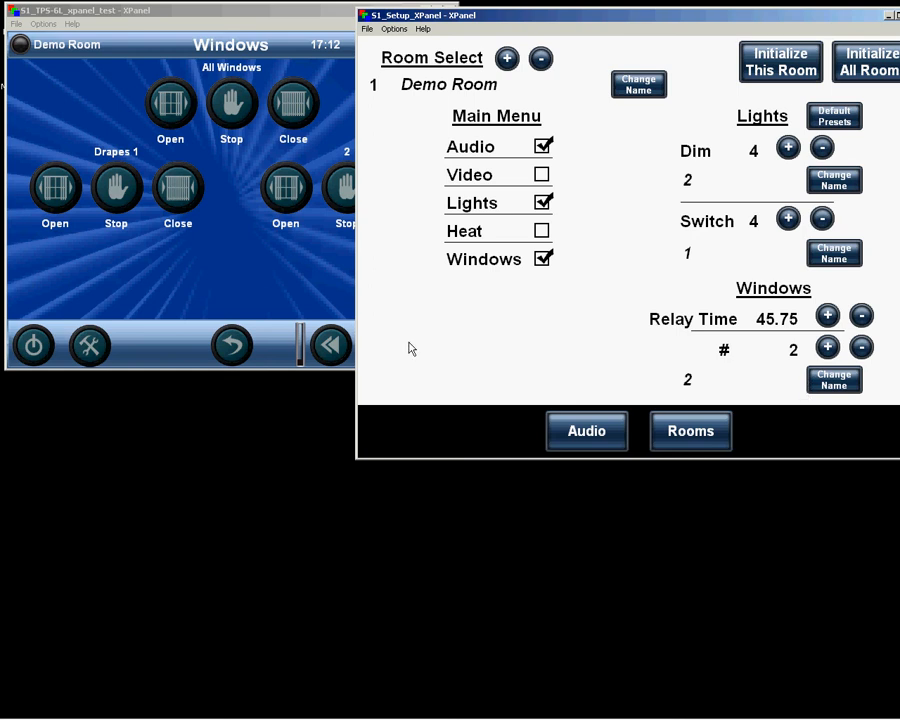
pyautogui.moveTo(588, 391)
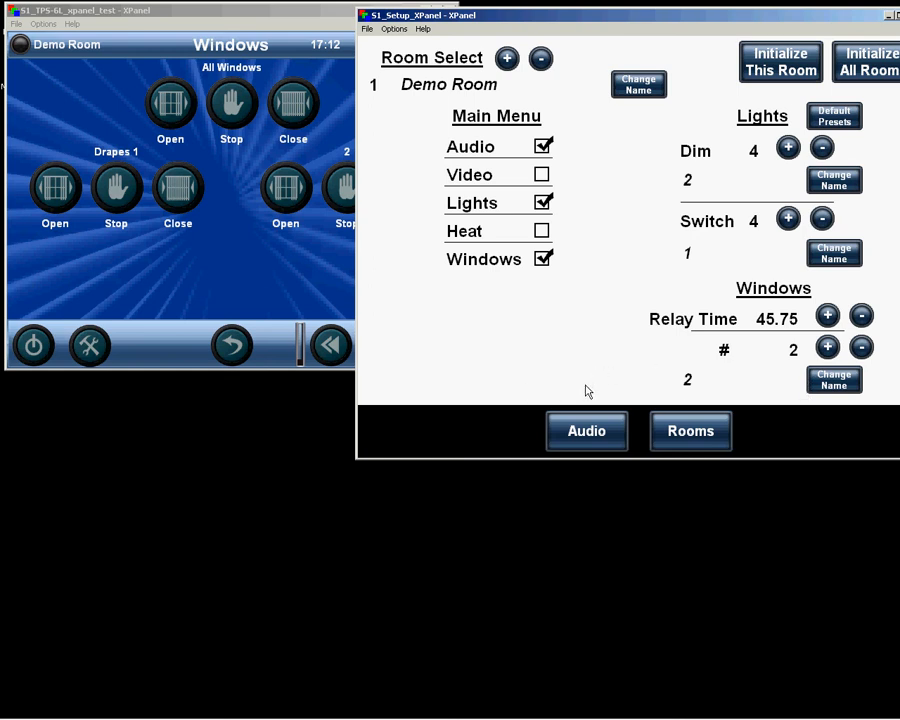
pyautogui.moveTo(643, 437)
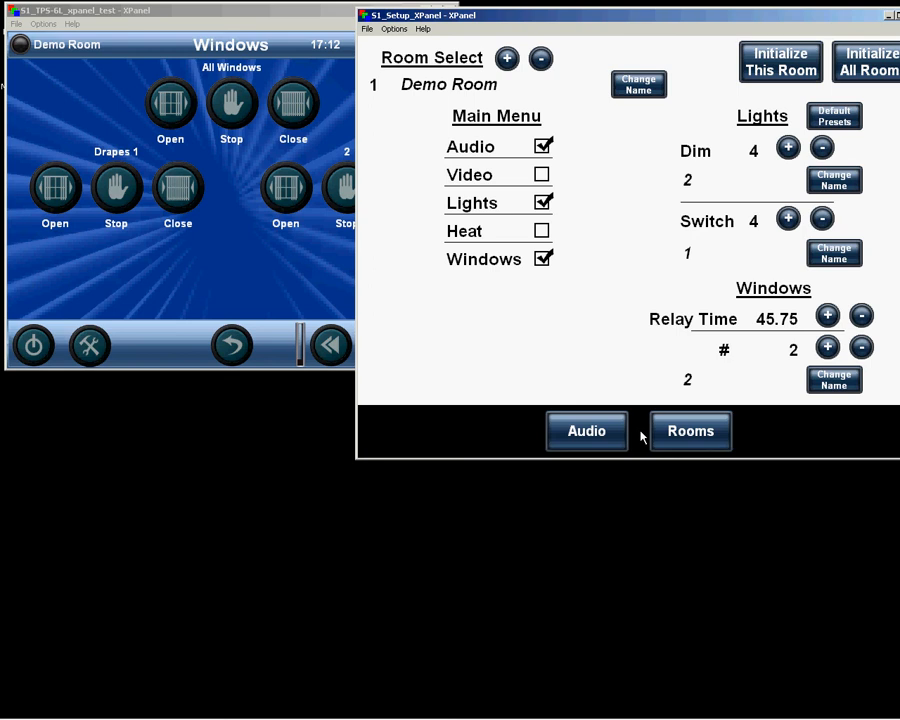
pyautogui.moveTo(501, 372)
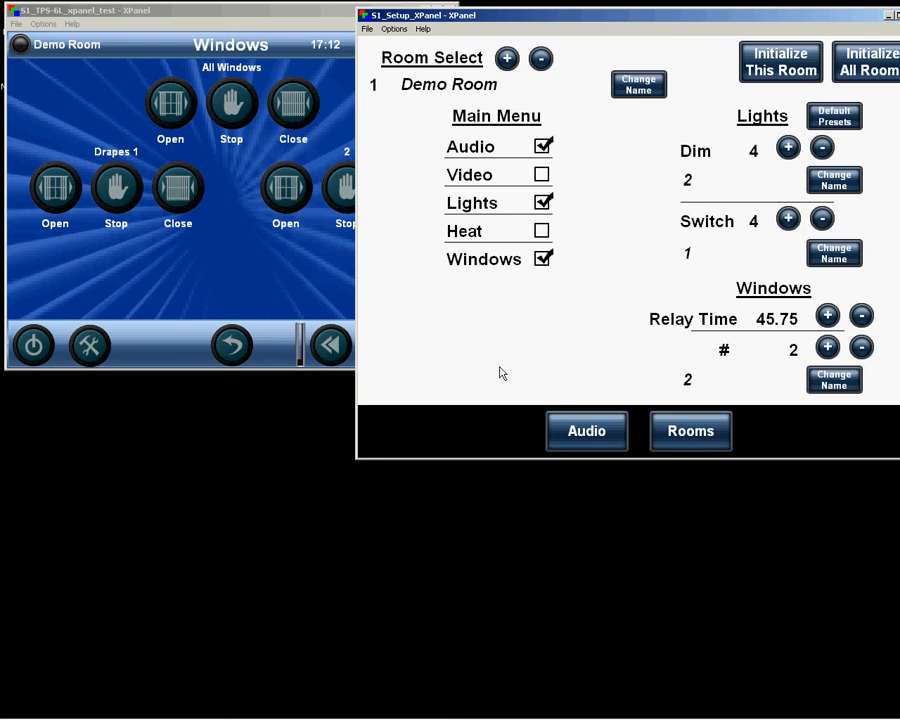